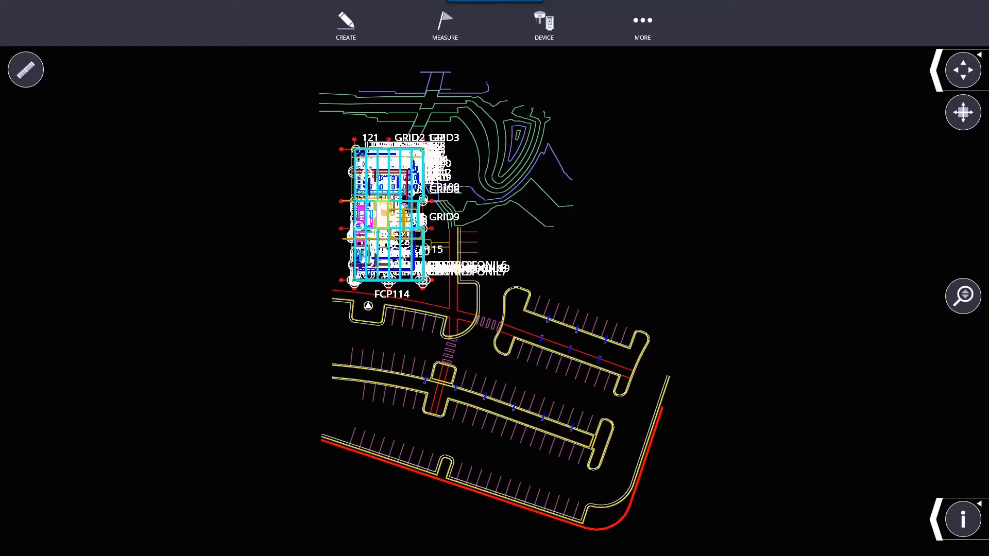
pyautogui.moveTo(570, 242)
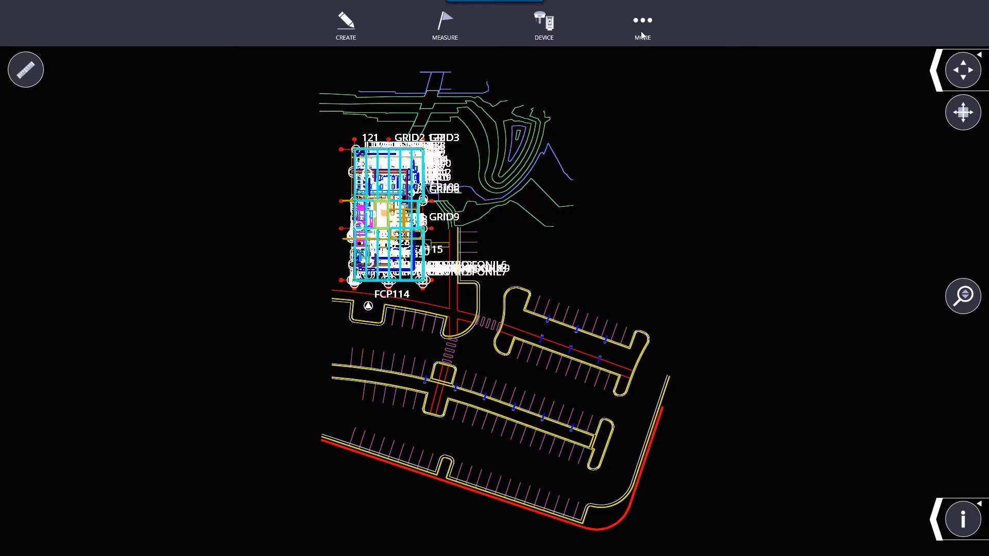
# - Reach the Jobs submenu (manage, import, export, settings) from the MORE menu
pyautogui.click(641, 25)
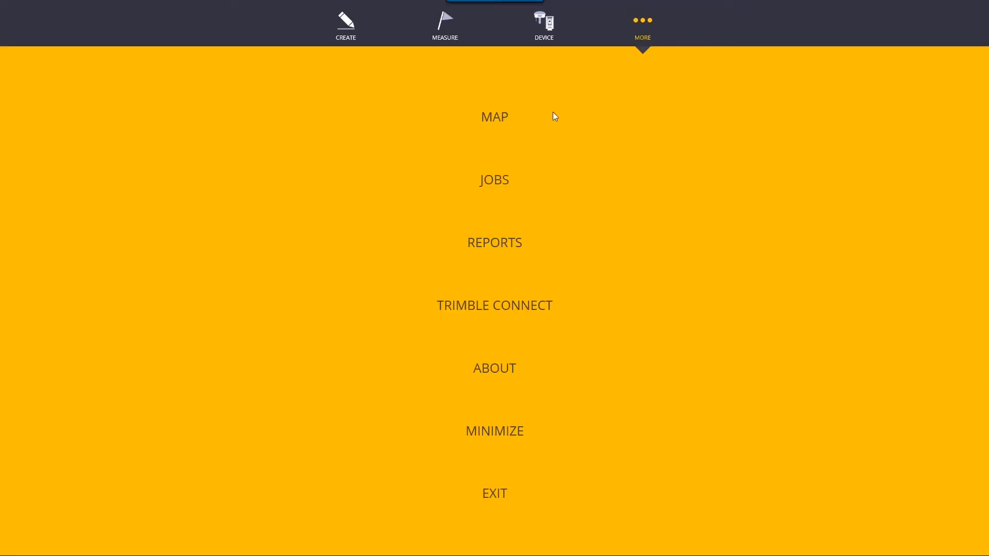
pyautogui.click(495, 116)
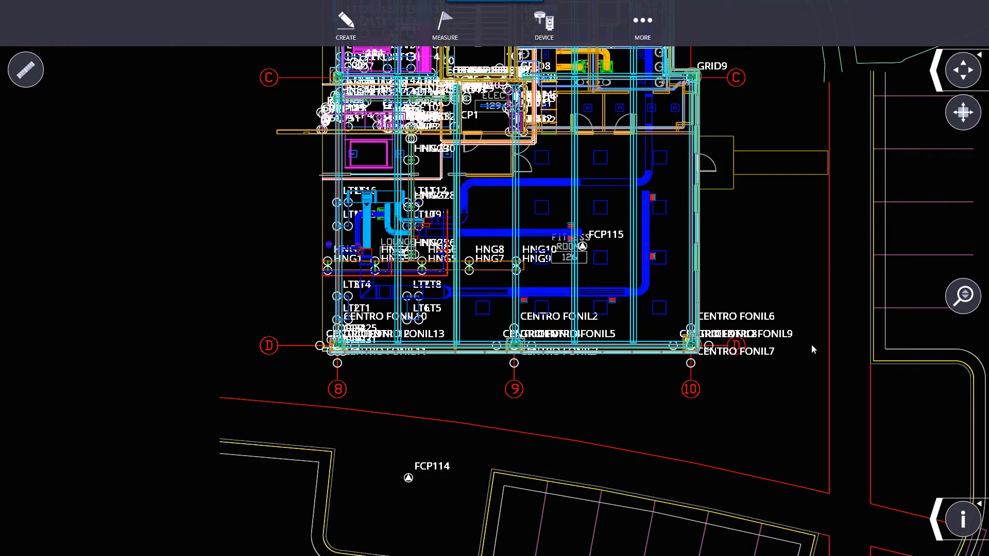
pyautogui.moveTo(148, 142)
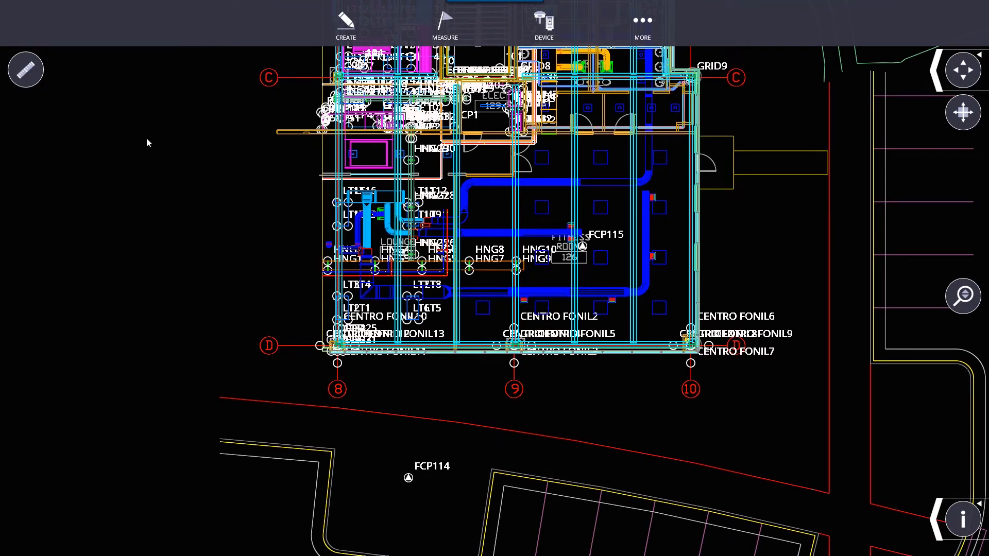
pyautogui.click(642, 24)
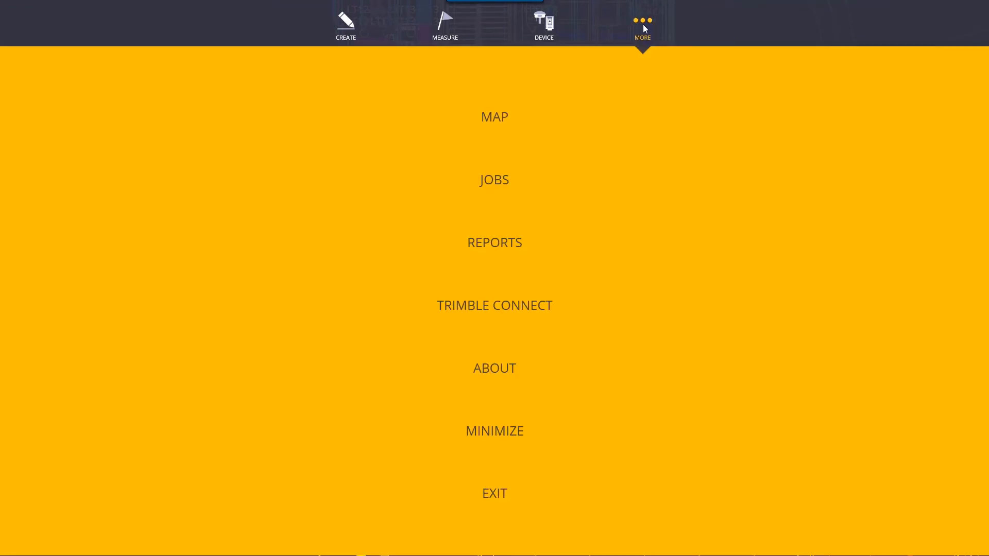
pyautogui.moveTo(634, 54)
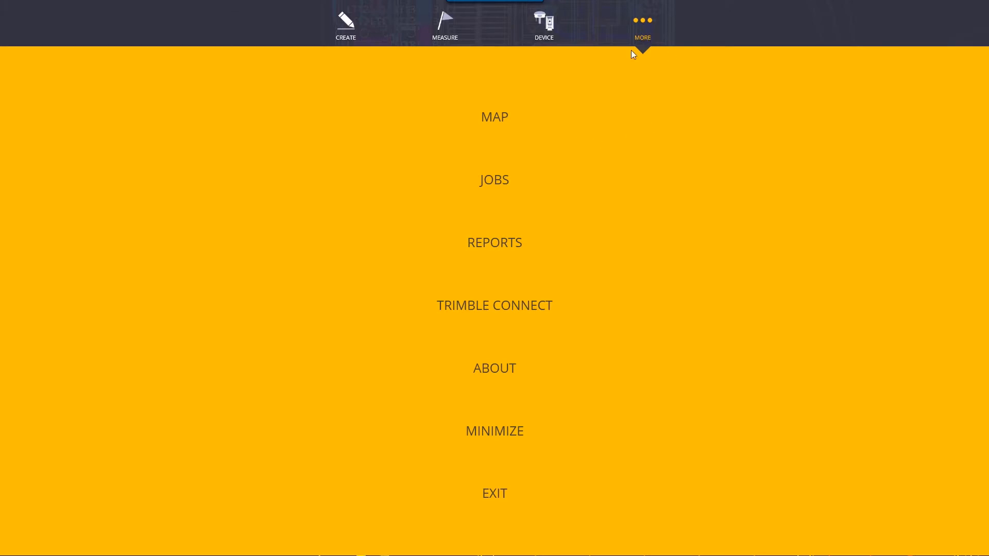
pyautogui.click(493, 179)
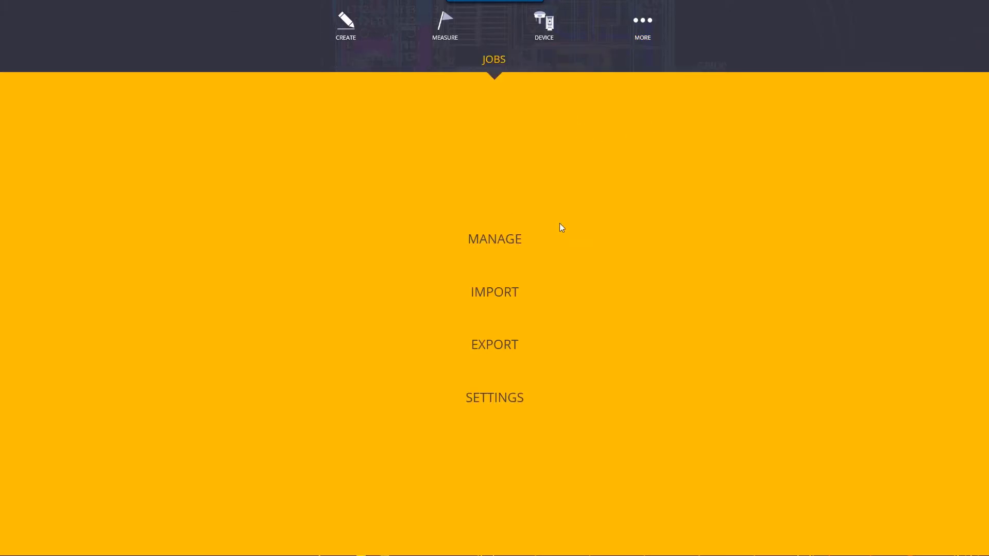
pyautogui.moveTo(565, 220)
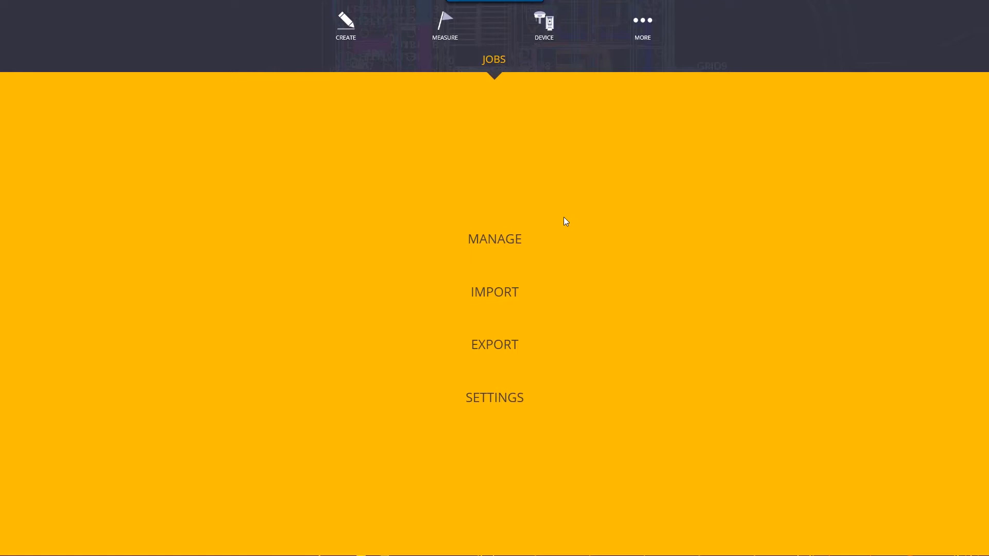
pyautogui.moveTo(539, 354)
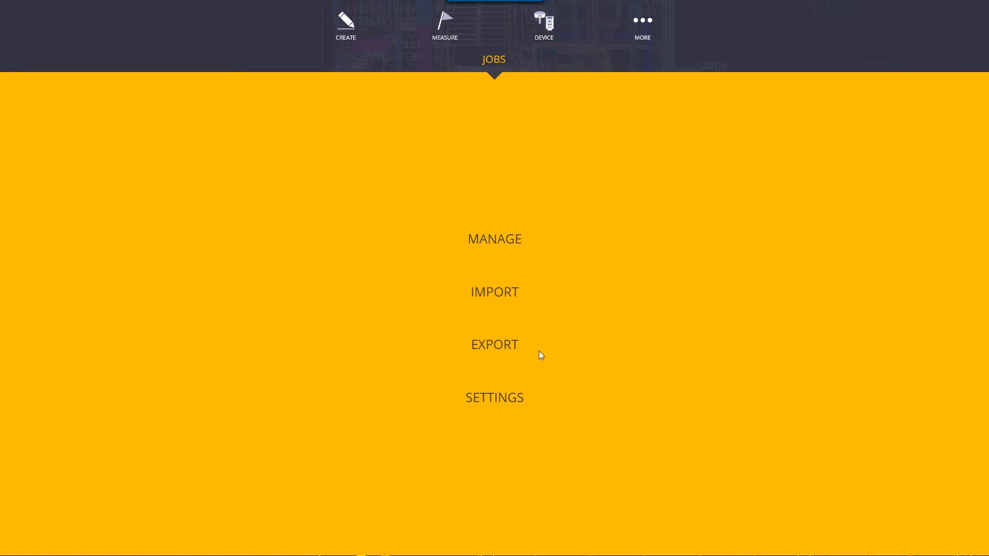
pyautogui.moveTo(504, 411)
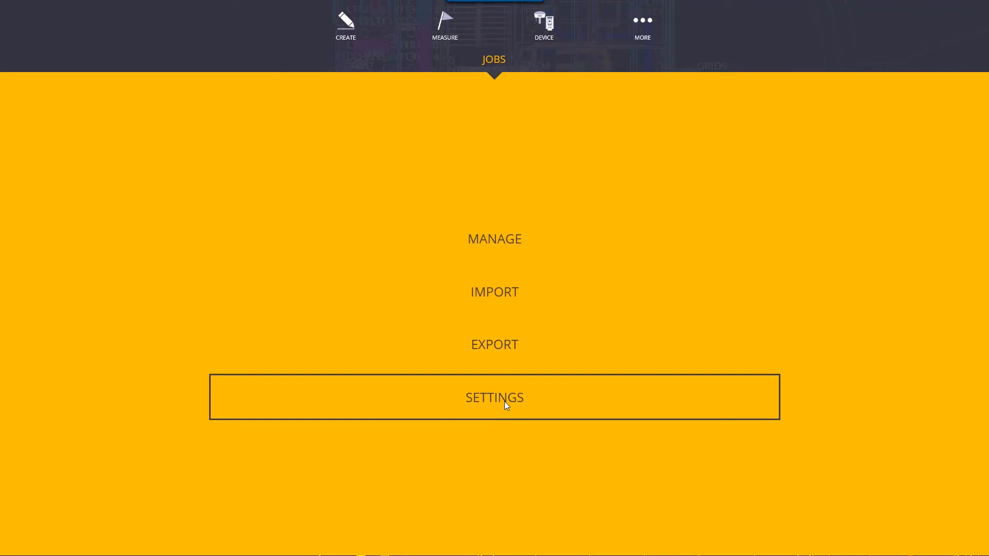
# - In job Settings, browse the Distance Unit choices and keep it at 1/16"
pyautogui.click(494, 398)
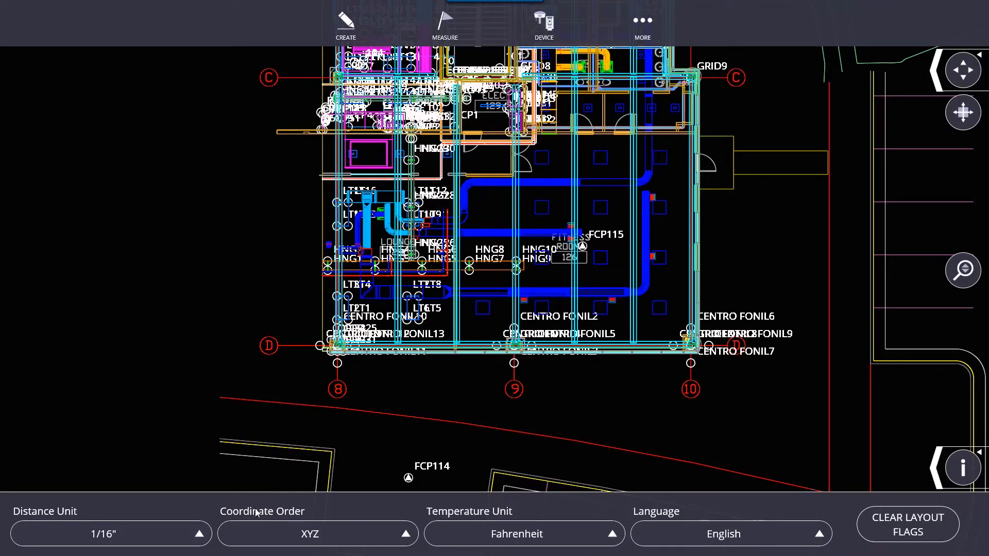
pyautogui.moveTo(202, 526)
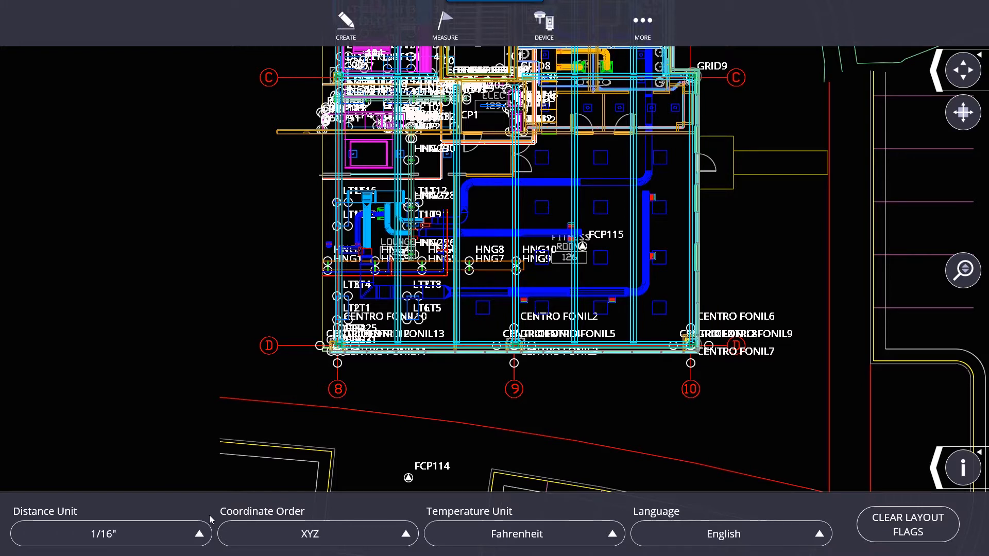
pyautogui.moveTo(121, 540)
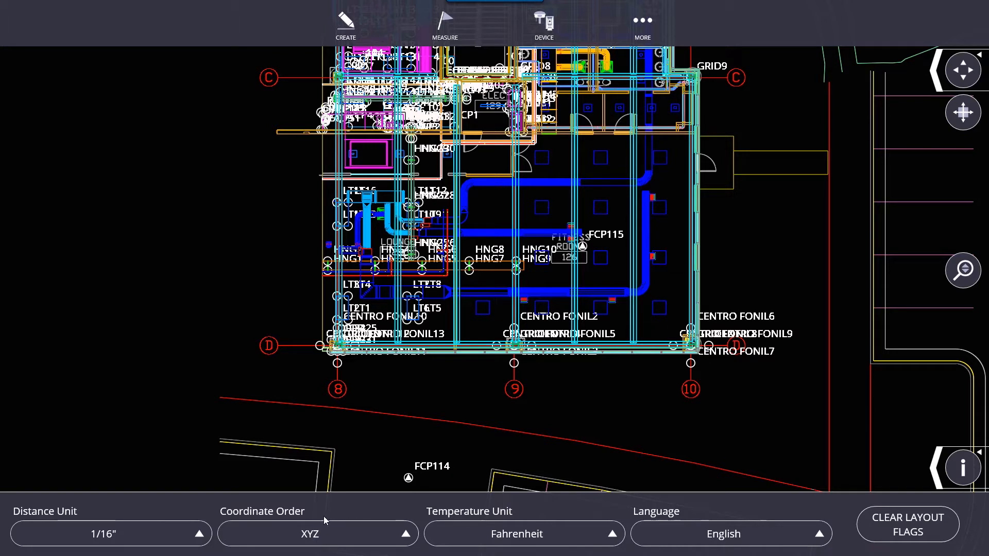
pyautogui.moveTo(256, 474)
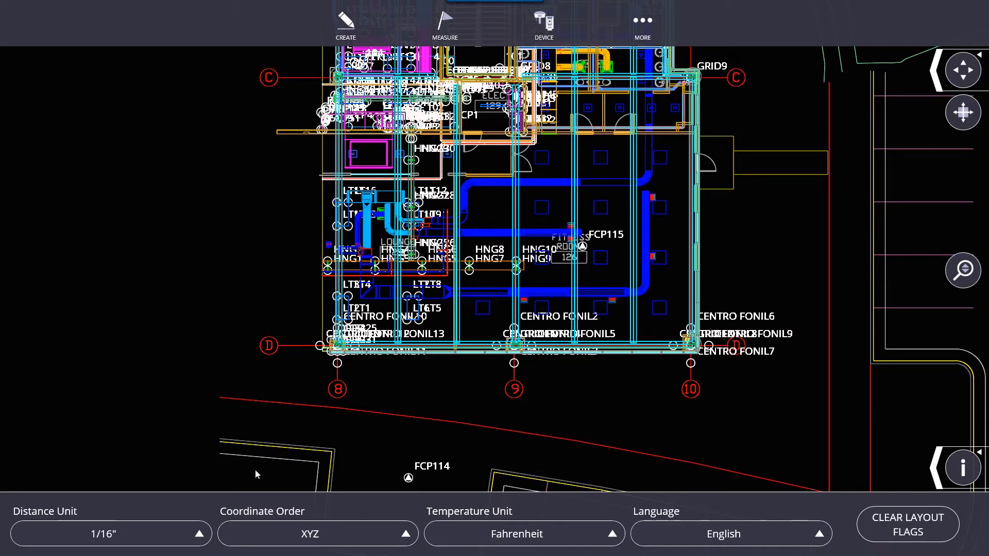
pyautogui.moveTo(144, 507)
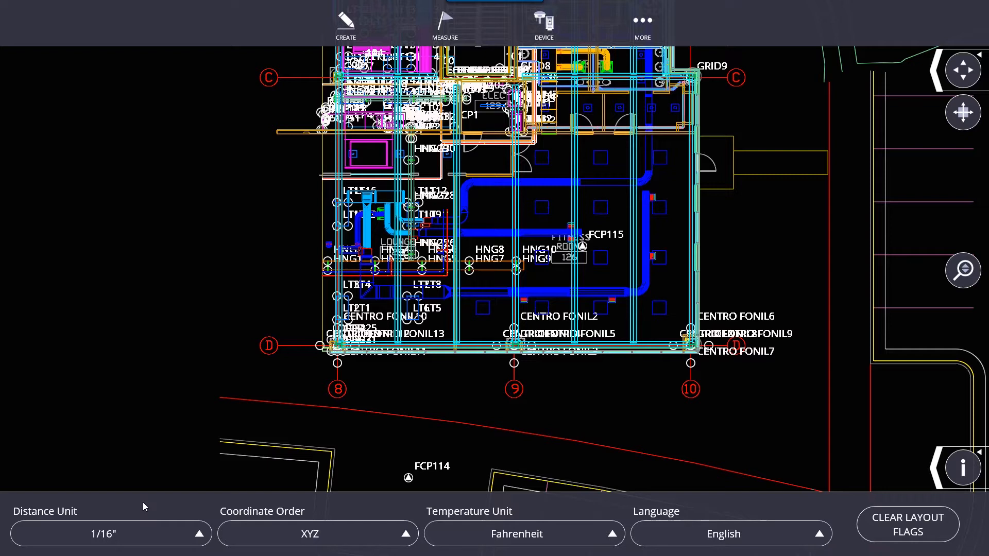
pyautogui.moveTo(95, 485)
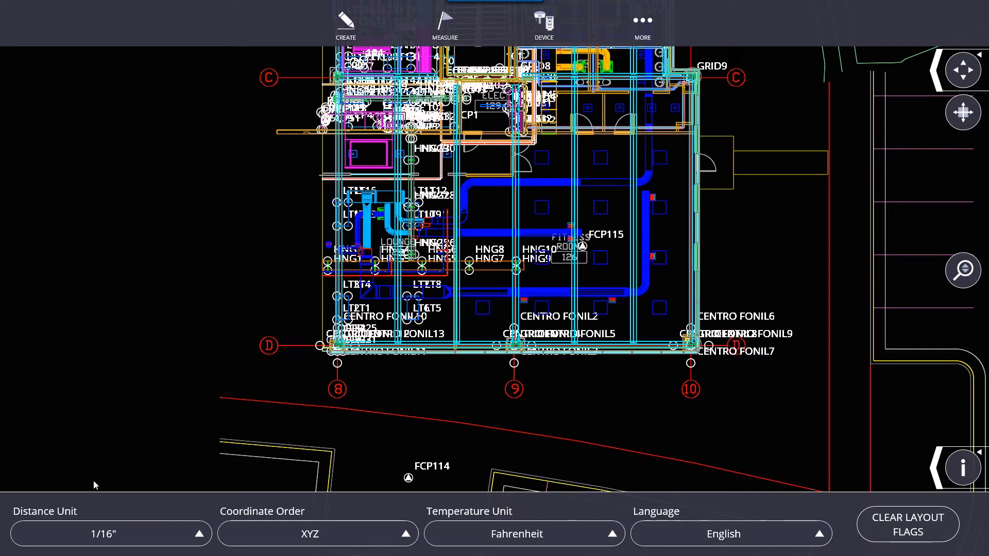
pyautogui.click(103, 534)
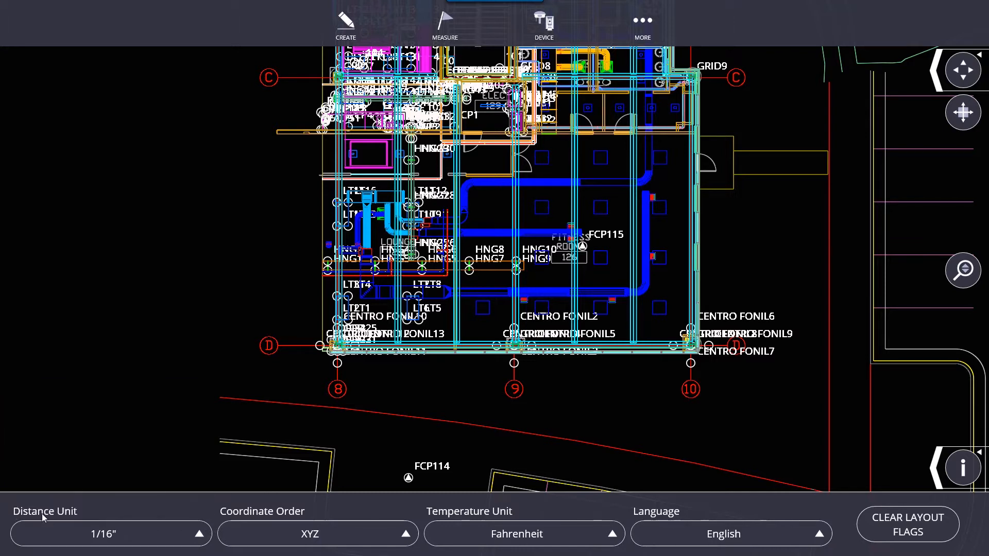
pyautogui.click(110, 533)
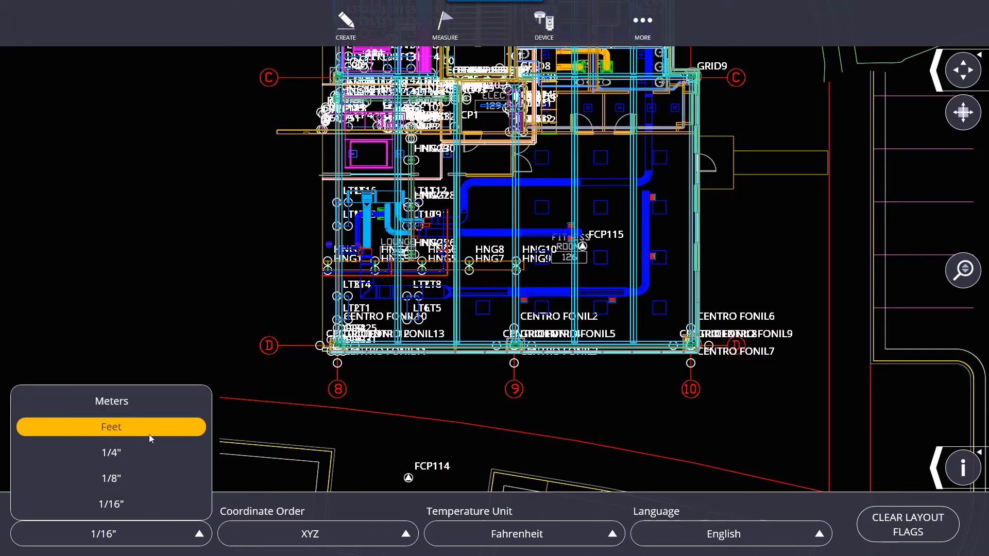
pyautogui.click(111, 452)
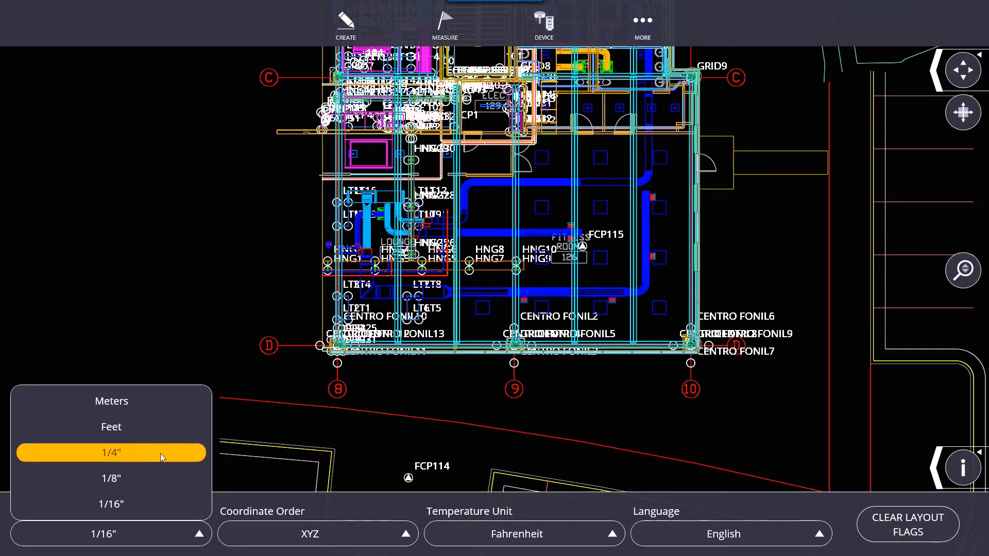
pyautogui.click(111, 504)
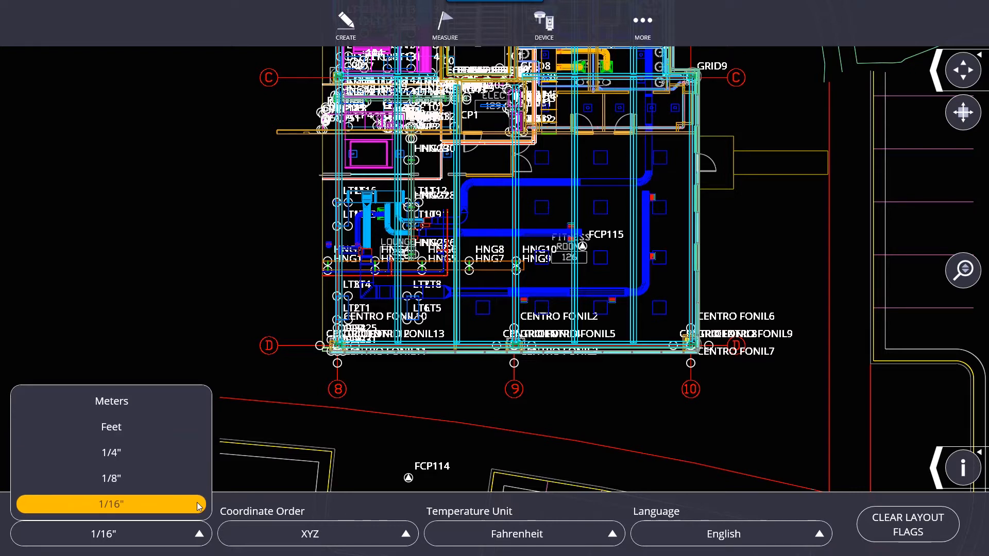
pyautogui.moveTo(169, 504)
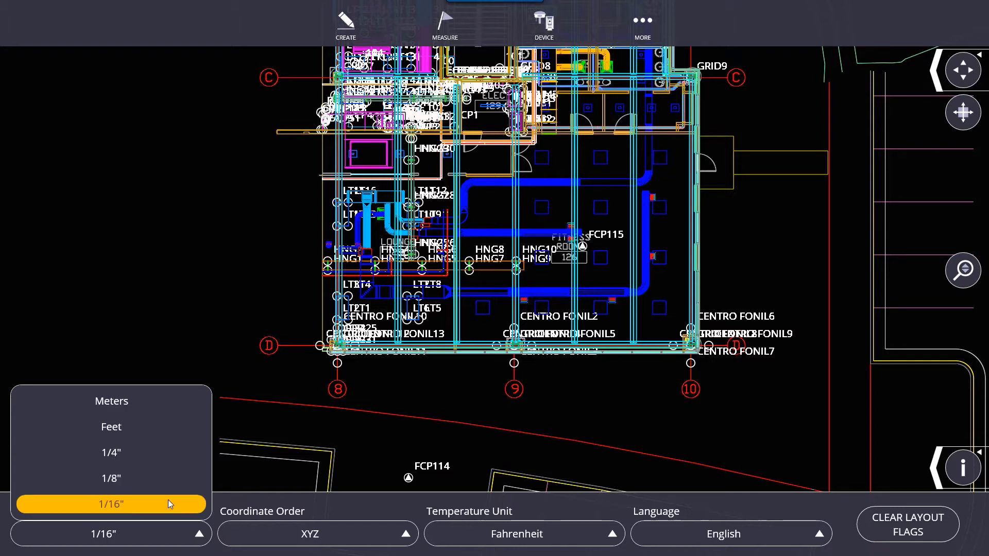
pyautogui.click(111, 503)
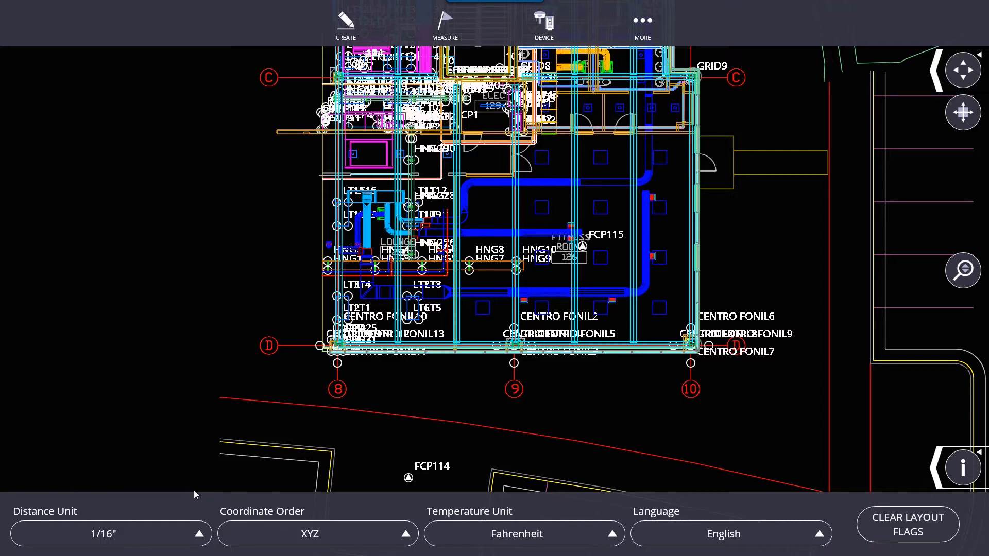
pyautogui.moveTo(232, 479)
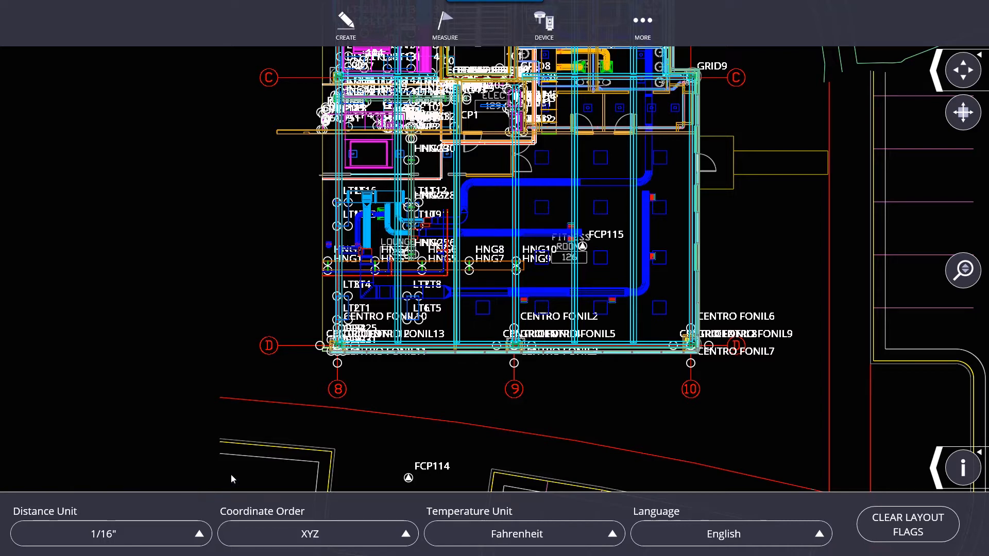
# - Switch the distance unit to 1/4" and then back to 1/16"
pyautogui.click(110, 532)
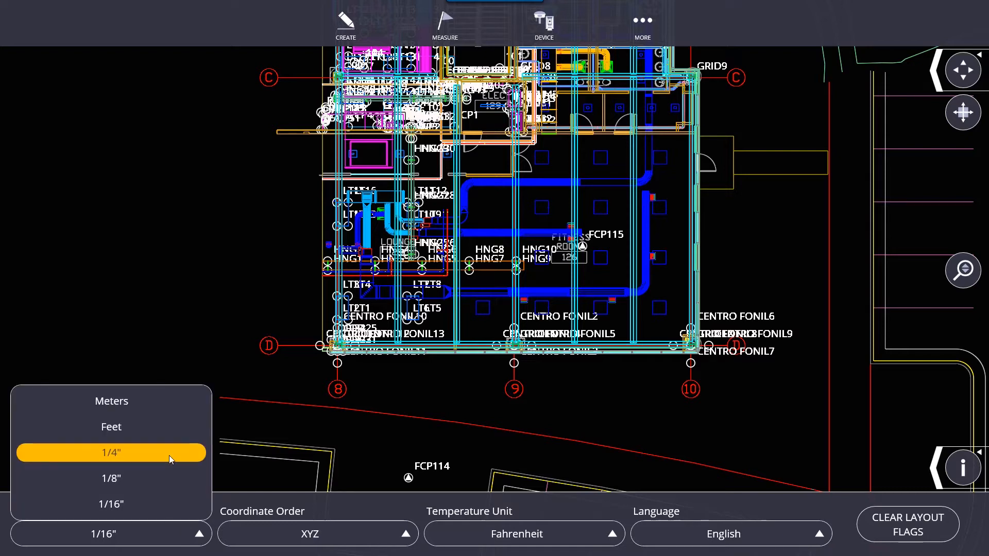
pyautogui.click(111, 504)
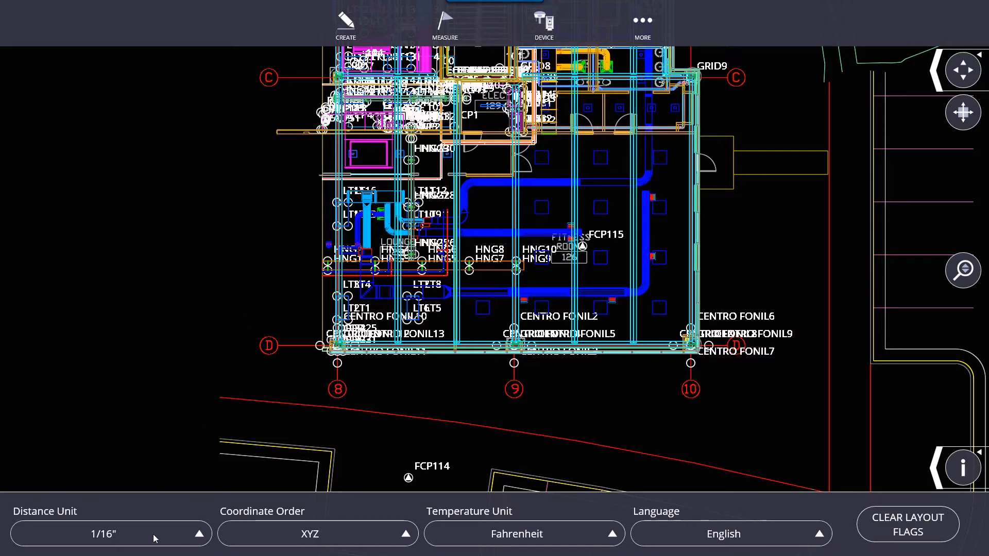
pyautogui.click(103, 533)
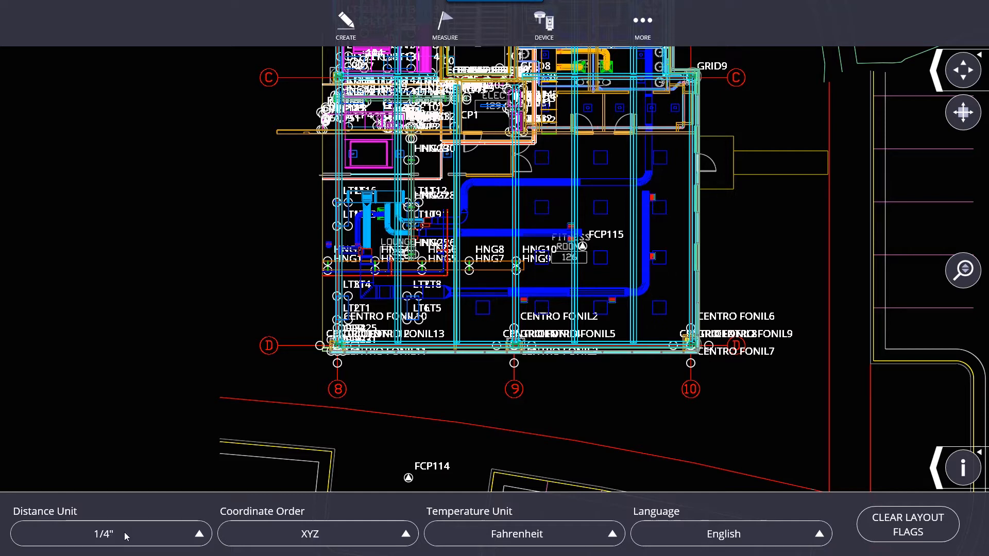
pyautogui.click(103, 533)
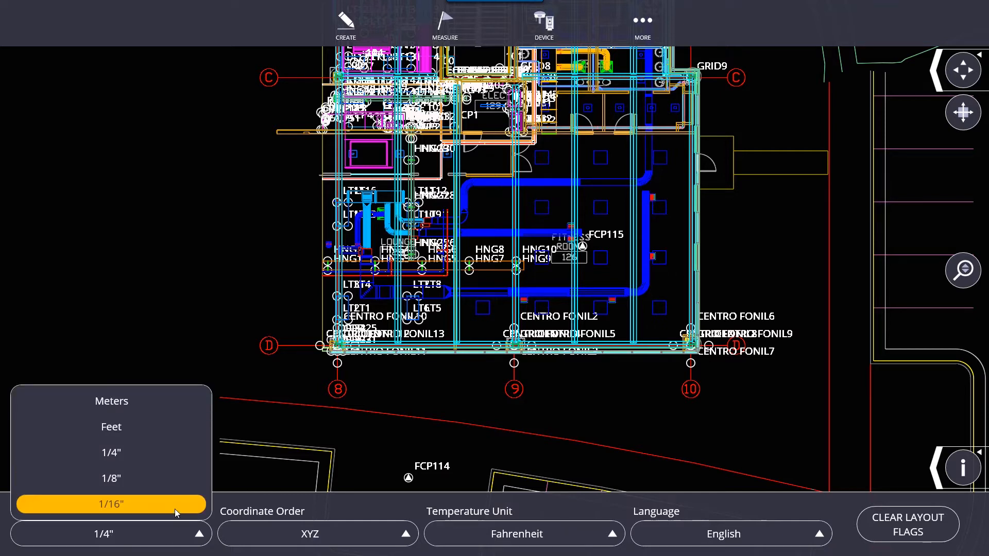
pyautogui.click(111, 504)
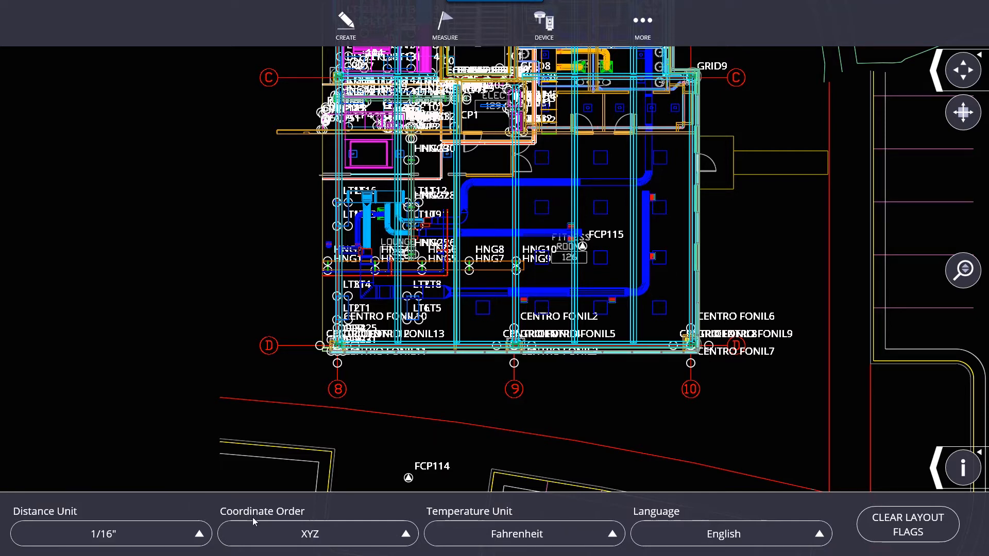
pyautogui.click(318, 534)
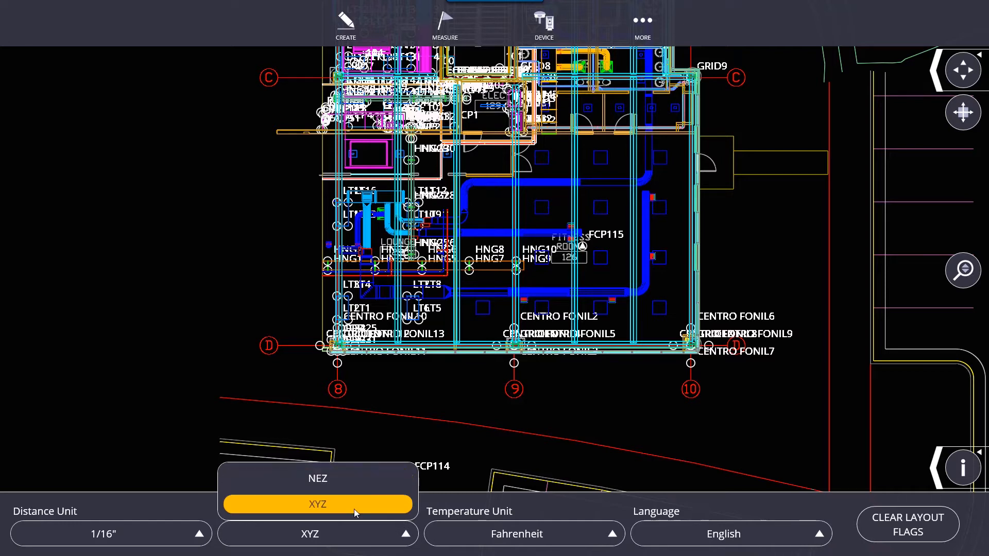
pyautogui.click(319, 504)
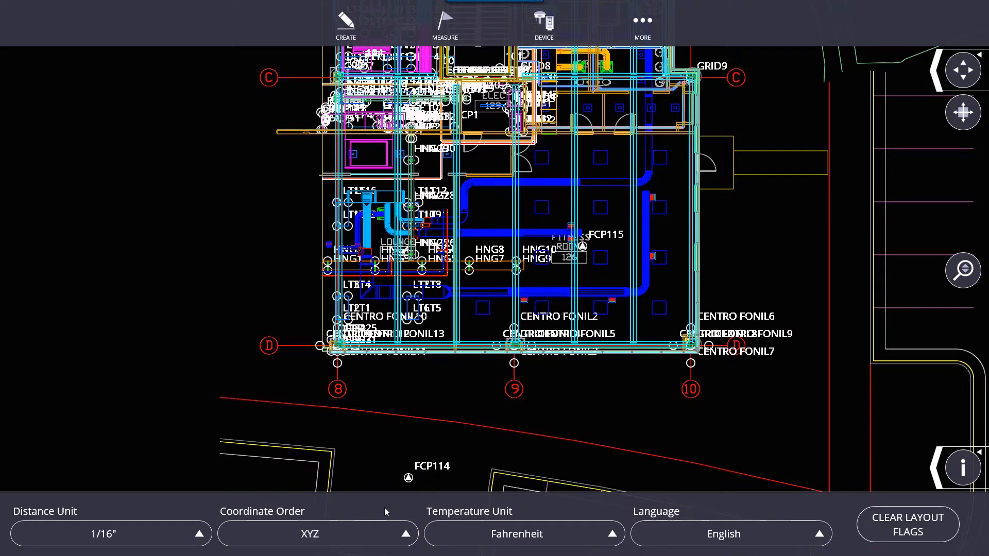
pyautogui.moveTo(414, 512)
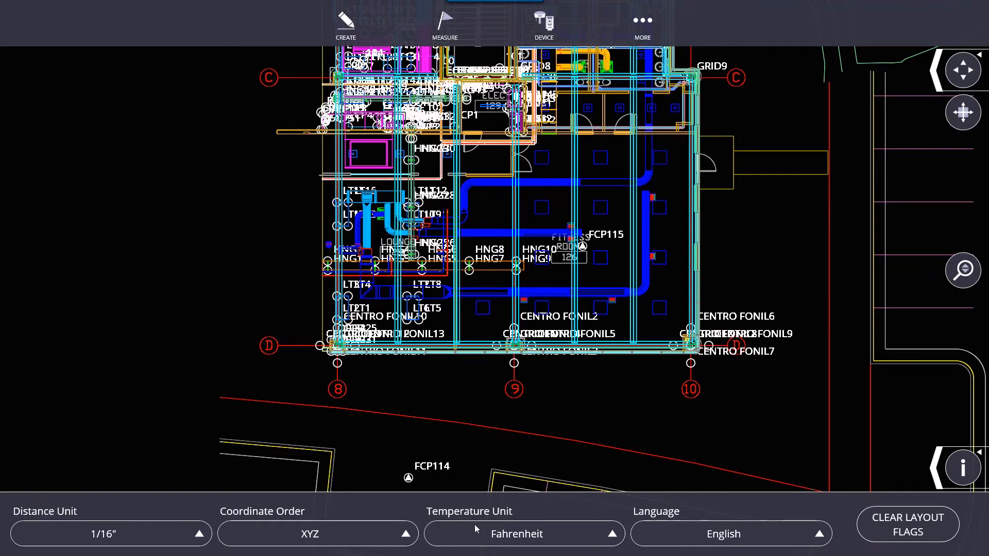
pyautogui.click(515, 532)
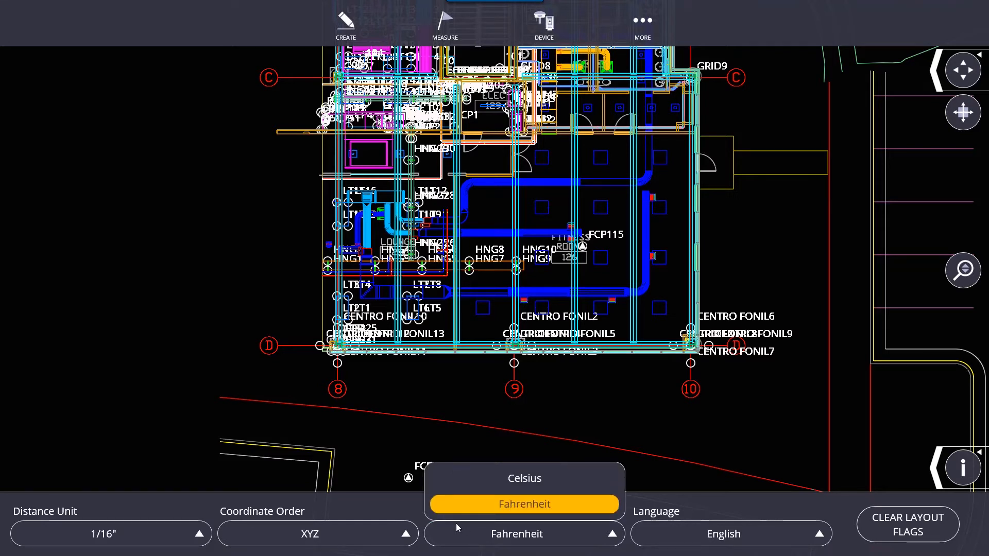
pyautogui.moveTo(647, 496)
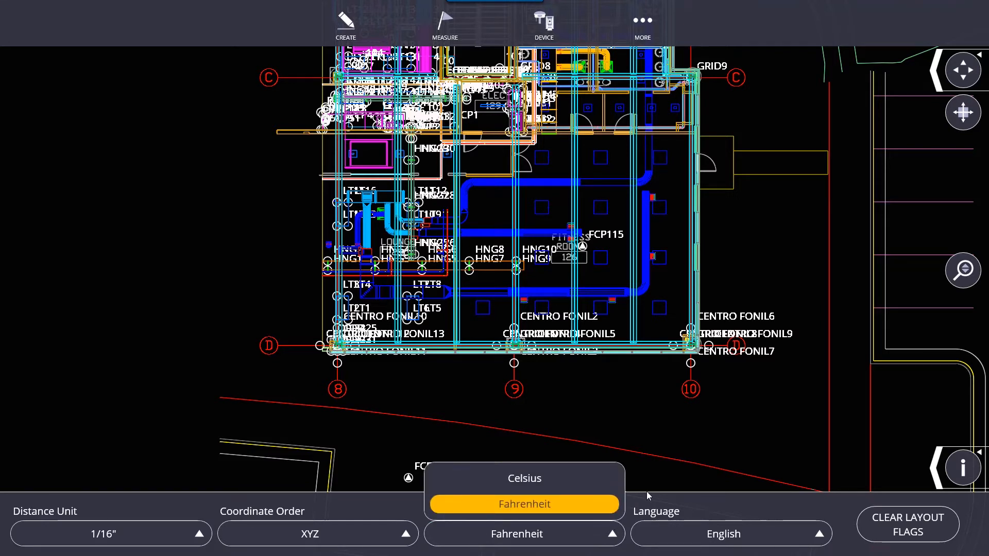
pyautogui.click(524, 504)
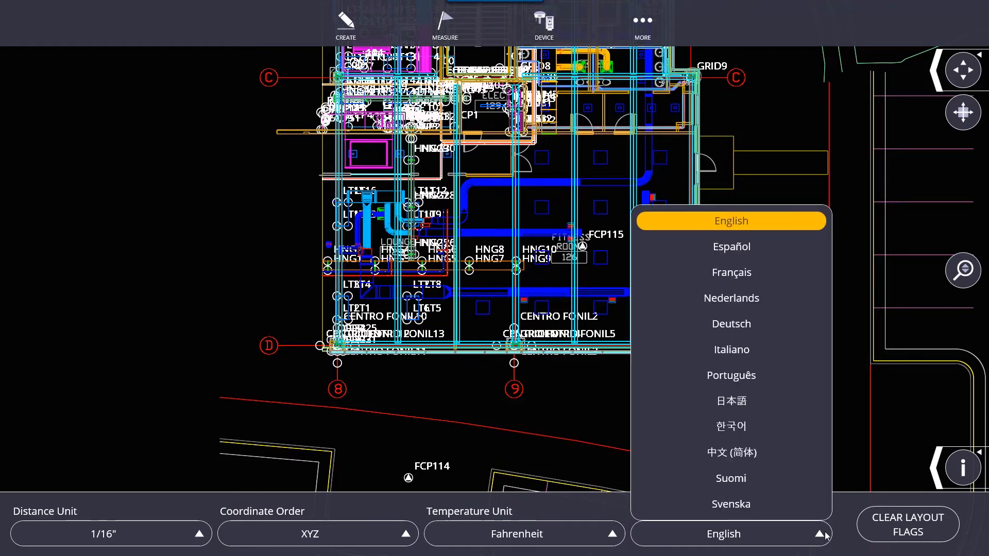
pyautogui.click(730, 534)
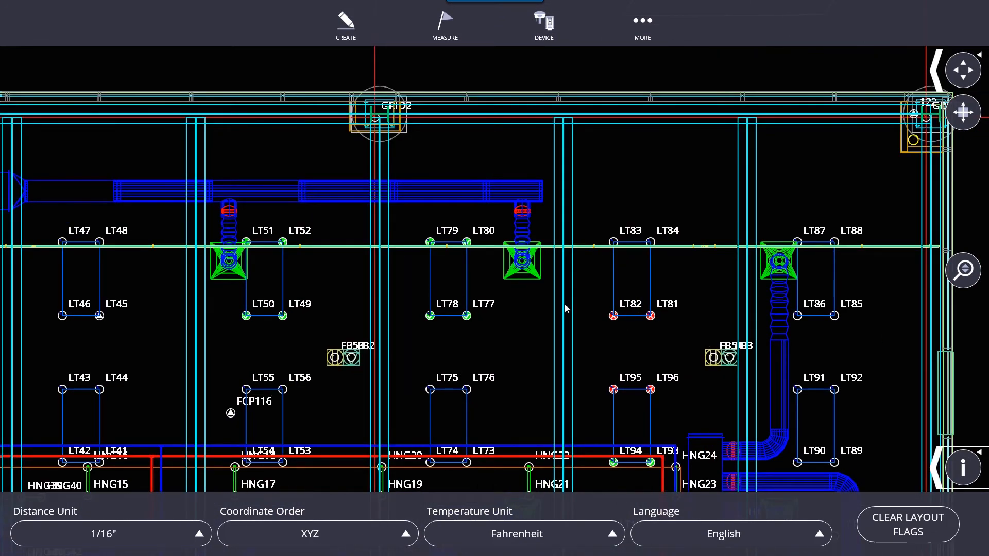
pyautogui.moveTo(462, 288)
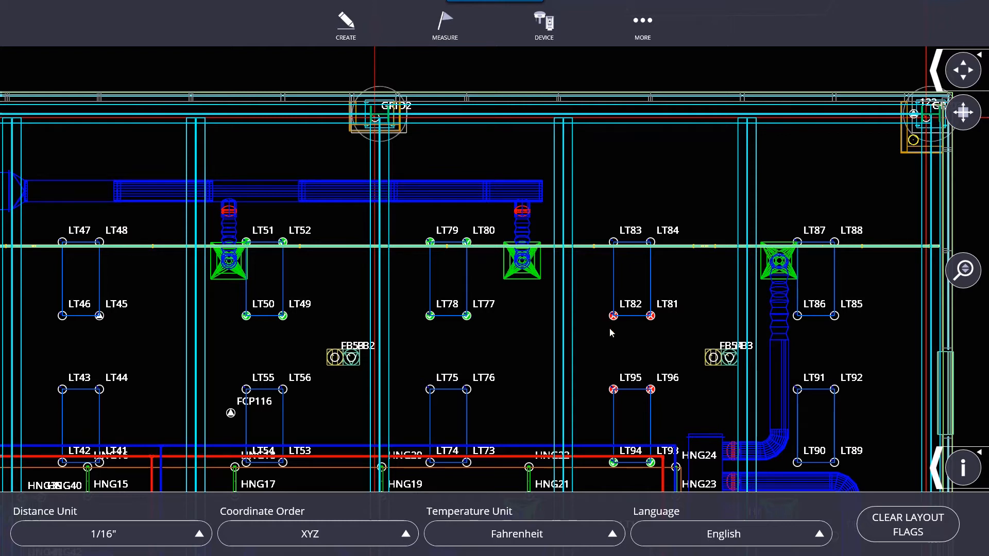
pyautogui.moveTo(803, 476)
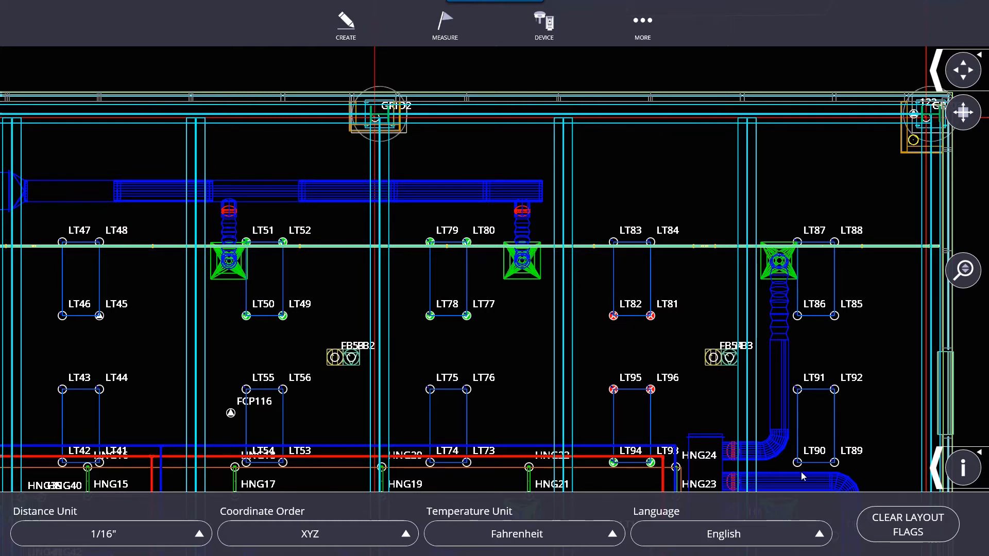
pyautogui.moveTo(500, 315)
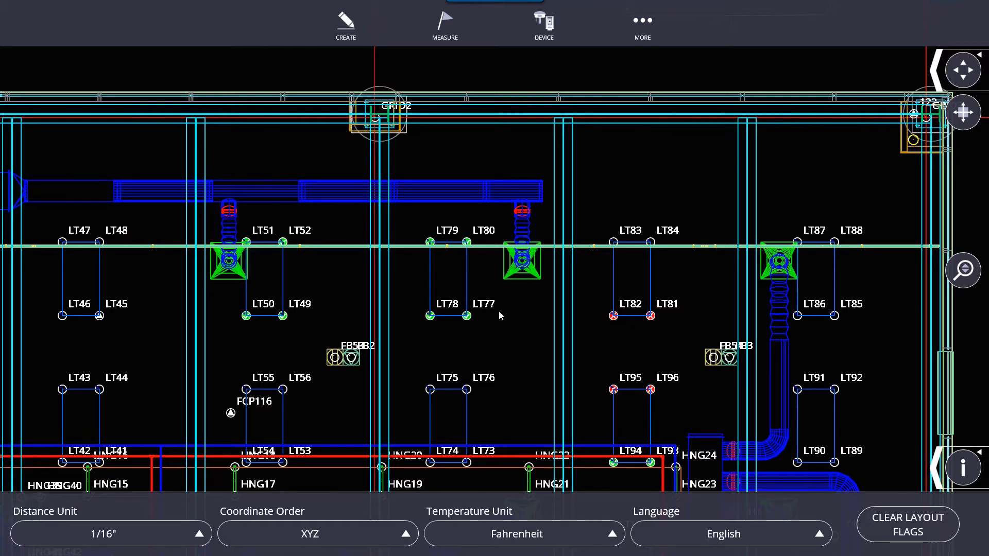
pyautogui.moveTo(445, 278)
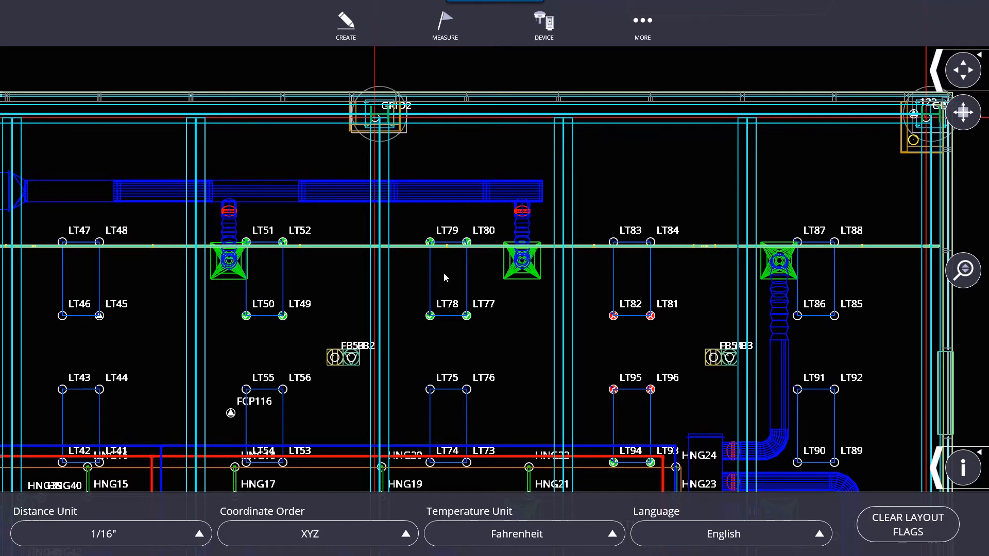
pyautogui.moveTo(282, 281)
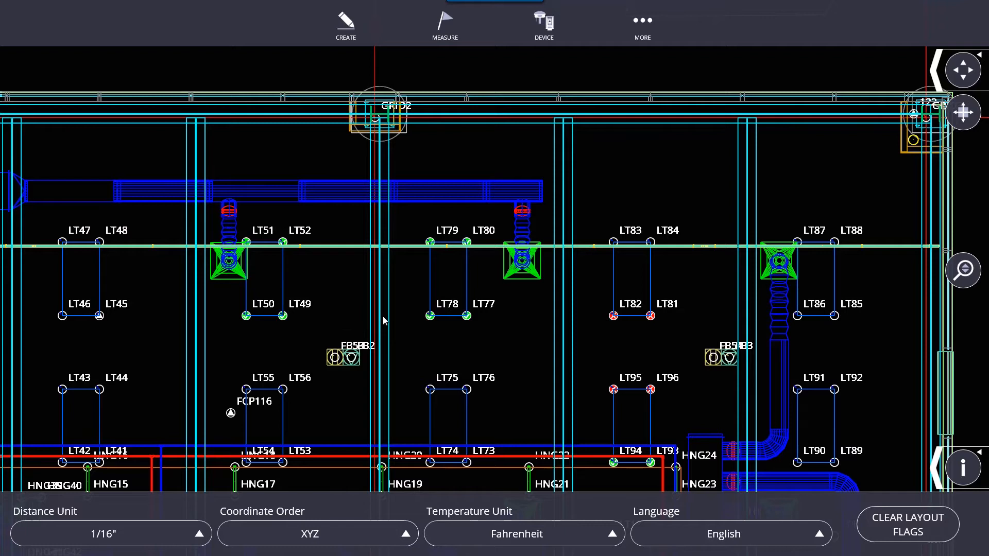
pyautogui.moveTo(576, 320)
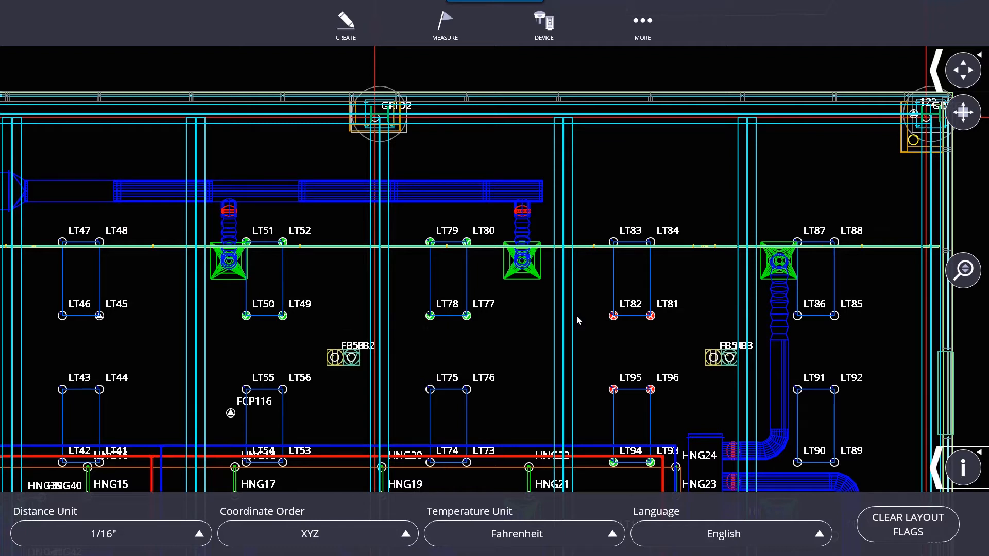
pyautogui.click(907, 524)
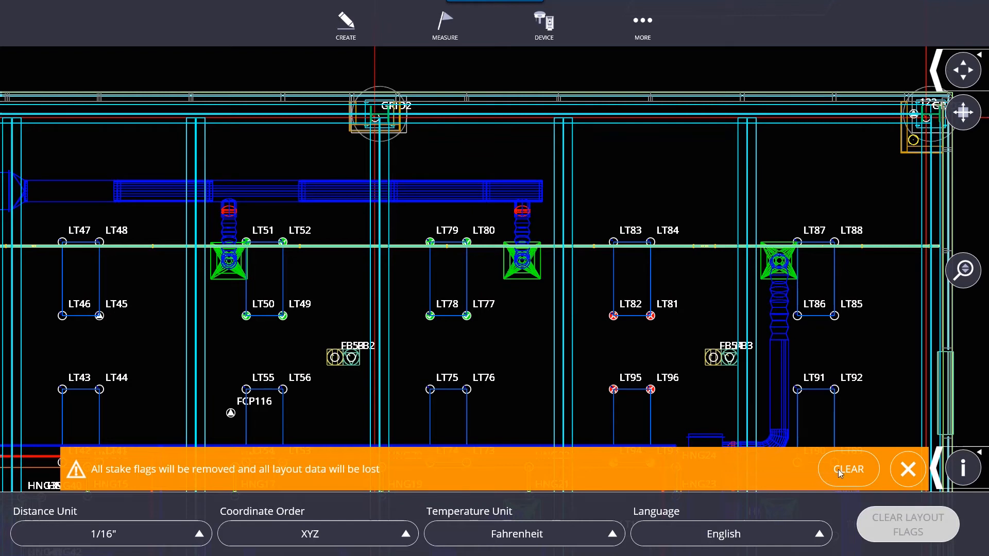
pyautogui.moveTo(713, 341)
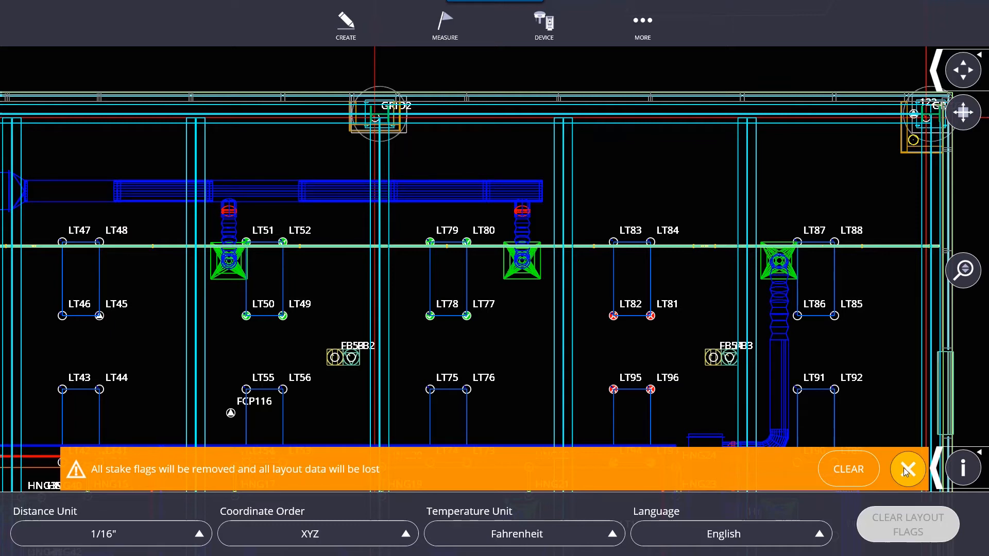
pyautogui.click(906, 468)
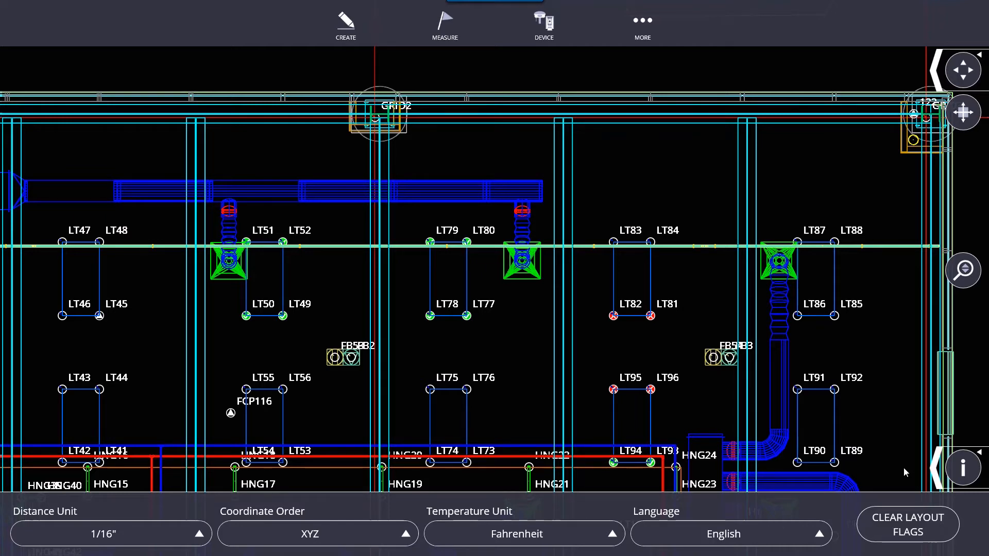
pyautogui.moveTo(523, 369)
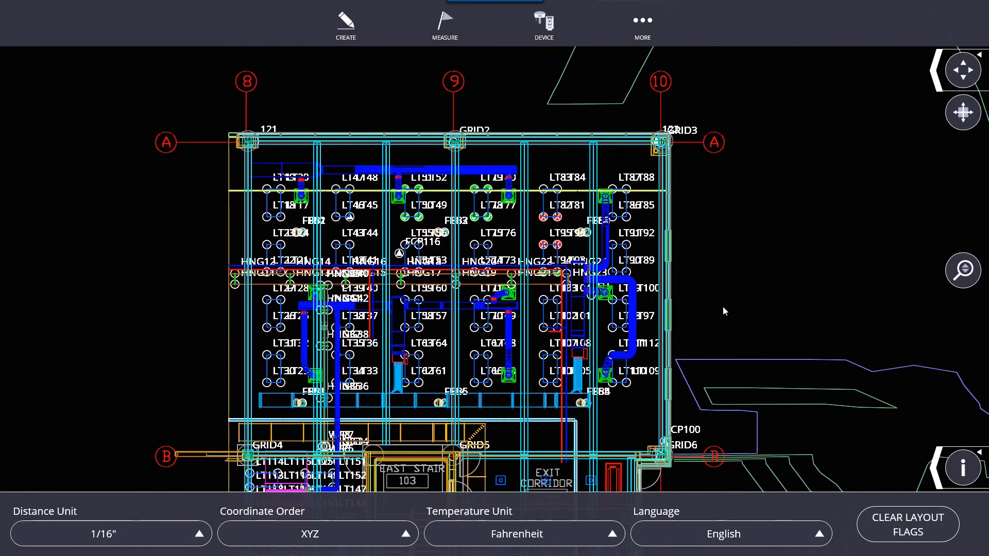
pyautogui.moveTo(585, 252)
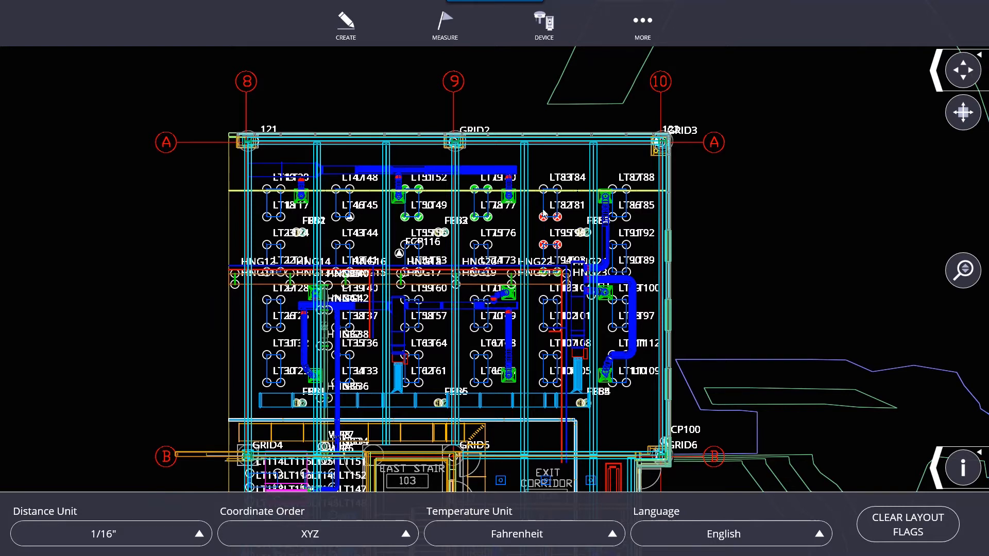
pyautogui.moveTo(544, 226)
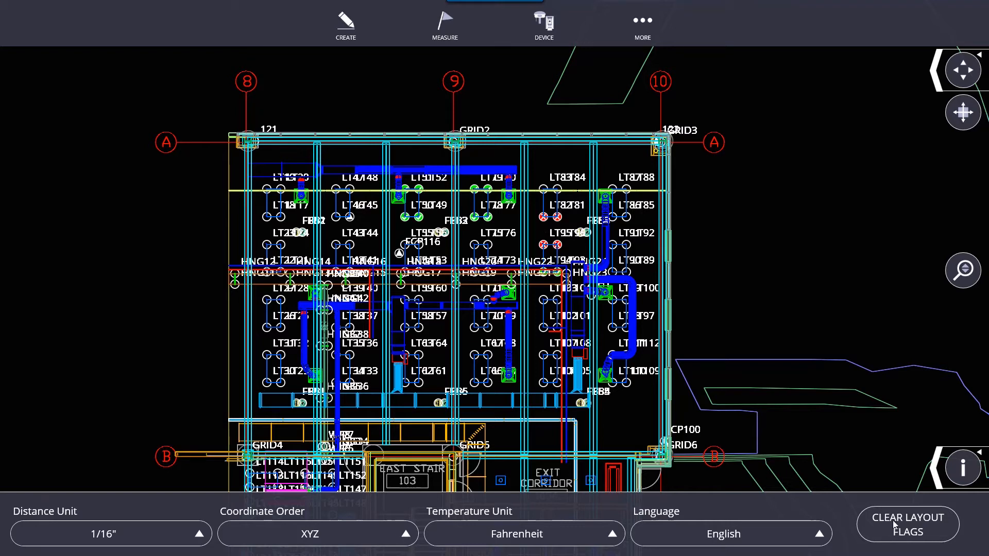
pyautogui.moveTo(642, 44)
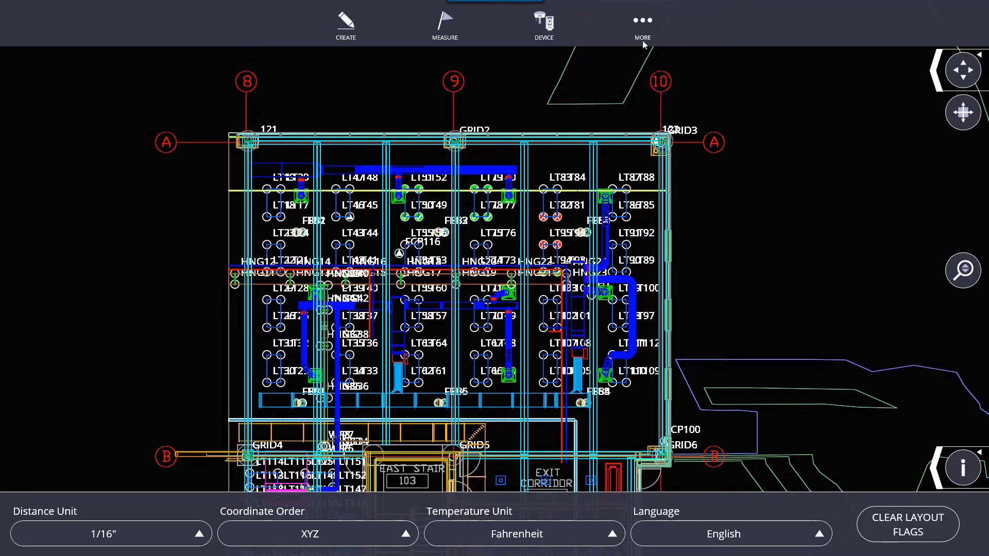
# - Select the current Trimble Headquarters 2019 job and star it as a favorite
pyautogui.click(642, 25)
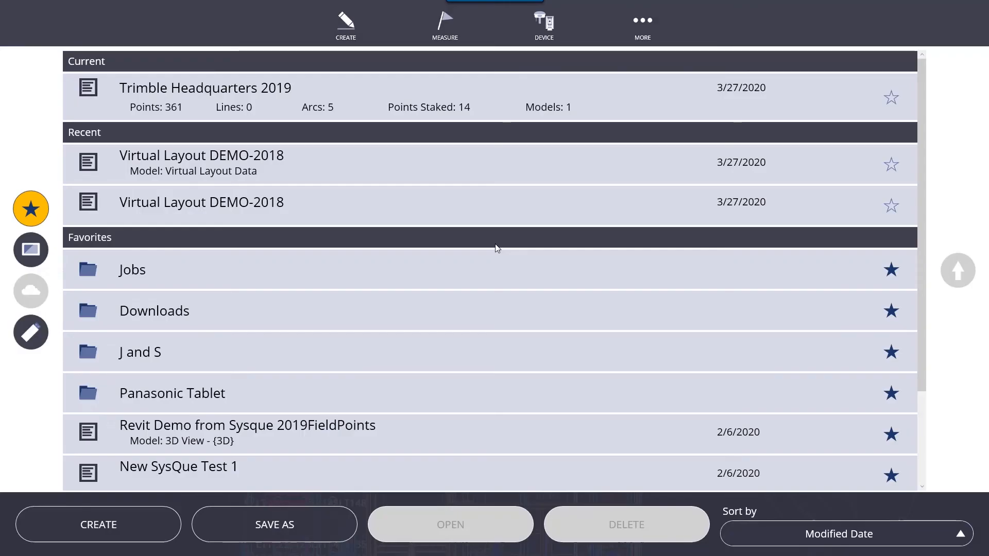
pyautogui.moveTo(575, 254)
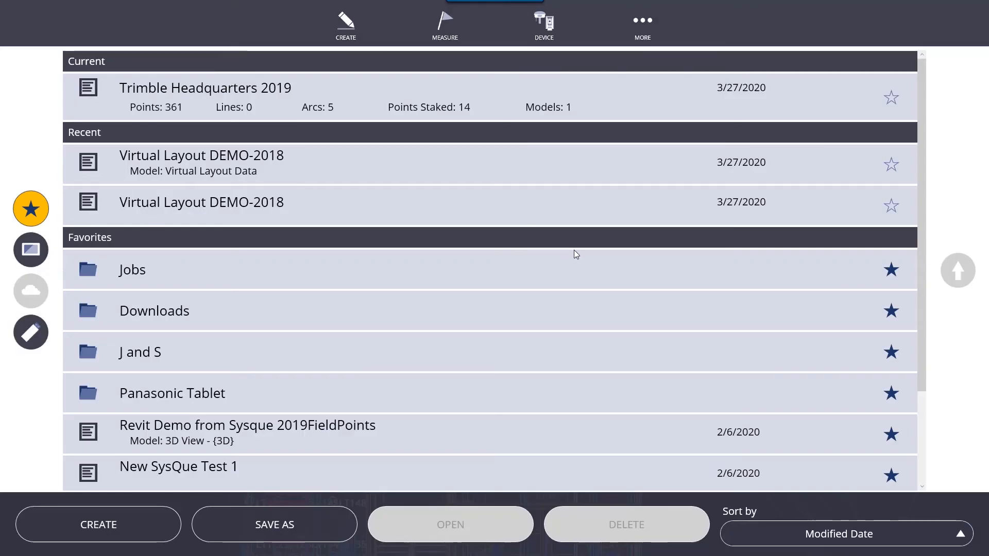
pyautogui.moveTo(575, 253)
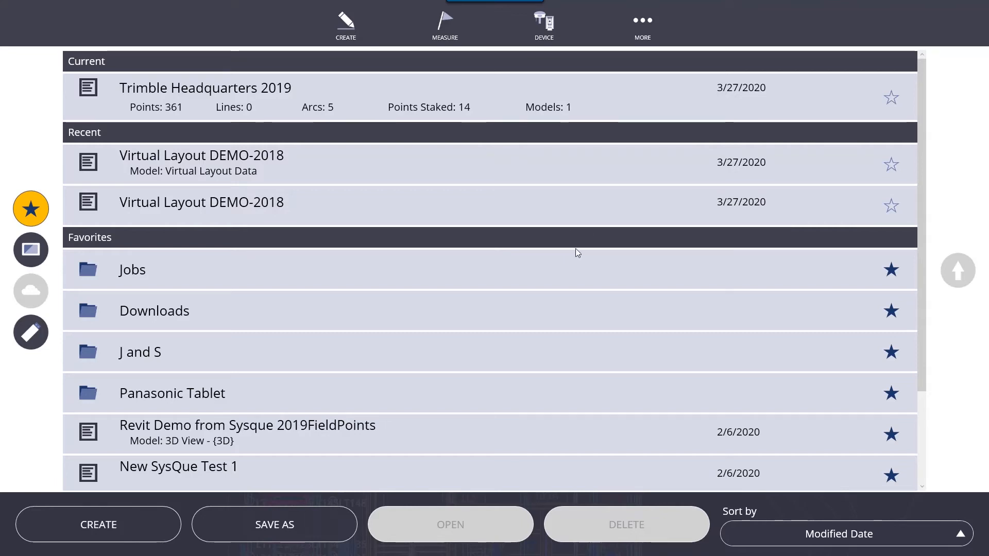
pyautogui.moveTo(551, 241)
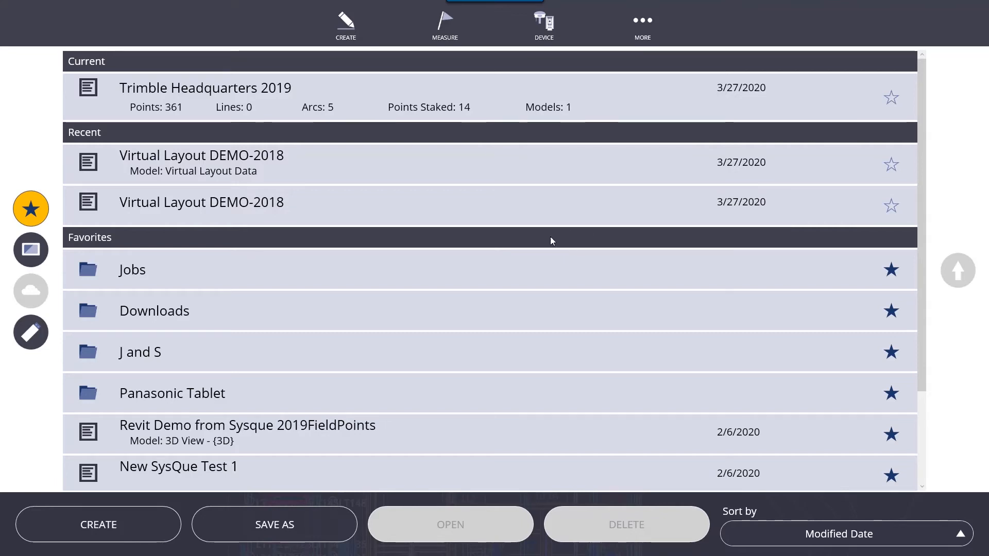
pyautogui.click(205, 97)
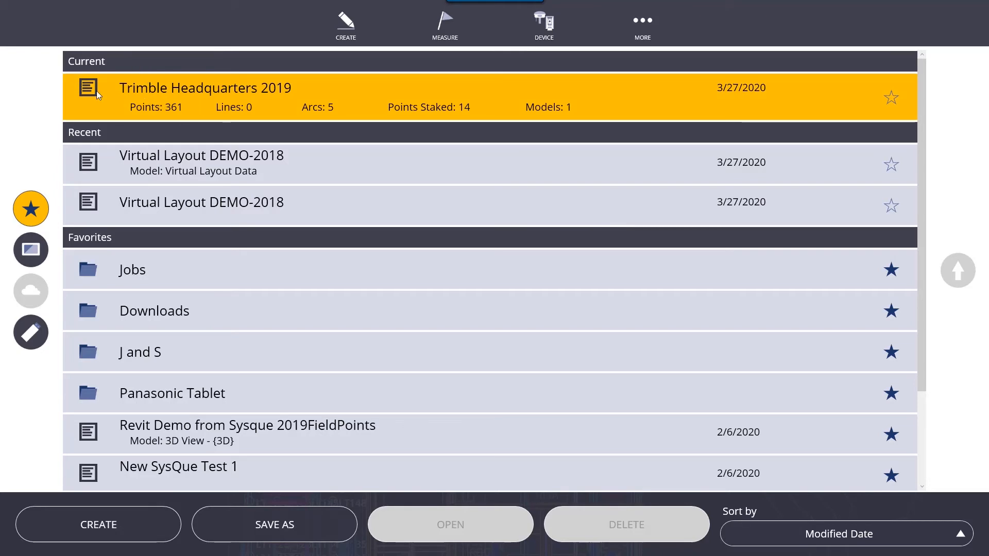
pyautogui.moveTo(230, 133)
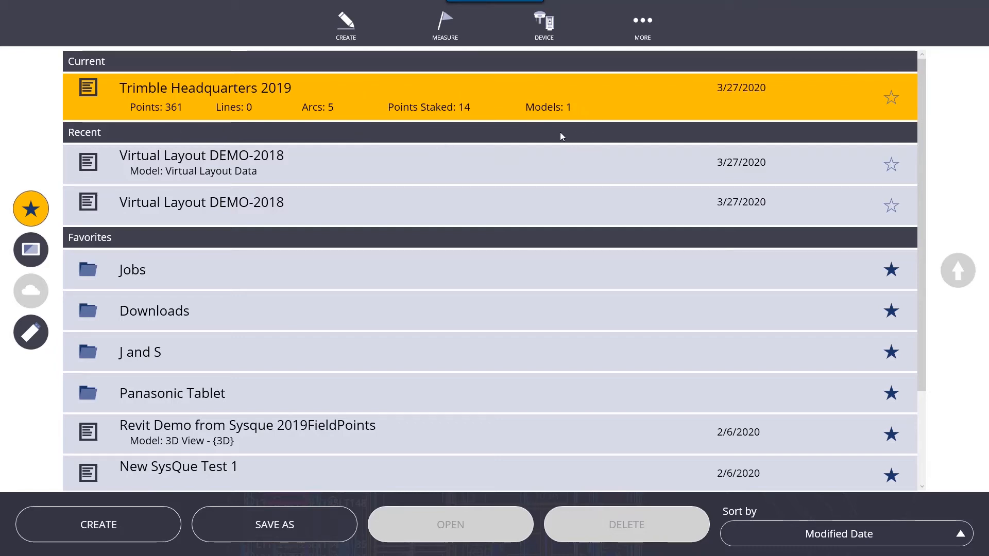
pyautogui.moveTo(680, 182)
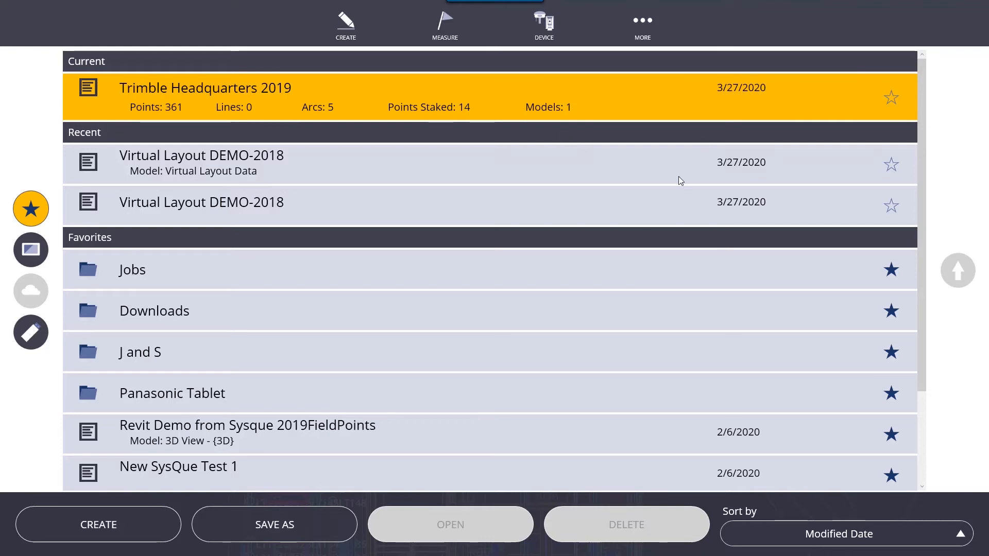
pyautogui.moveTo(148, 155)
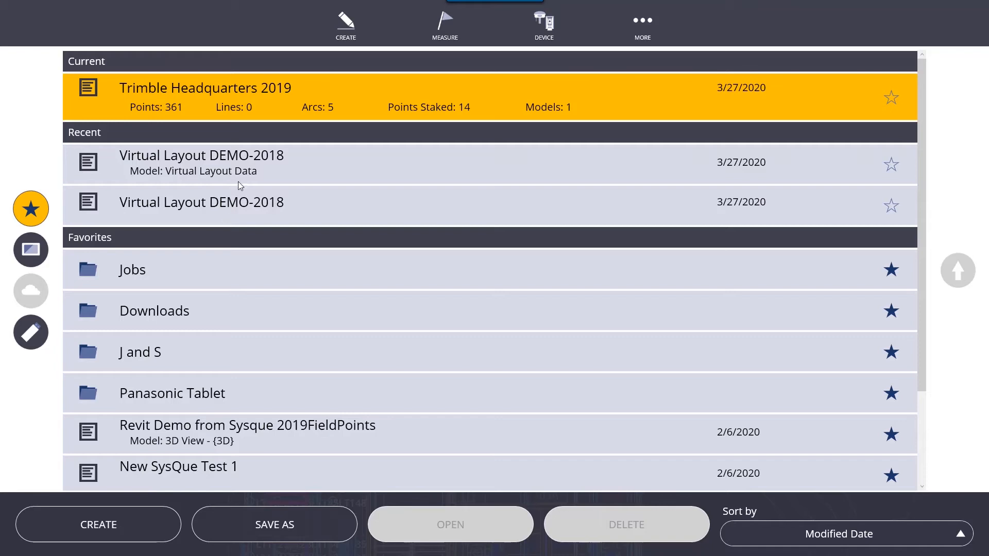
pyautogui.moveTo(303, 185)
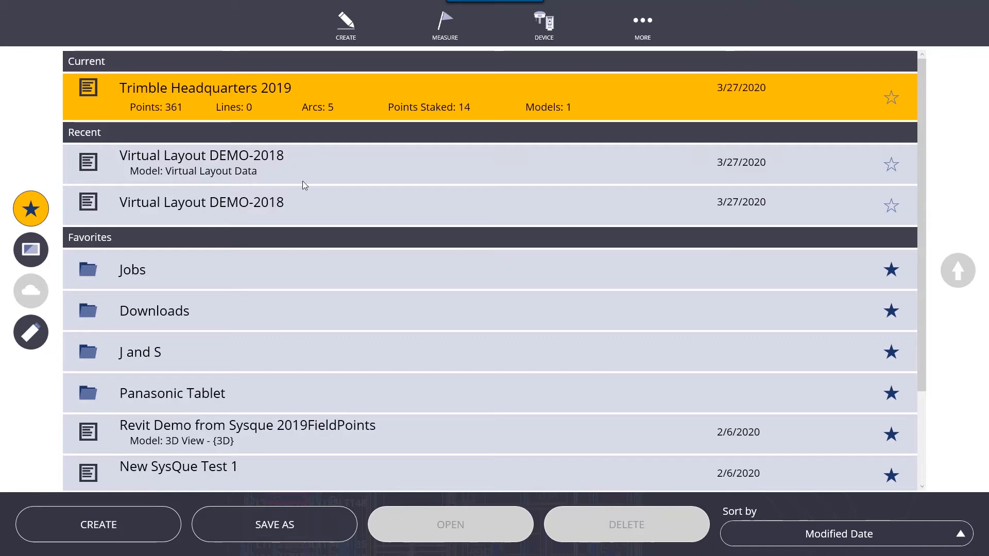
pyautogui.moveTo(169, 251)
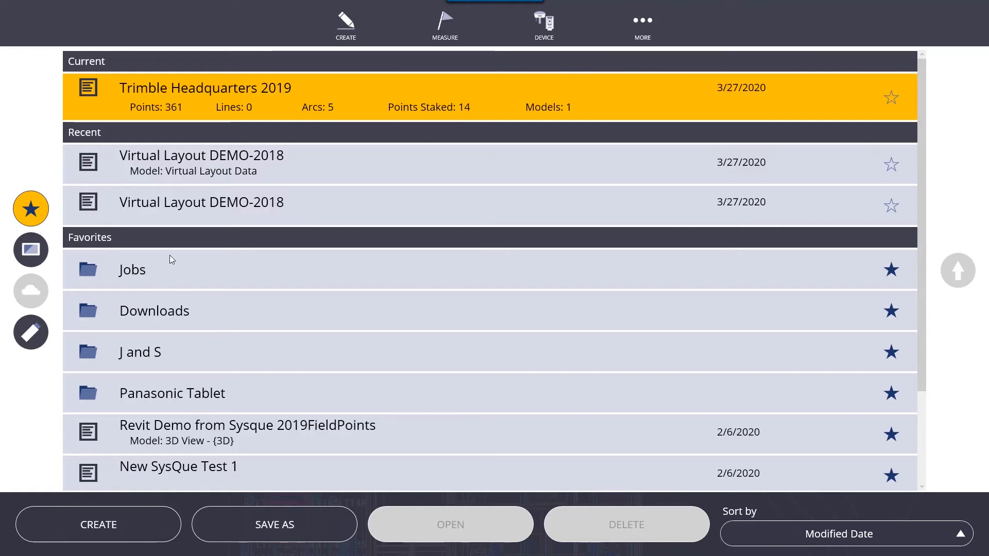
pyautogui.moveTo(789, 101)
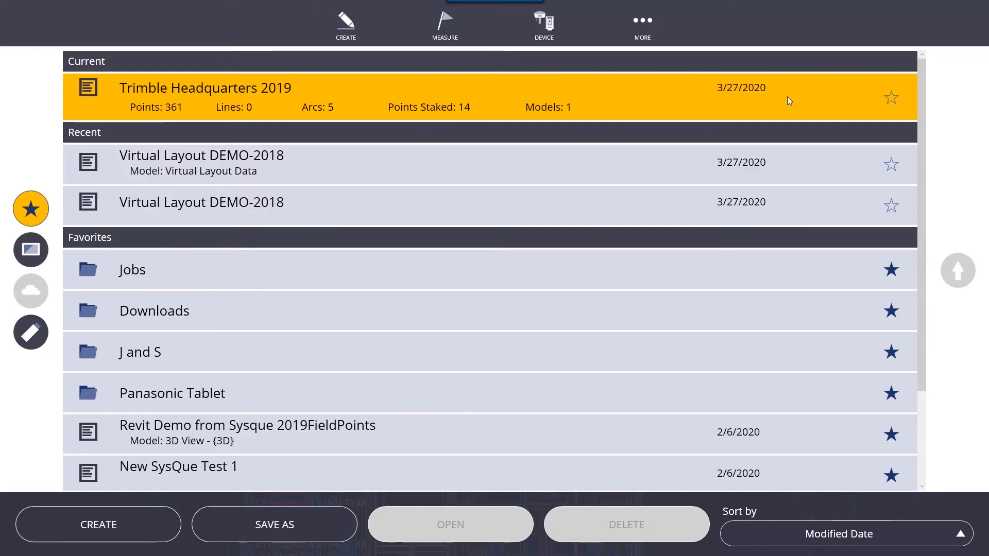
pyautogui.click(891, 97)
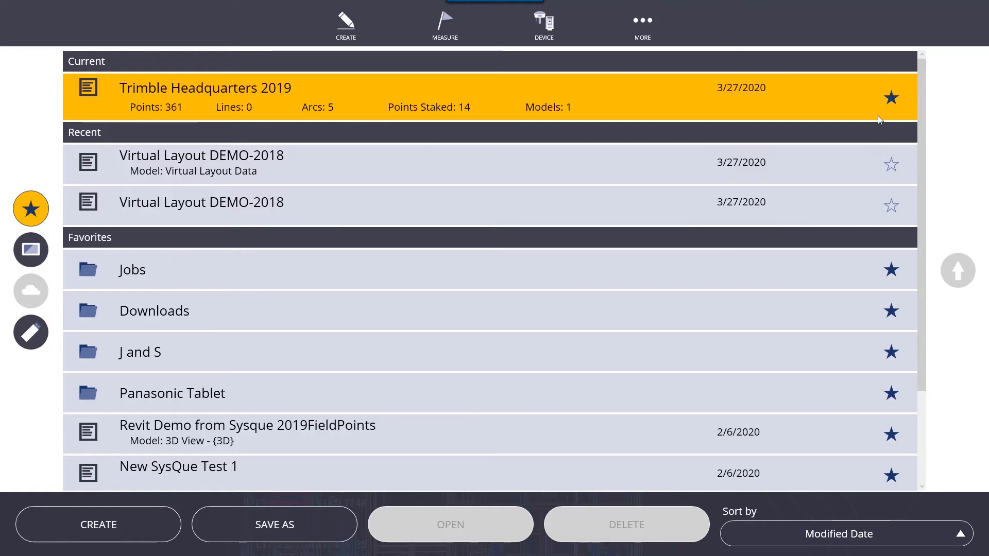
pyautogui.moveTo(203, 356)
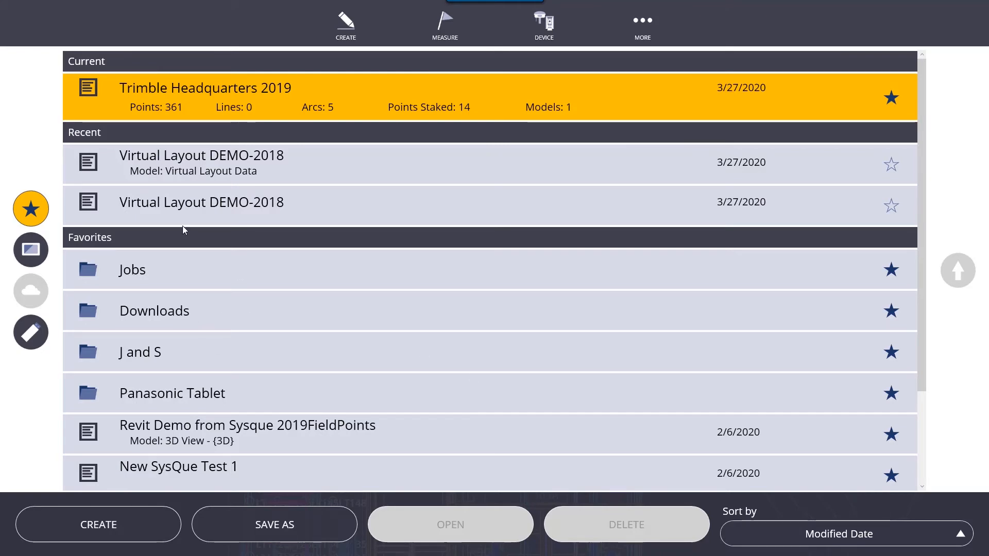
pyautogui.moveTo(29, 258)
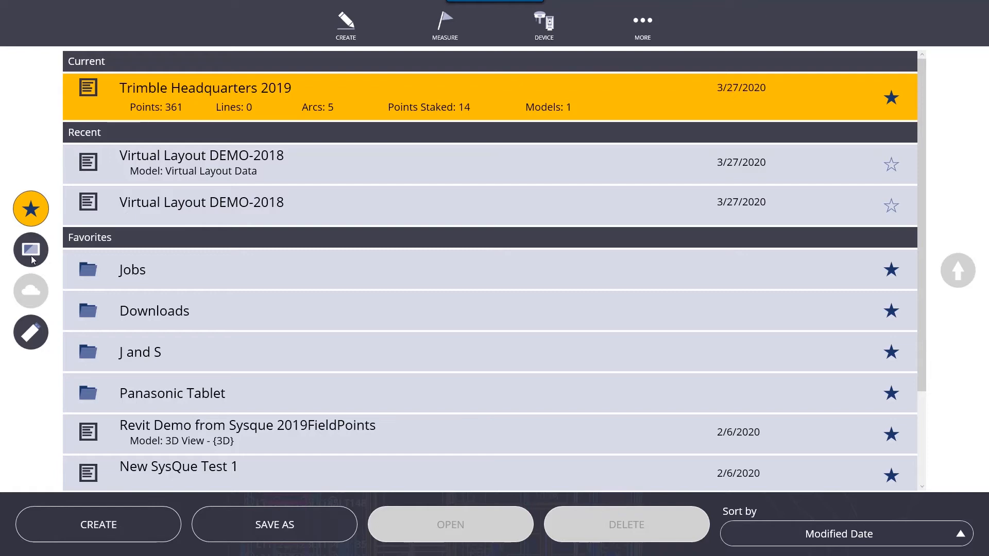
# - Browse the local Jobs folder on the device listing job folders and files
pyautogui.click(30, 249)
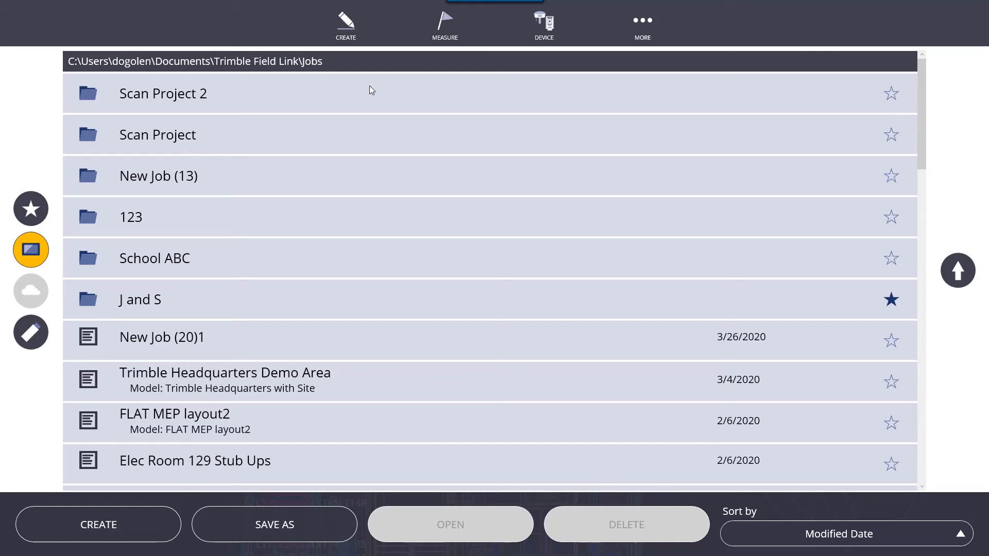
pyautogui.moveTo(246, 69)
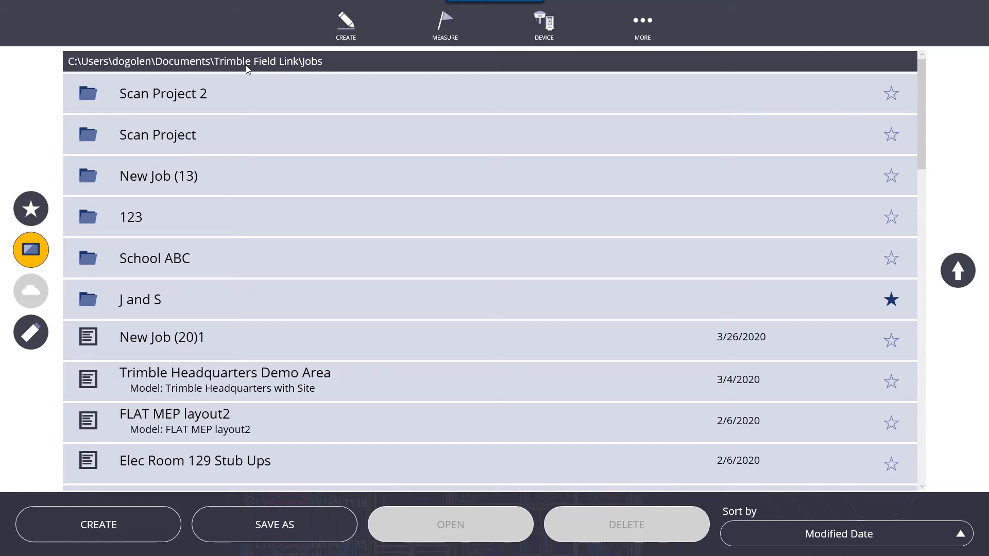
pyautogui.moveTo(280, 79)
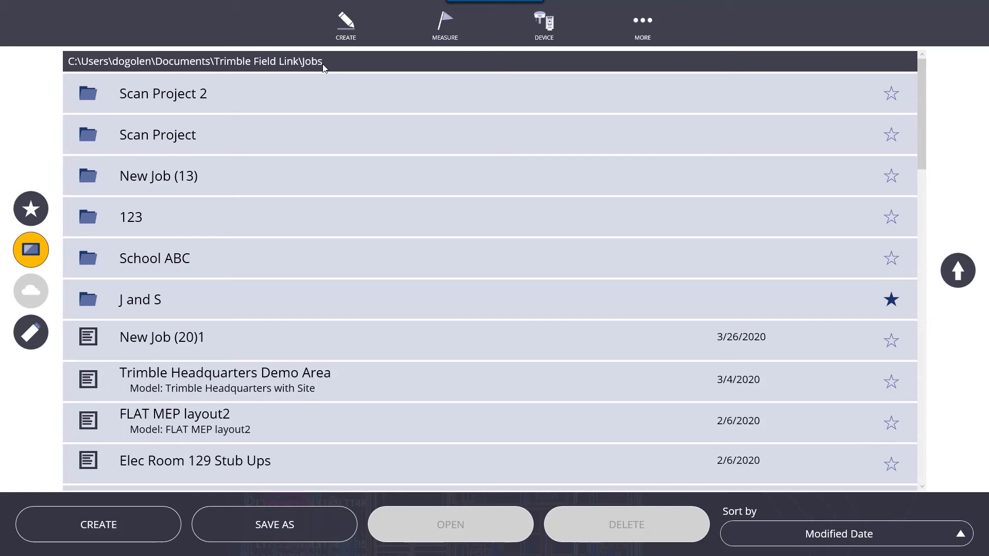
pyautogui.moveTo(286, 133)
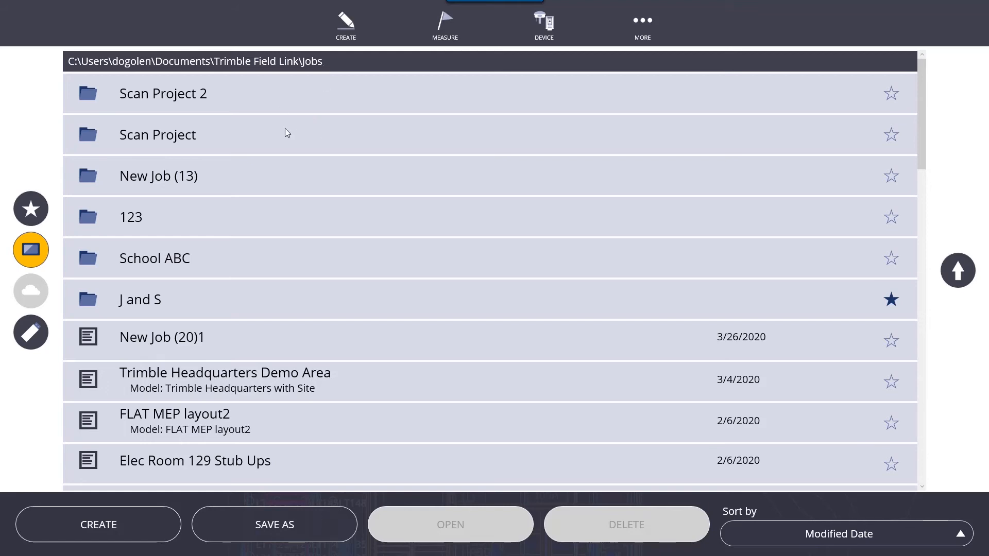
pyautogui.moveTo(541, 213)
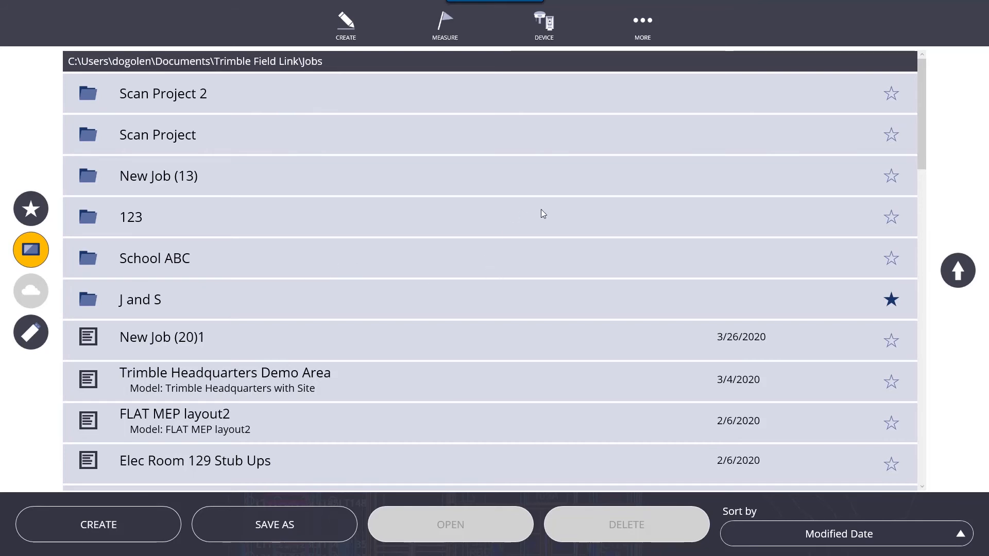
pyautogui.moveTo(334, 420)
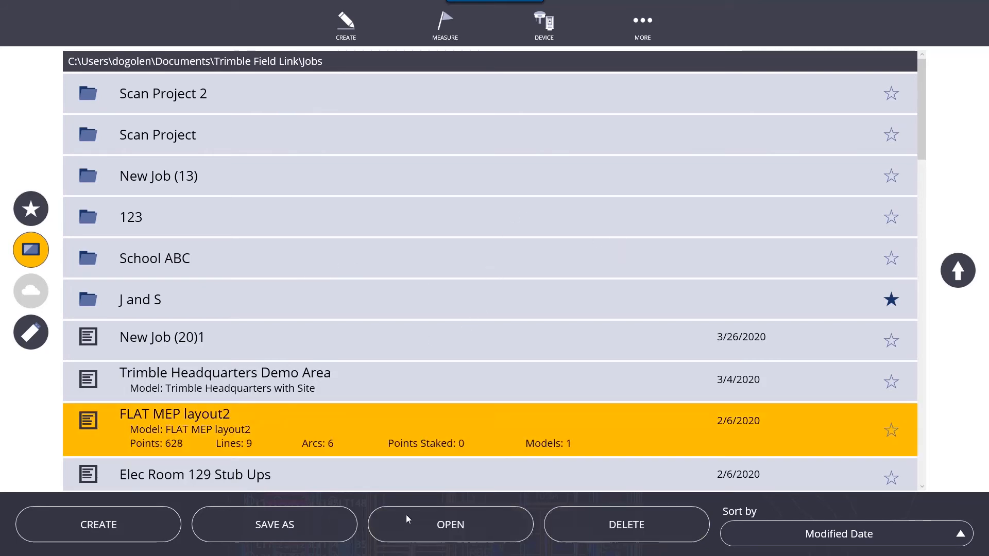
pyautogui.moveTo(575, 545)
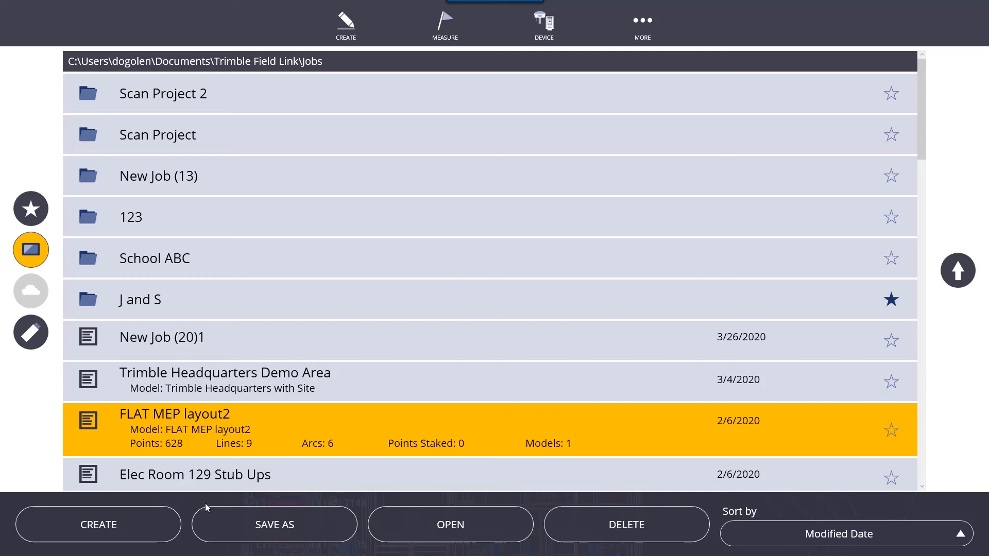
pyautogui.moveTo(246, 539)
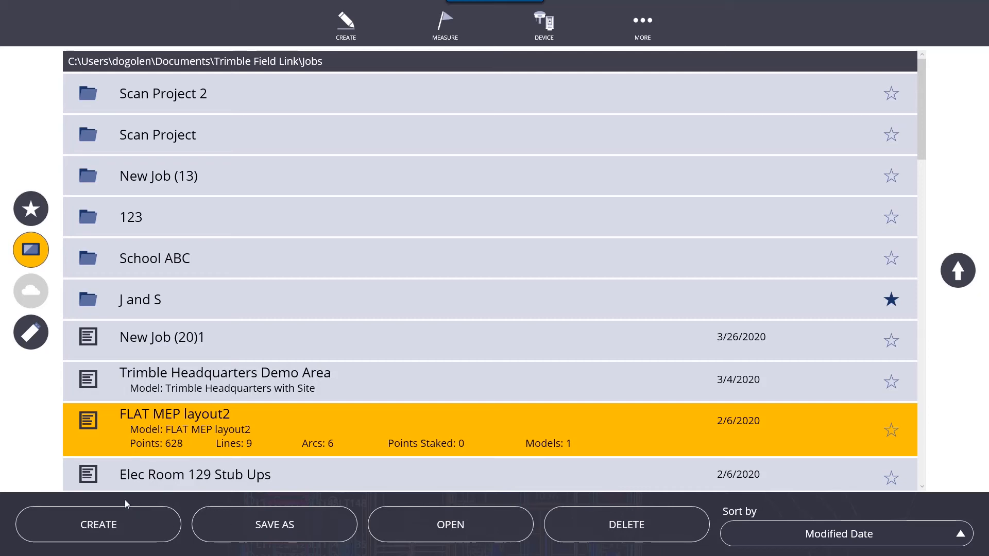
pyautogui.moveTo(90, 490)
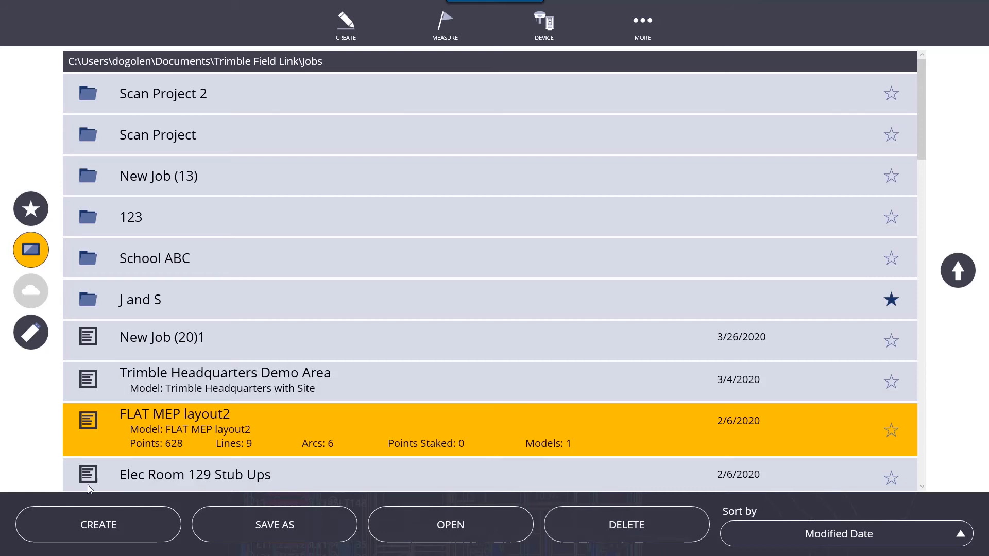
pyautogui.moveTo(155, 351)
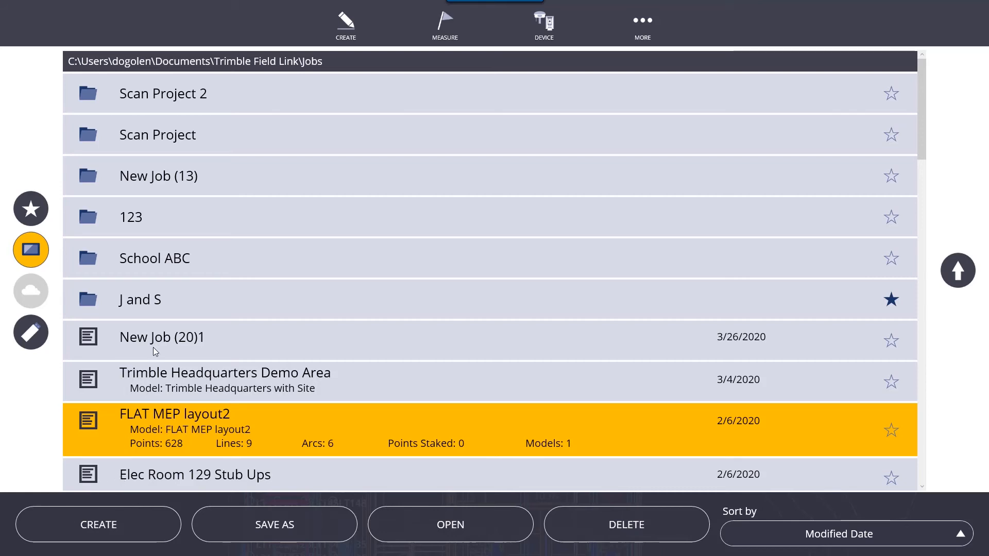
pyautogui.moveTo(49, 310)
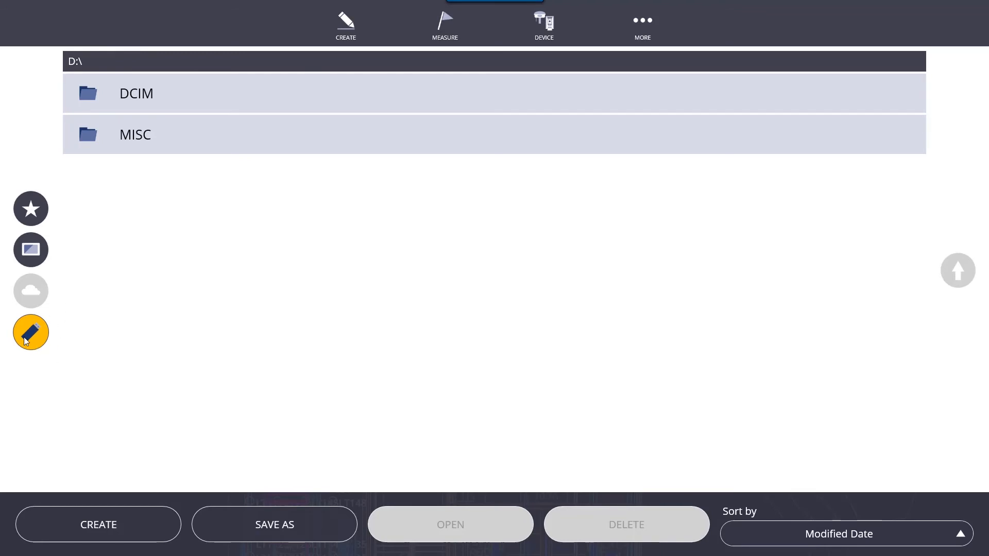
pyautogui.moveTo(50, 285)
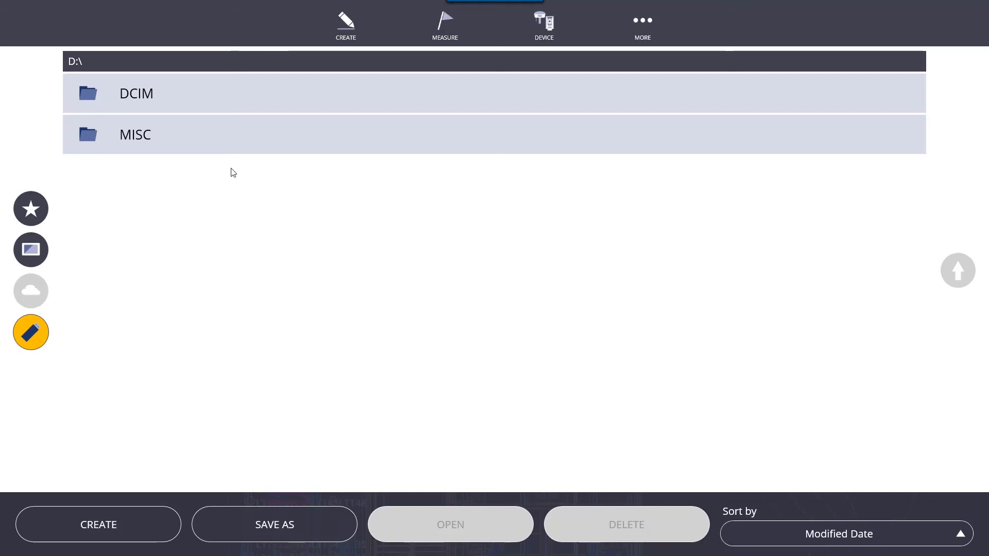
pyautogui.moveTo(407, 536)
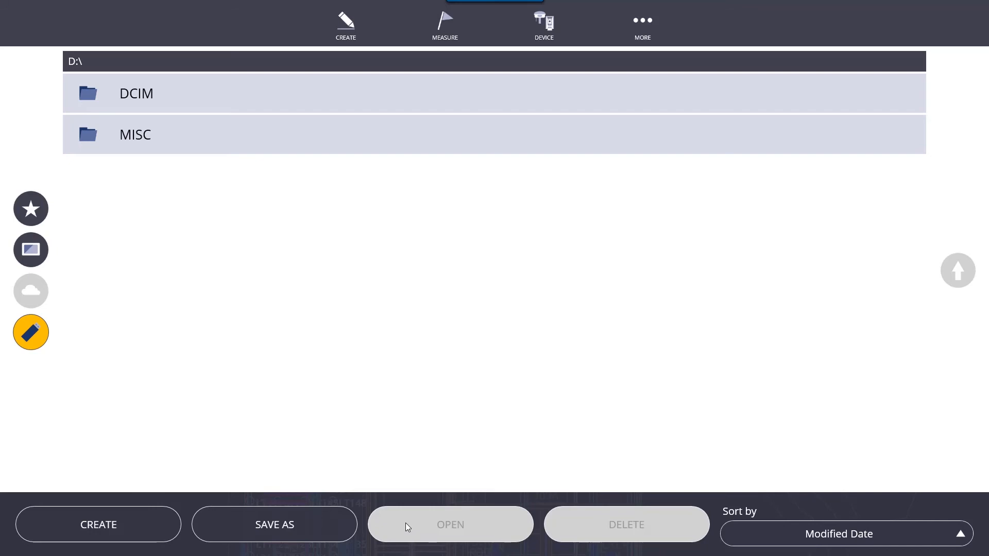
pyautogui.moveTo(396, 445)
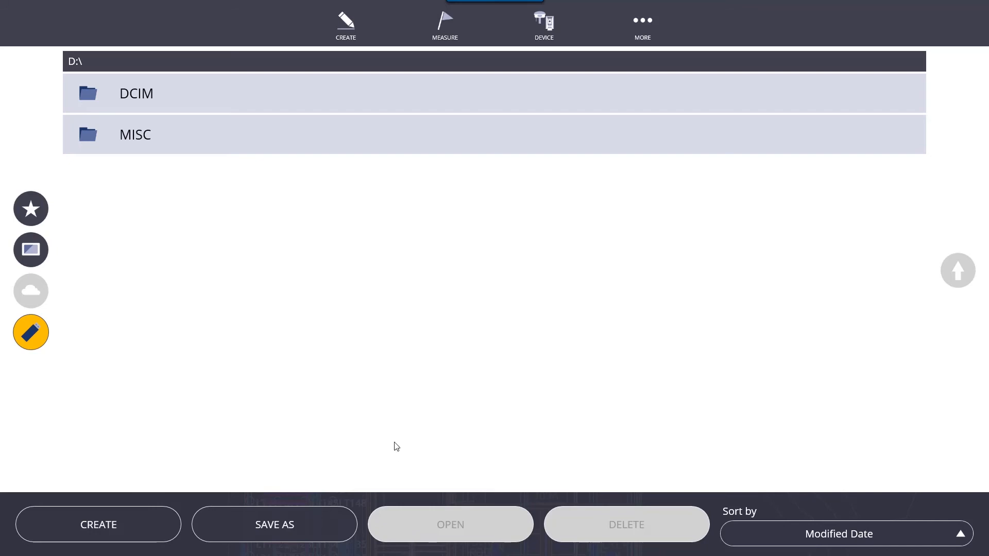
pyautogui.moveTo(161, 348)
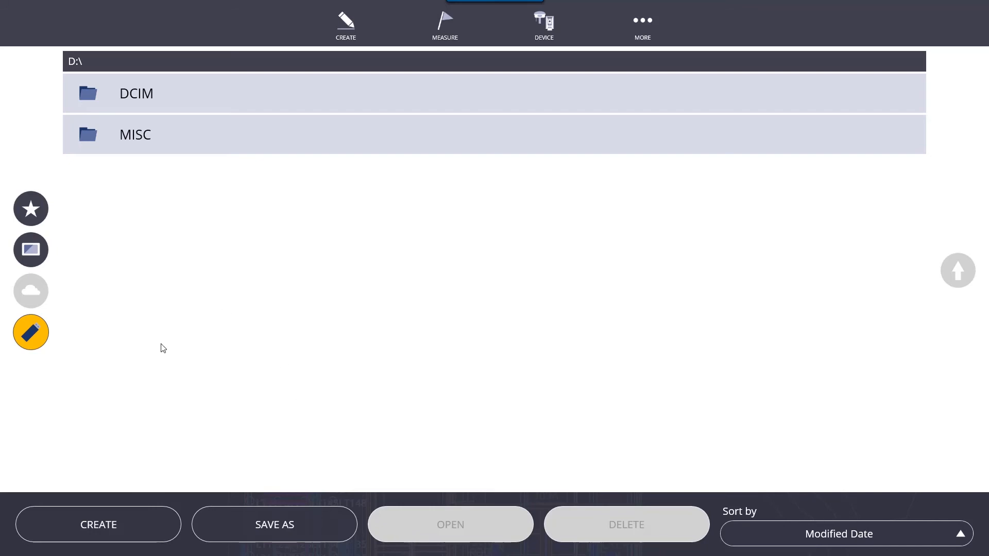
pyautogui.moveTo(168, 347)
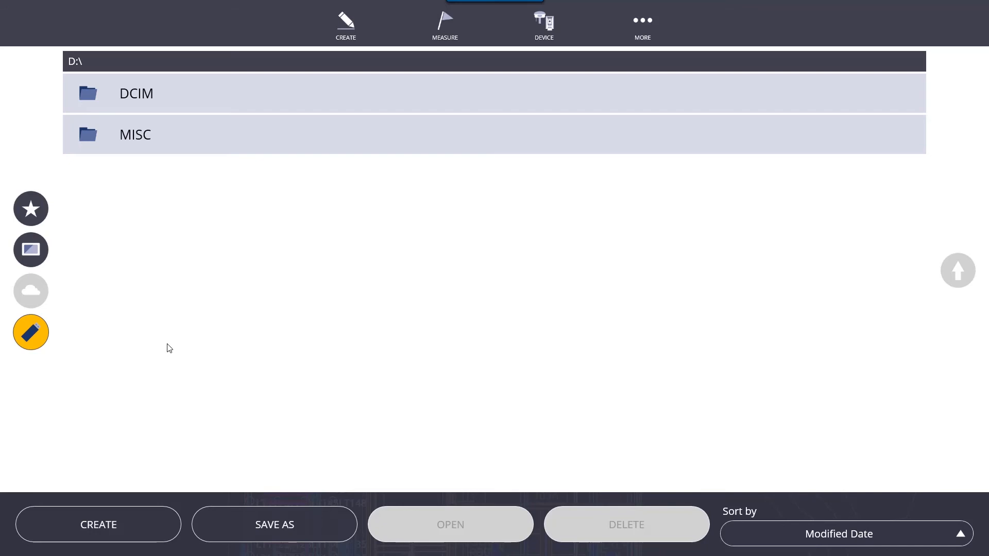
pyautogui.moveTo(55, 300)
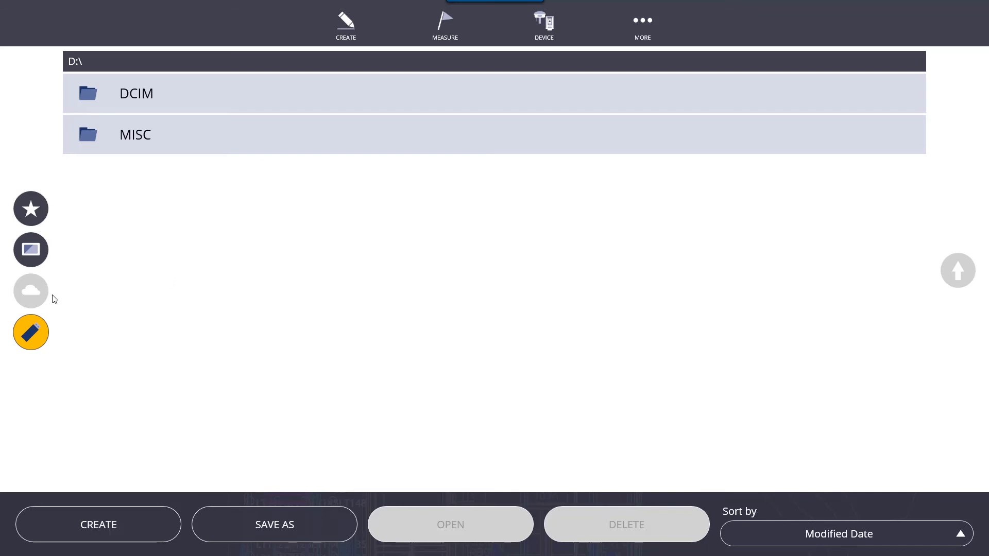
pyautogui.moveTo(30, 296)
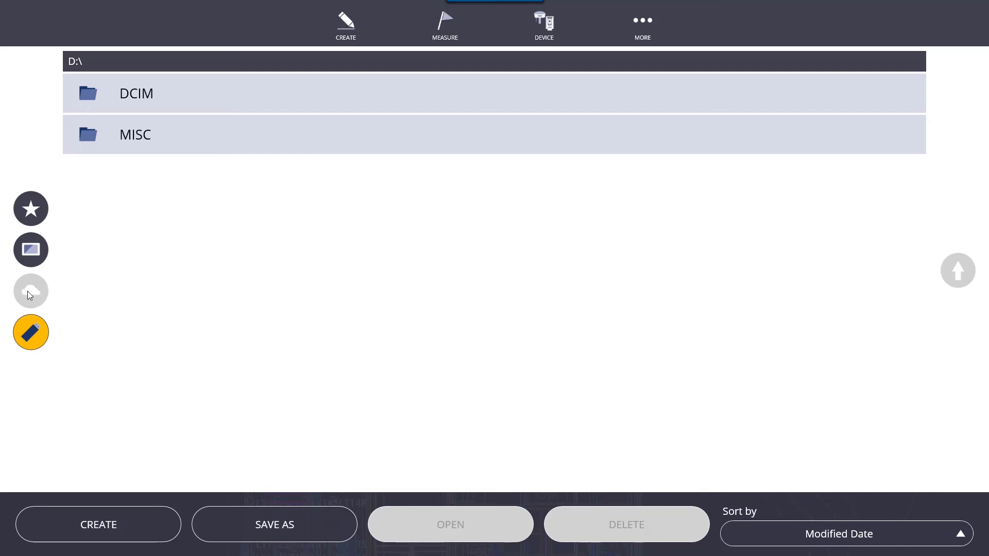
pyautogui.moveTo(633, 38)
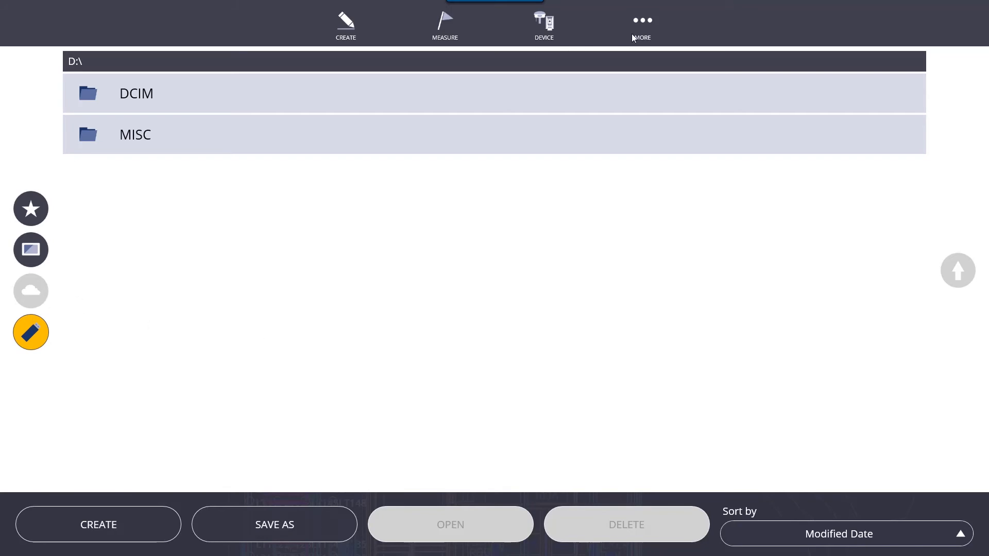
# - Sign in to Trimble Connect with the saved credentials and return to the MORE menu
pyautogui.click(642, 25)
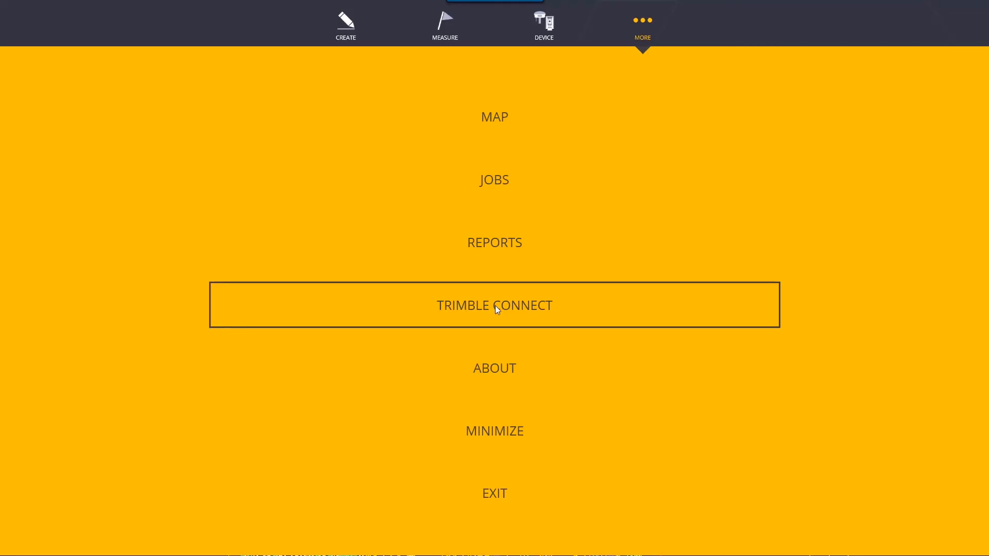
pyautogui.click(495, 305)
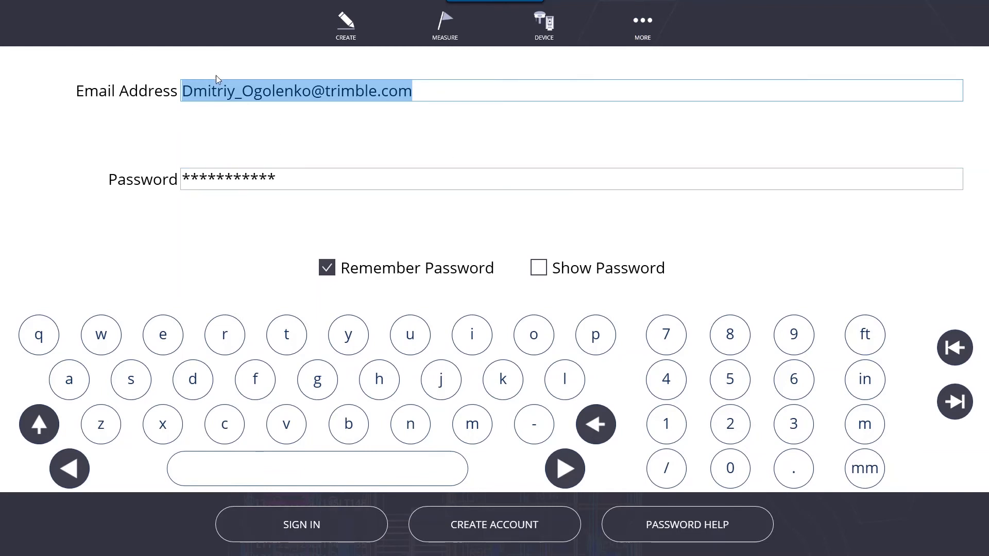
pyautogui.click(301, 524)
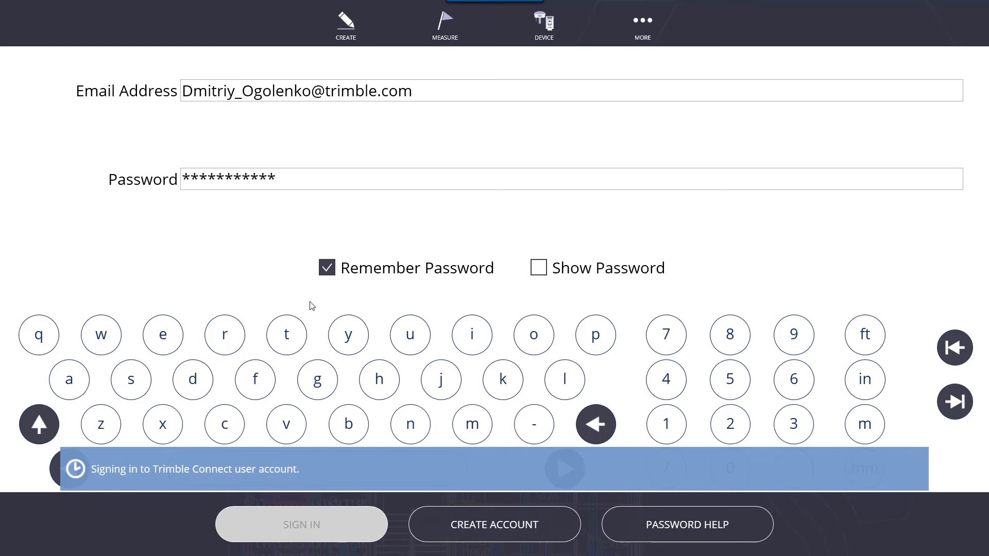
pyautogui.click(302, 524)
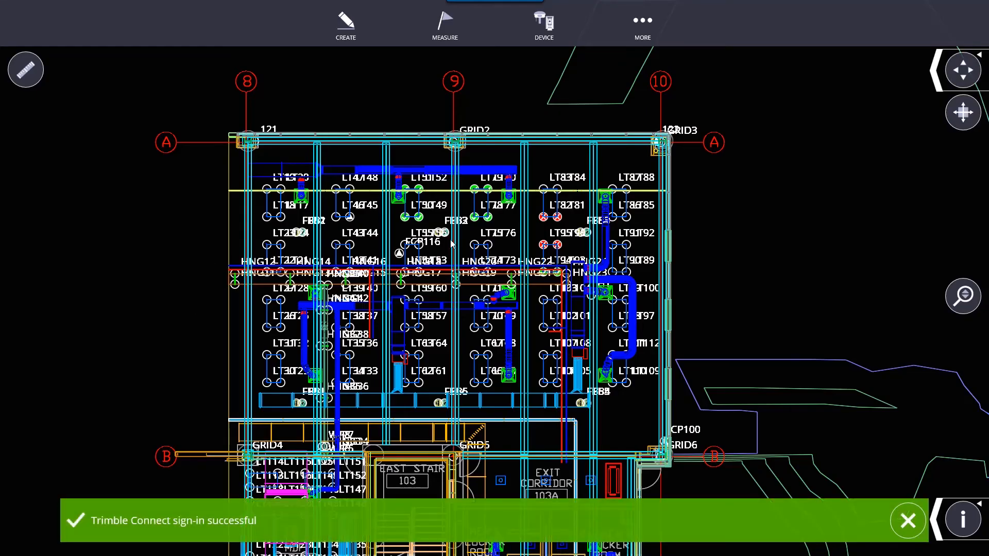
pyautogui.click(642, 25)
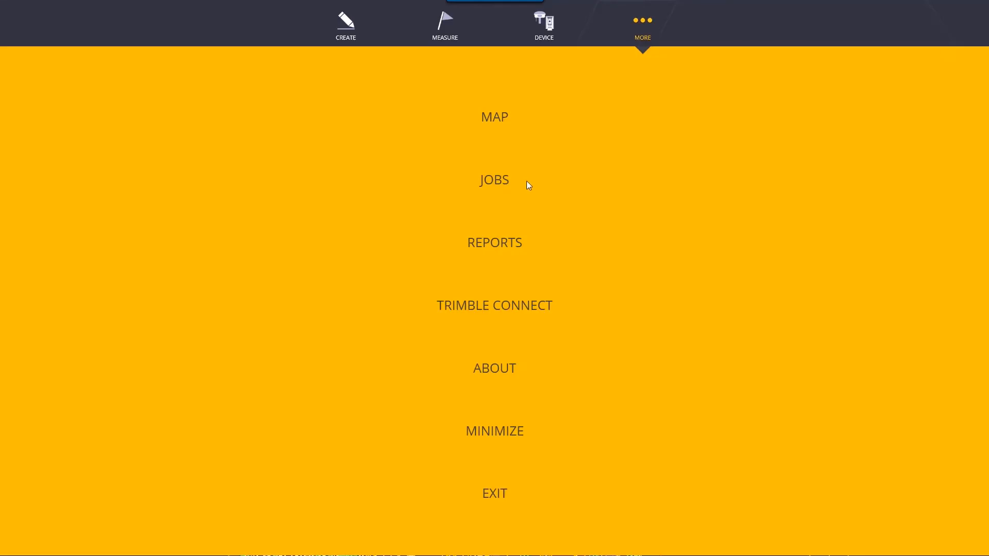
# - Show the Jobs submenu with manage, import, export and settings options
pyautogui.click(493, 179)
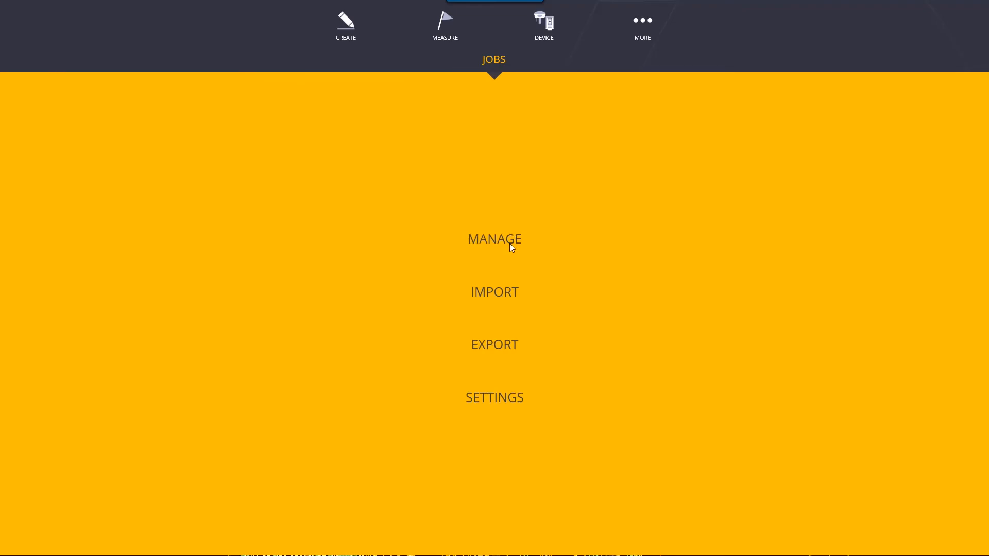
pyautogui.moveTo(509, 245)
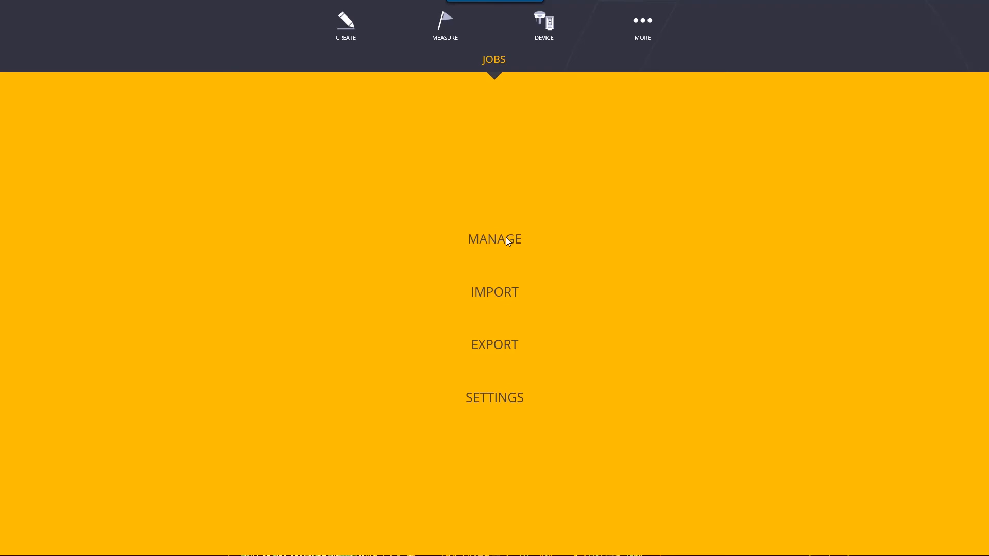
pyautogui.moveTo(530, 224)
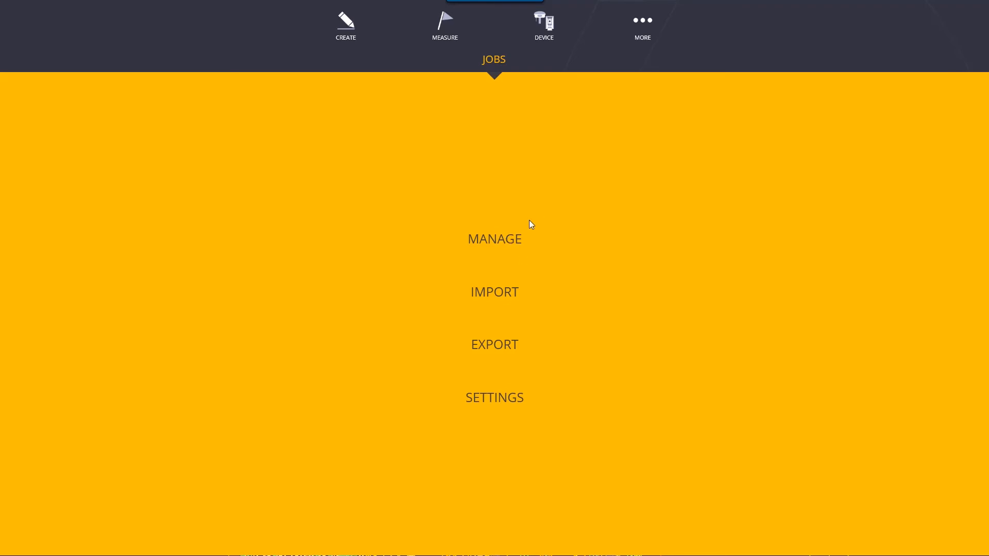
pyautogui.moveTo(523, 245)
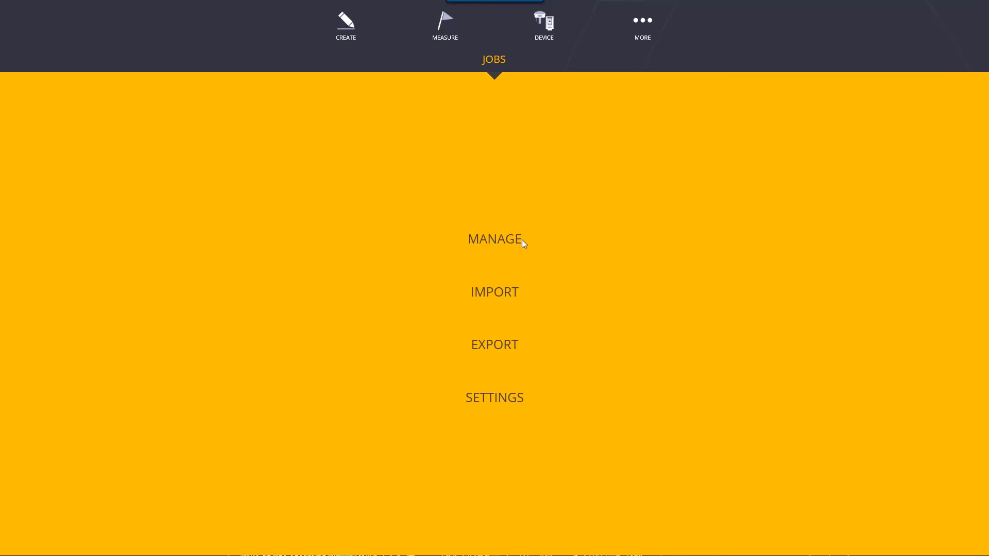
# - Go to Manage jobs and start loading projects from the Trimble Connect cloud source
pyautogui.click(495, 239)
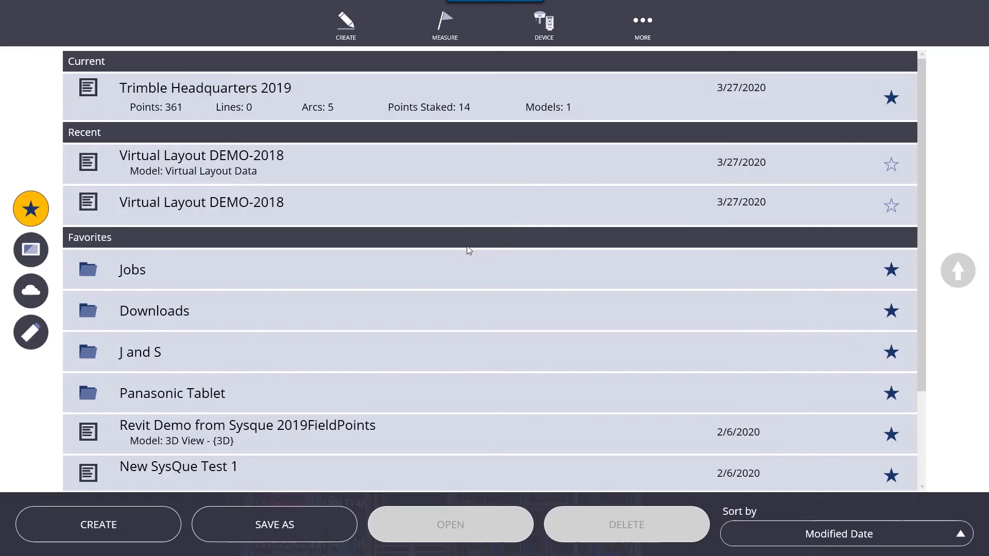
pyautogui.moveTo(297, 204)
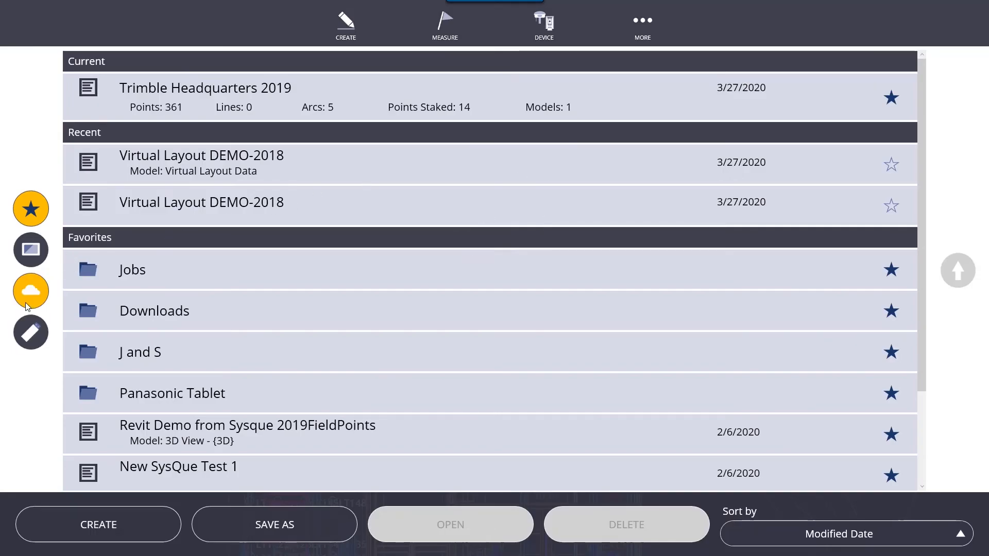
pyautogui.click(30, 290)
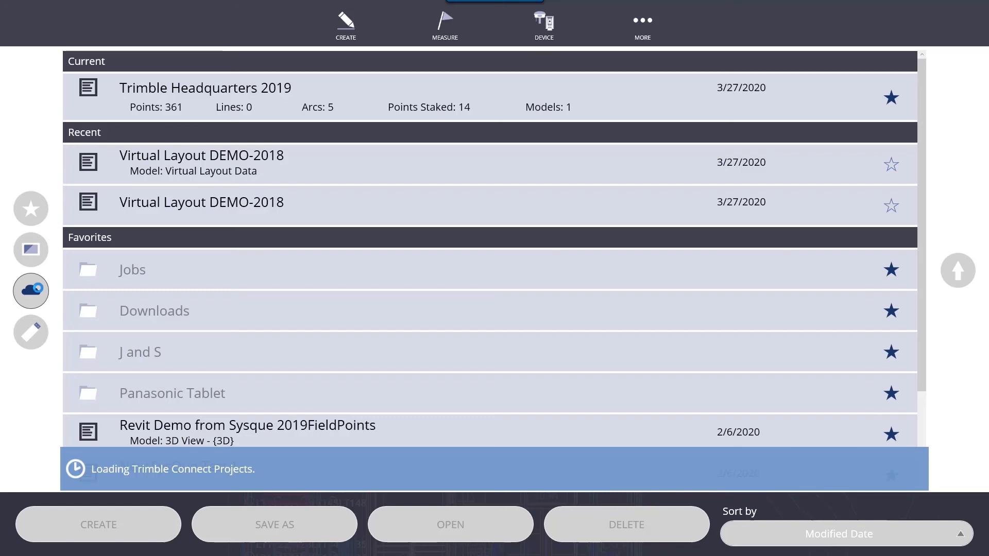
# - Pick Elec Room 129 Stub Ups from Trimble Westminster Phase 1's Trimble Field Data folder
pyautogui.click(30, 290)
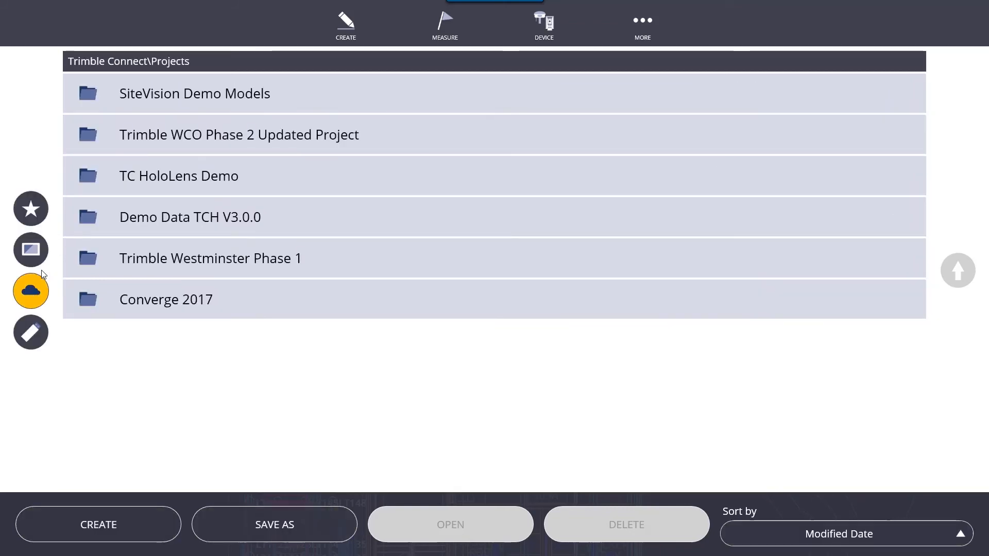
pyautogui.moveTo(308, 213)
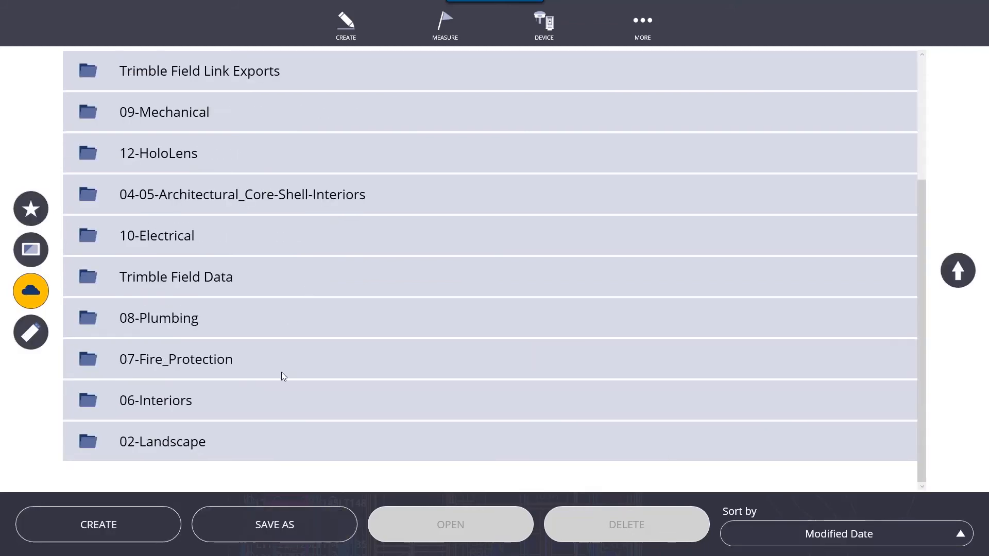
pyautogui.doubleClick(175, 276)
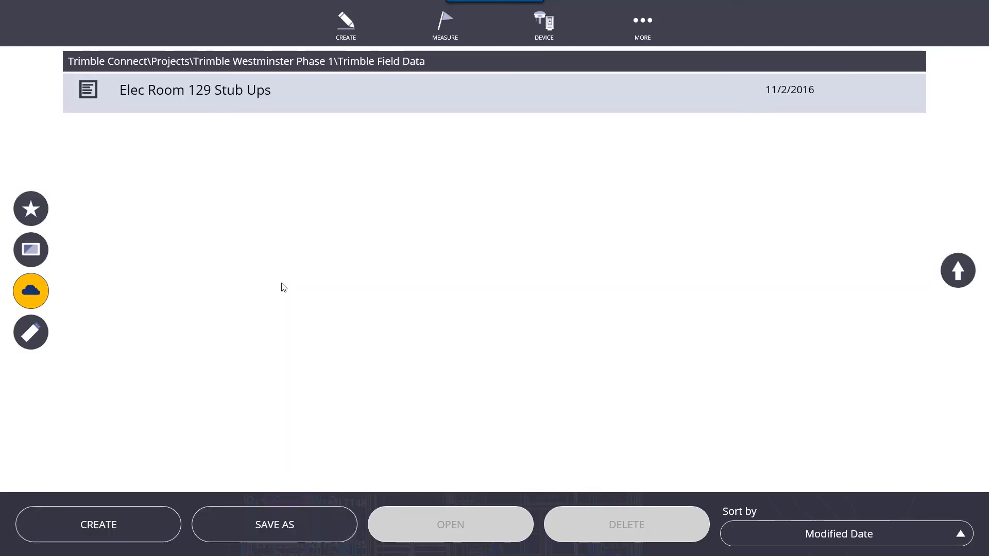
pyautogui.click(195, 91)
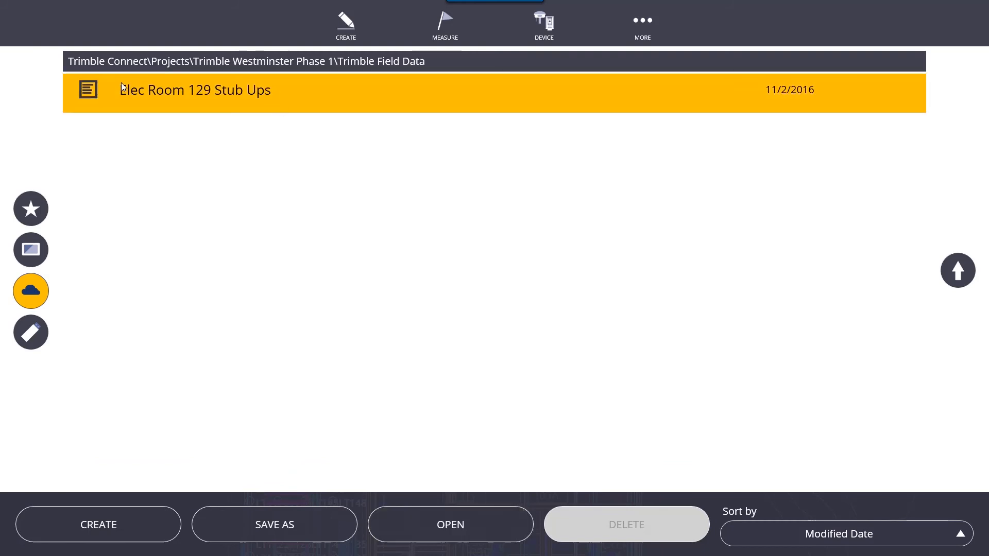
pyautogui.moveTo(336, 252)
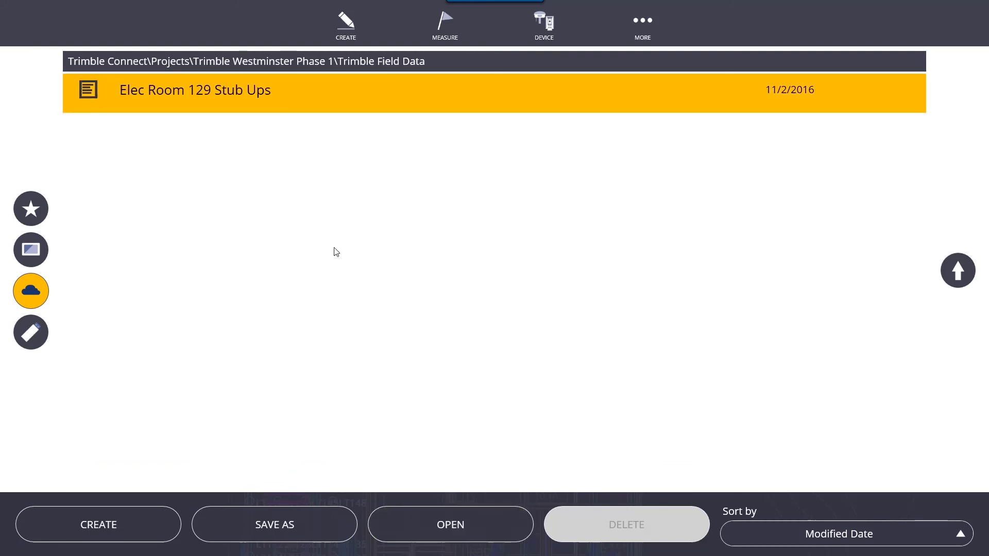
pyautogui.moveTo(407, 182)
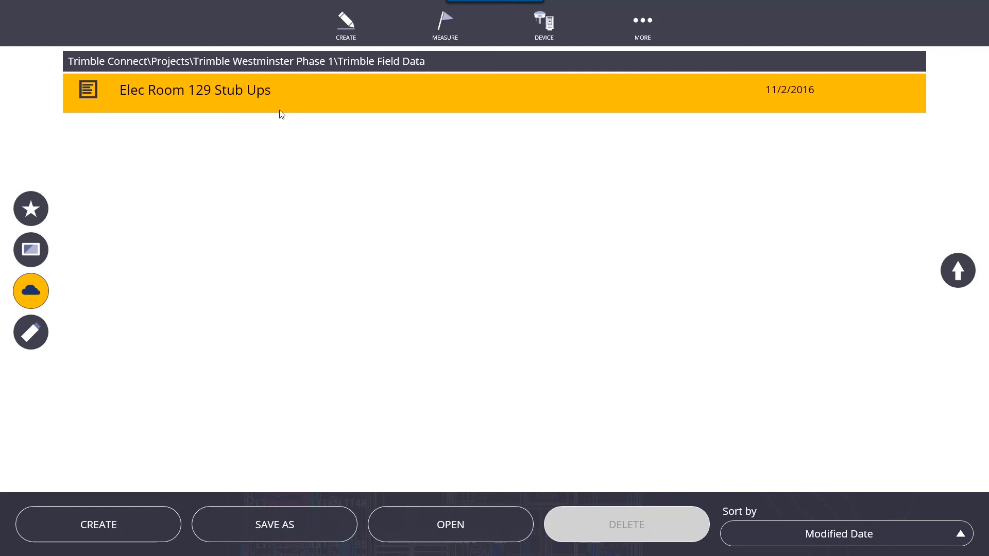
pyautogui.moveTo(419, 193)
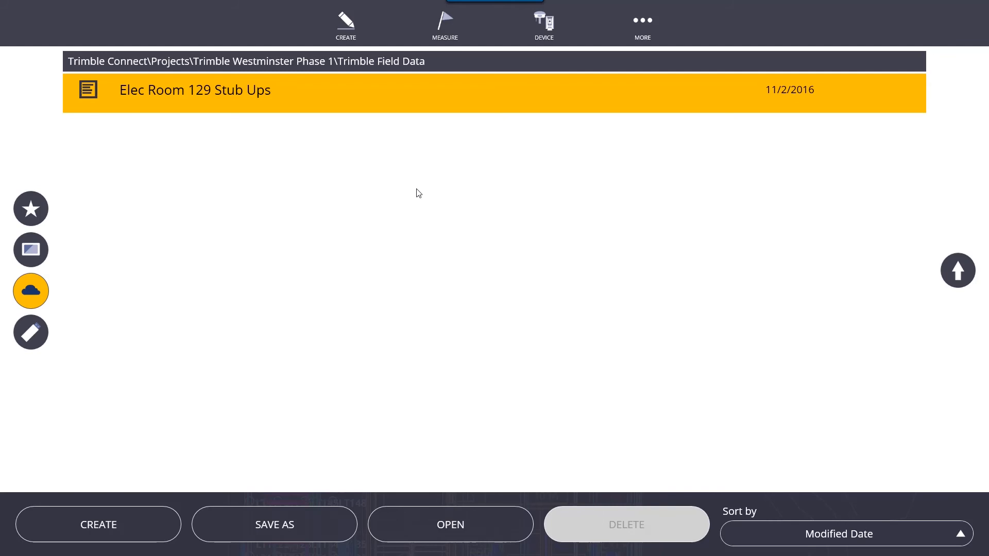
pyautogui.moveTo(423, 192)
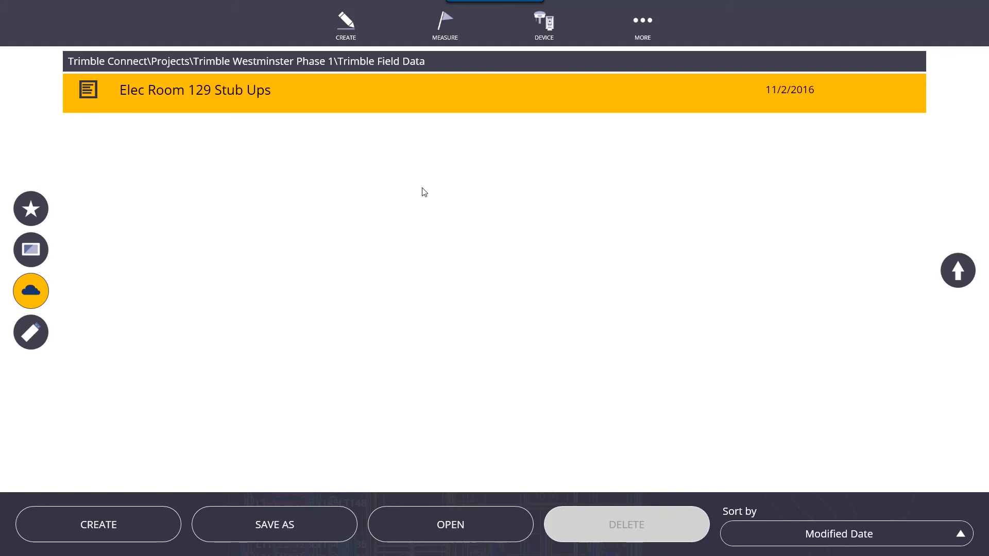
pyautogui.moveTo(392, 201)
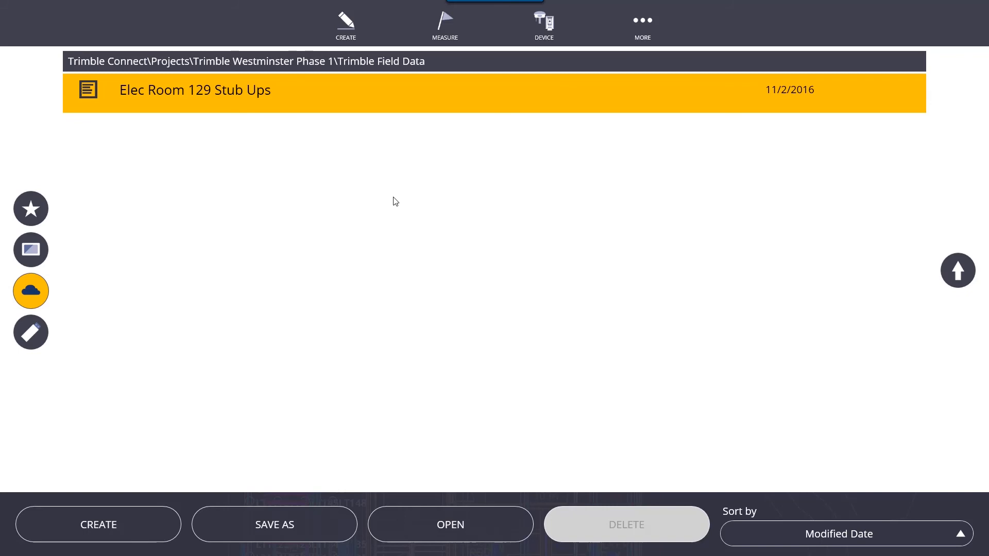
pyautogui.moveTo(459, 141)
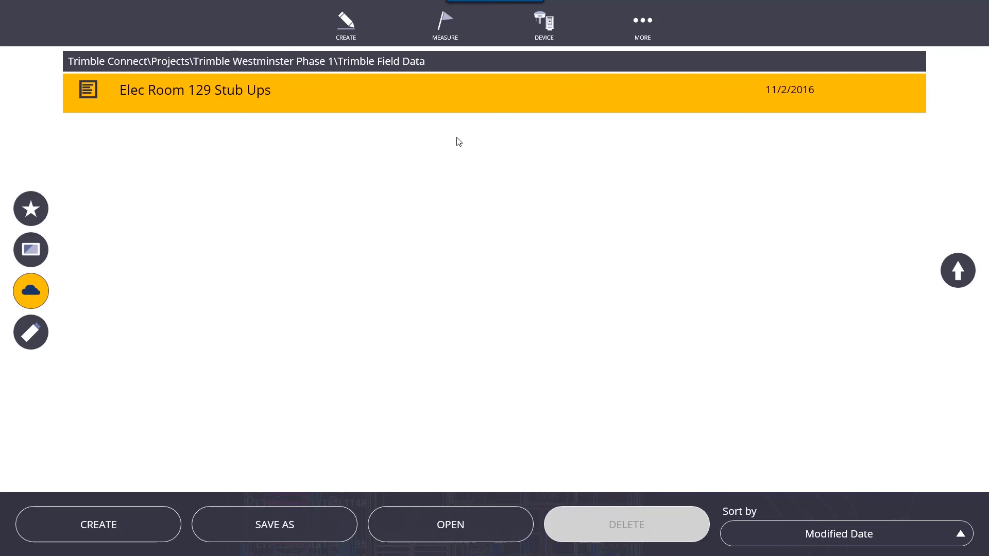
pyautogui.moveTo(415, 205)
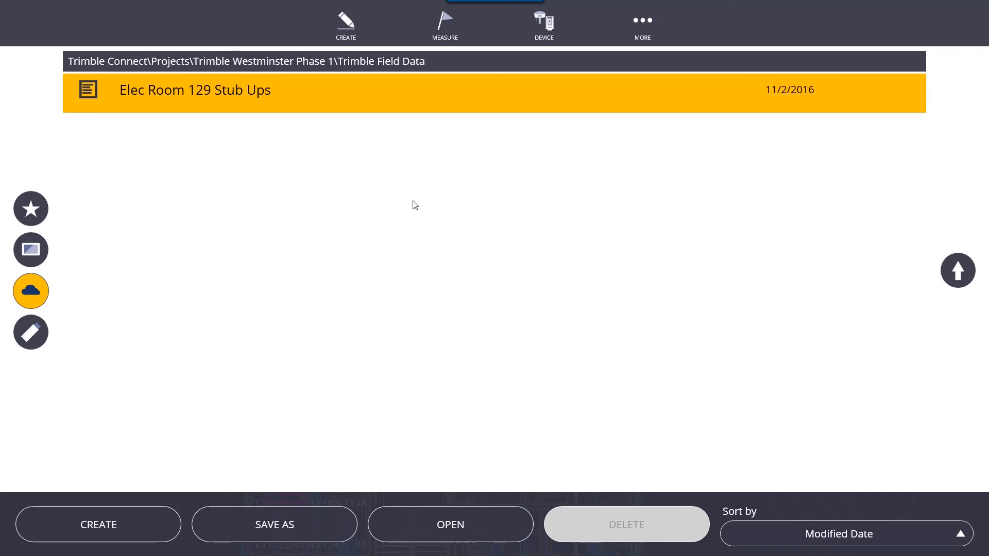
pyautogui.click(642, 24)
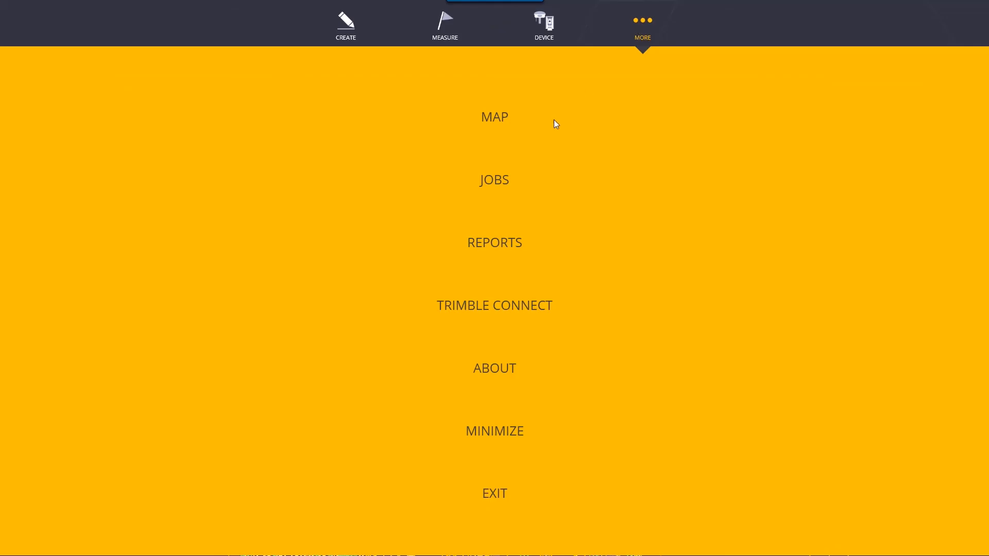
pyautogui.click(493, 179)
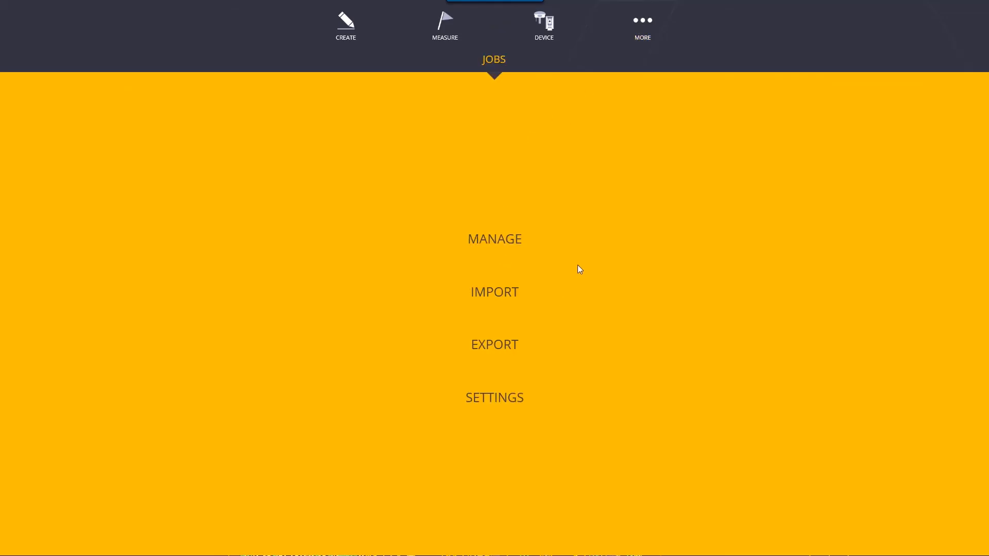
pyautogui.moveTo(472, 297)
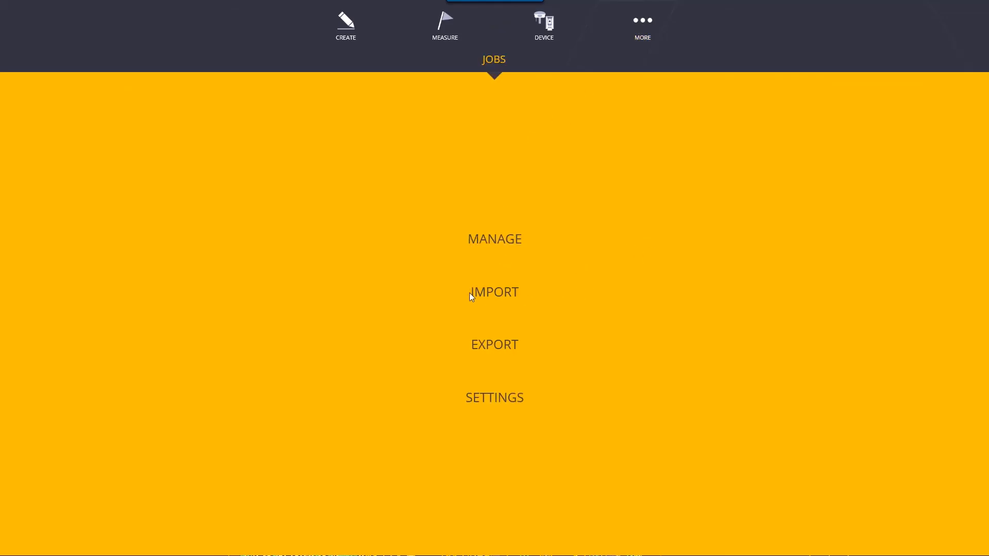
pyautogui.click(493, 291)
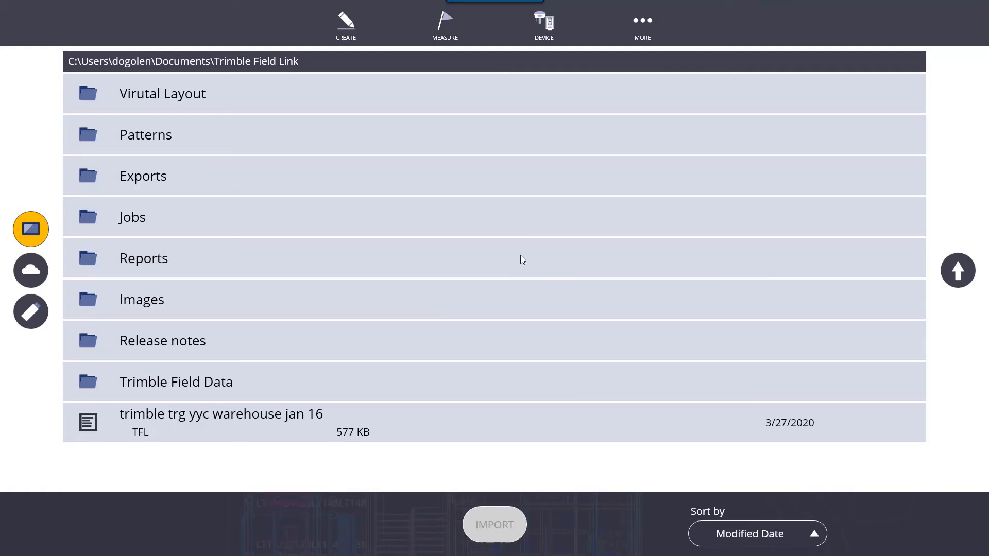
pyautogui.moveTo(451, 302)
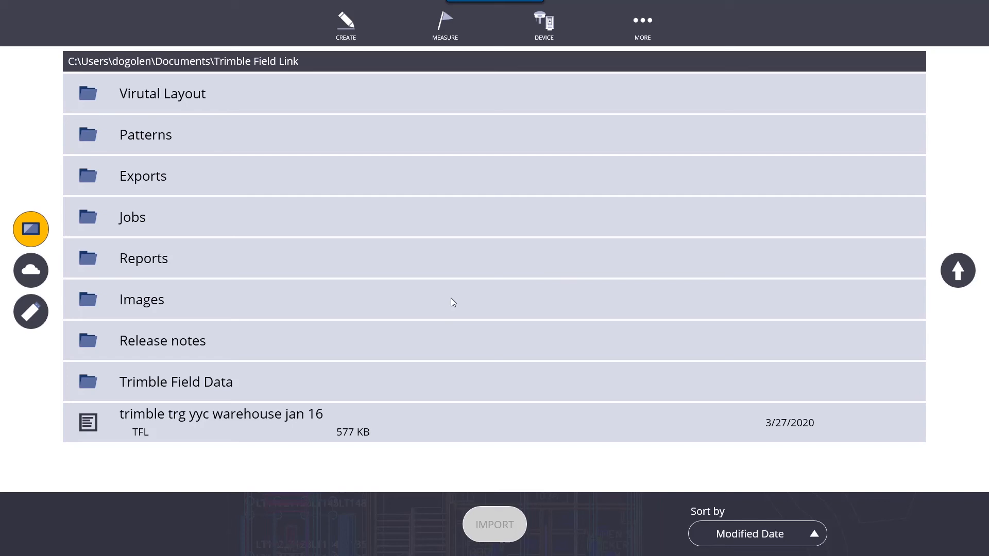
pyautogui.moveTo(380, 170)
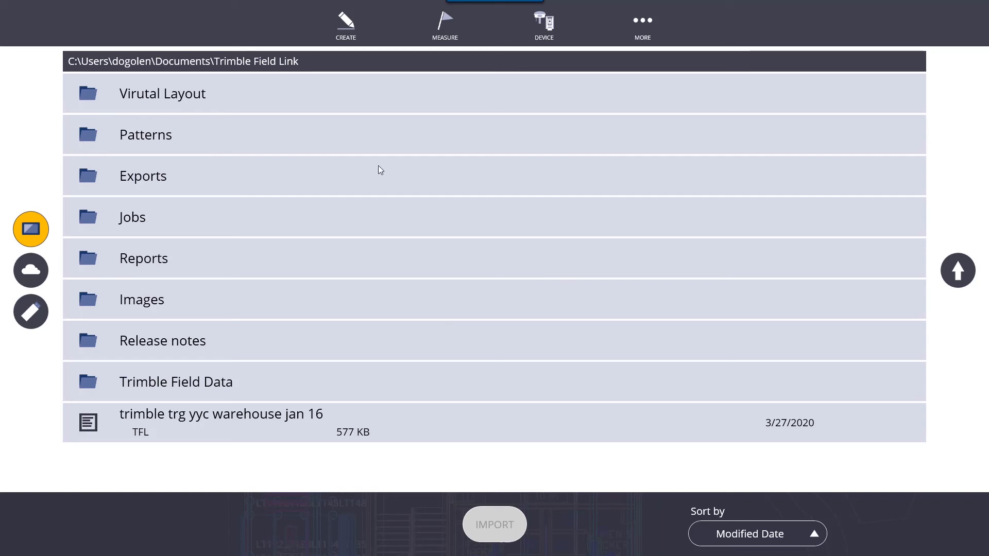
pyautogui.moveTo(265, 141)
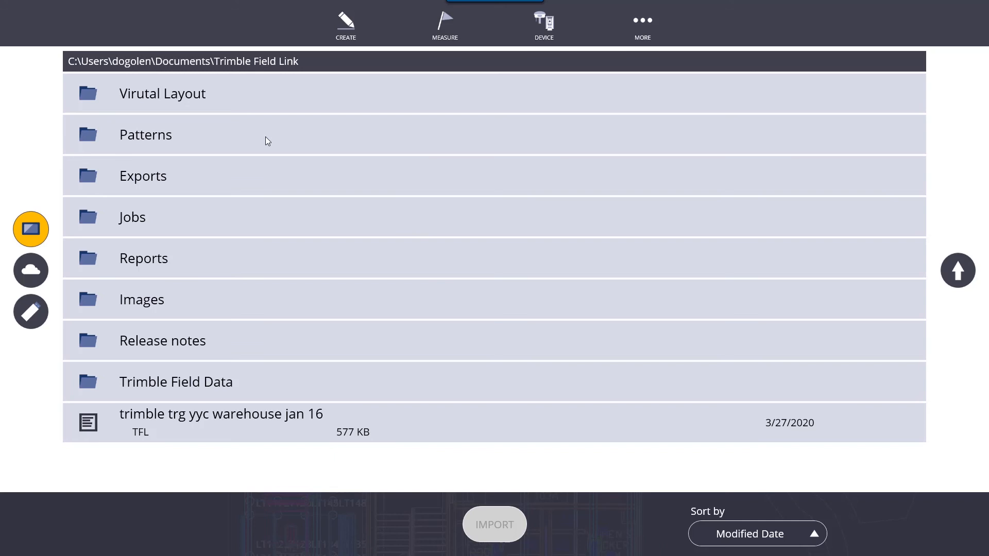
pyautogui.moveTo(235, 171)
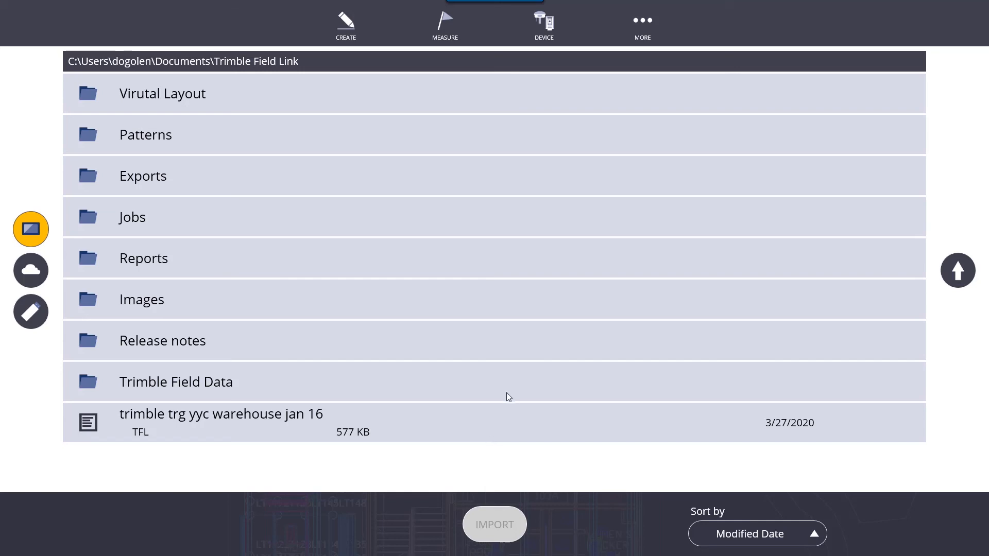
pyautogui.moveTo(48, 198)
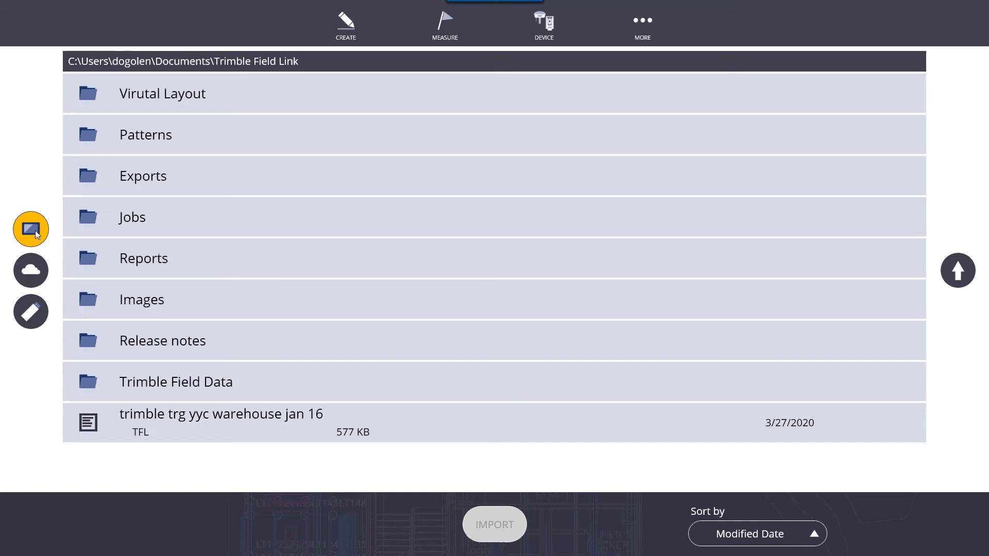
pyautogui.moveTo(154, 221)
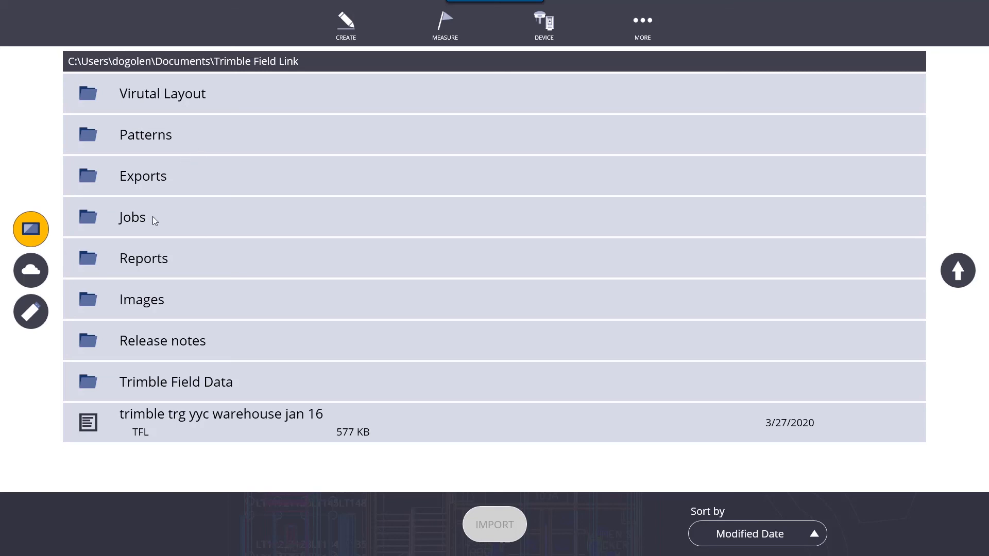
# - Reload the Trimble Connect projects, then show the Reports submenu: Daily Layout Summary, Layout Deviations, Field Report
pyautogui.click(30, 271)
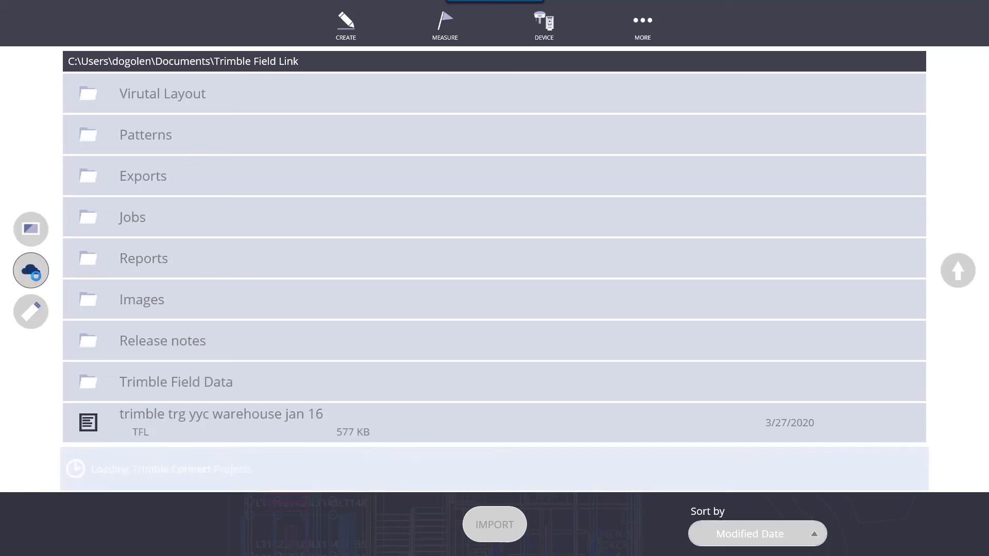
pyautogui.click(30, 271)
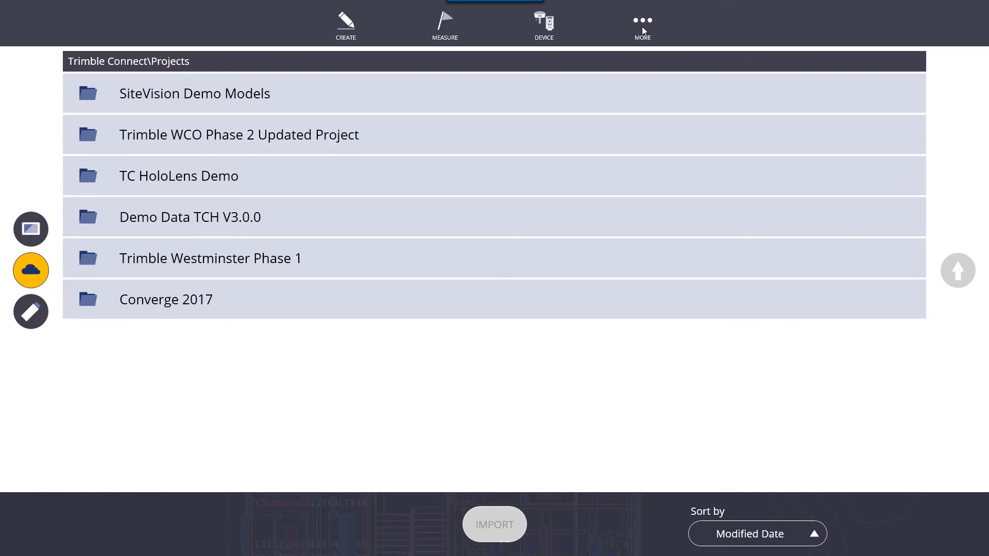
pyautogui.click(642, 25)
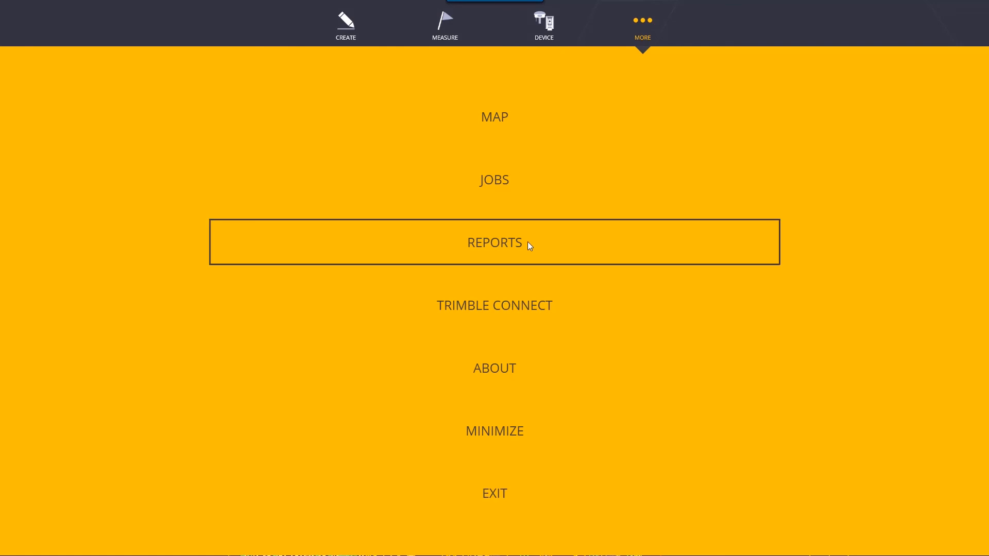
pyautogui.click(494, 242)
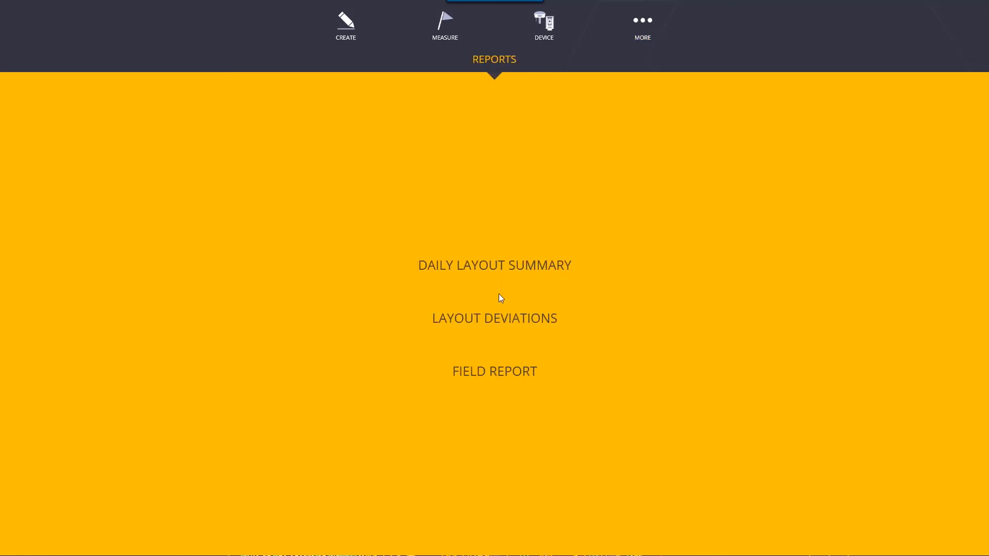
pyautogui.moveTo(588, 115)
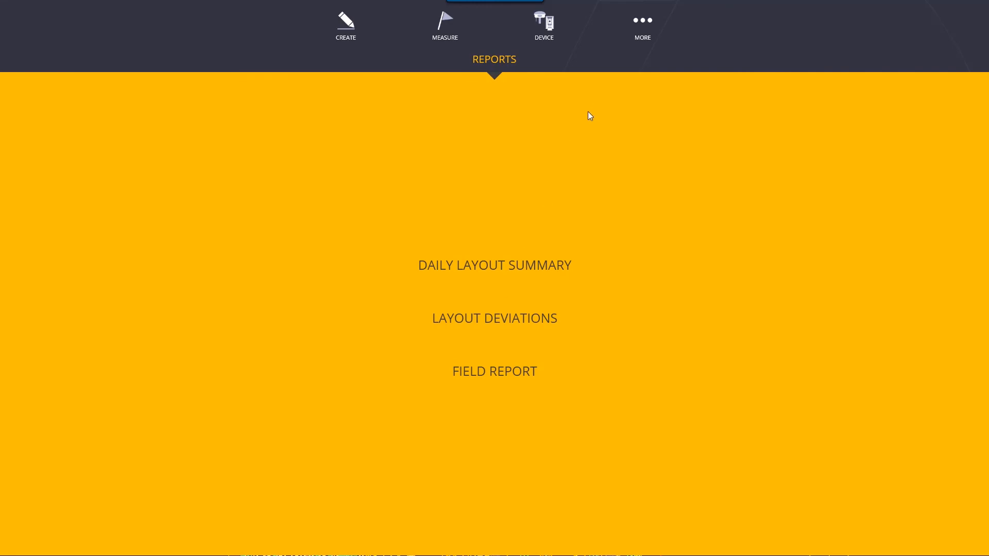
pyautogui.moveTo(526, 352)
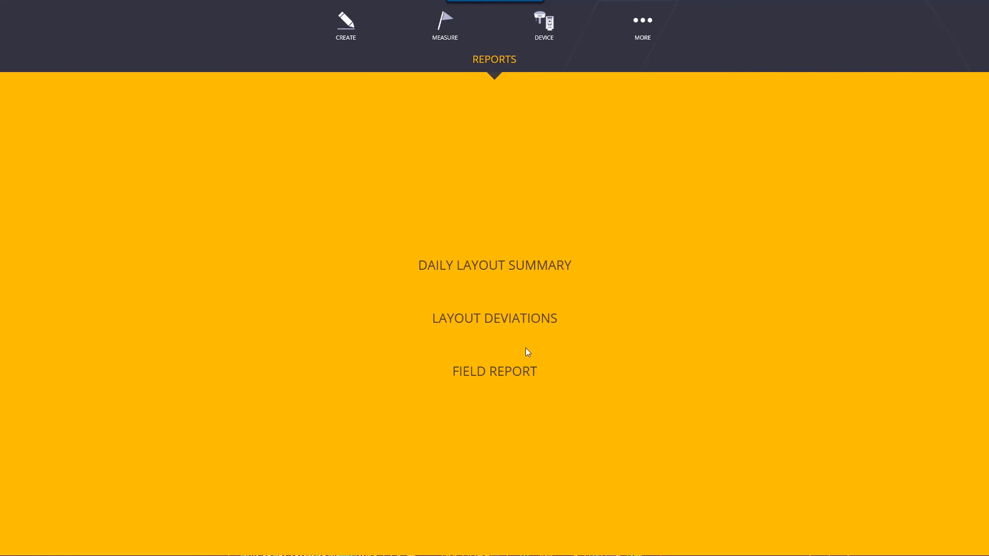
# - Show the About panel with version 5.5.0.144, licences and support expiration
pyautogui.click(642, 24)
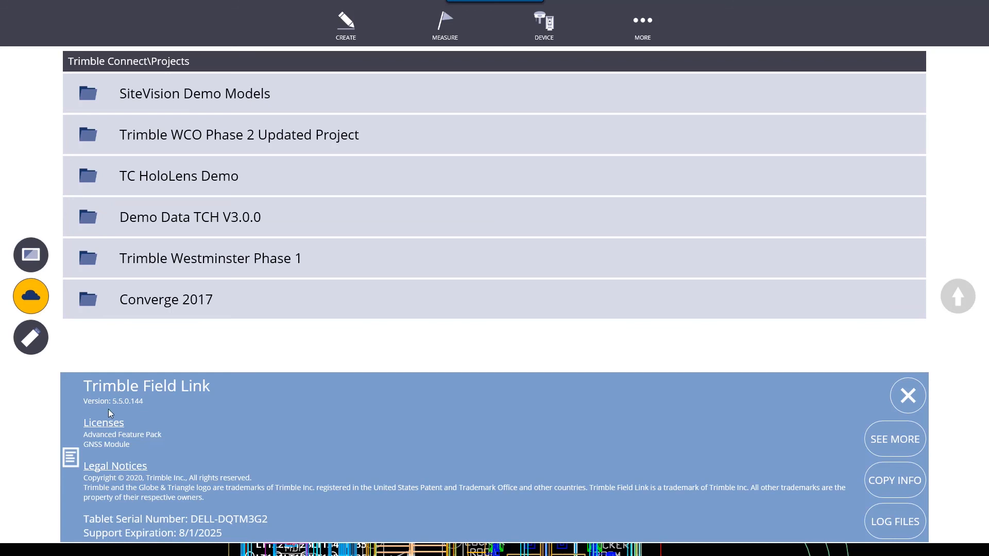
pyautogui.moveTo(186, 428)
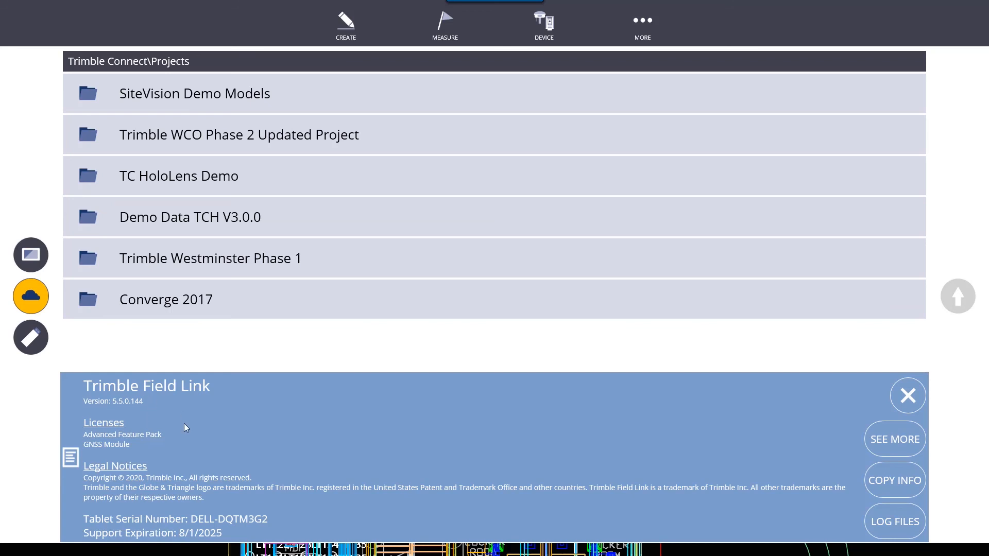
pyautogui.moveTo(125, 443)
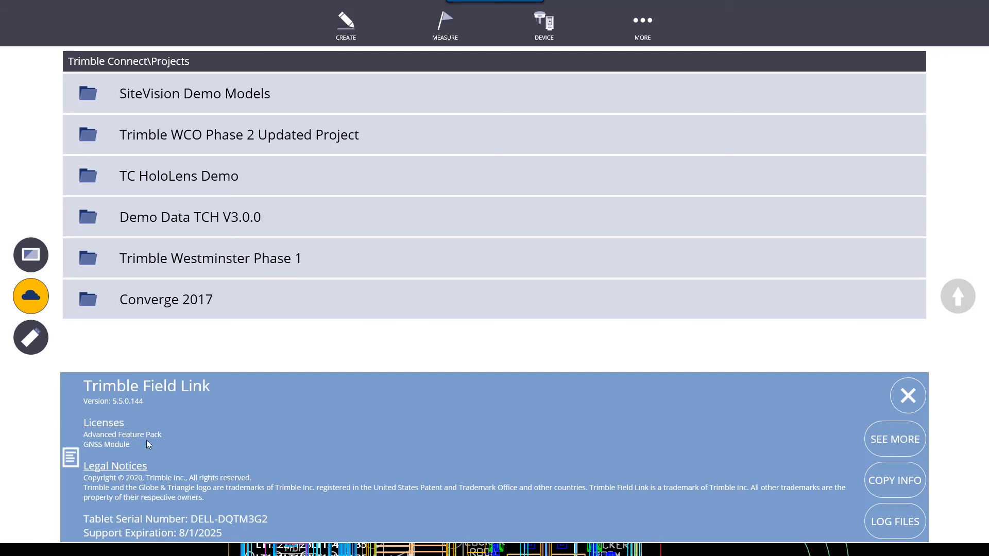
pyautogui.moveTo(128, 521)
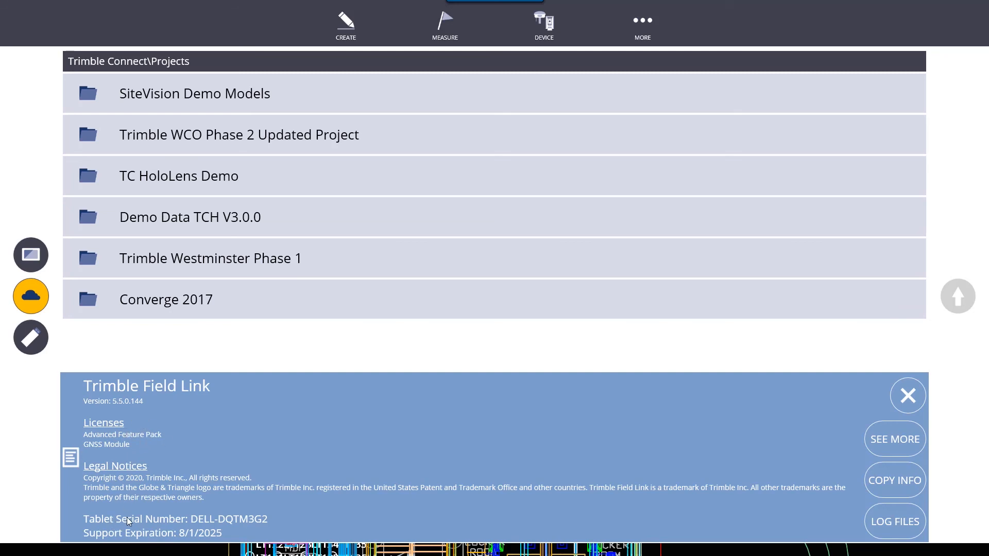
pyautogui.moveTo(240, 536)
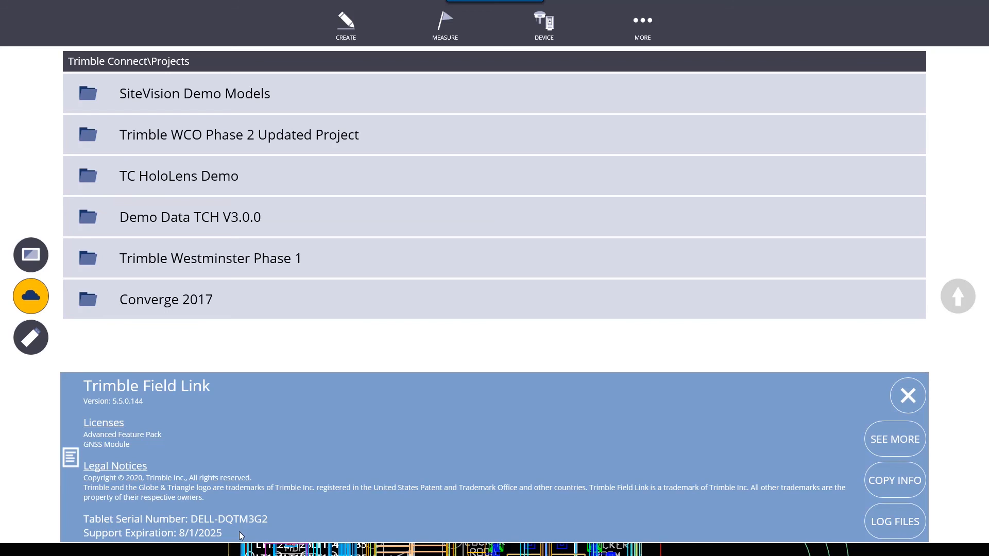
pyautogui.moveTo(874, 508)
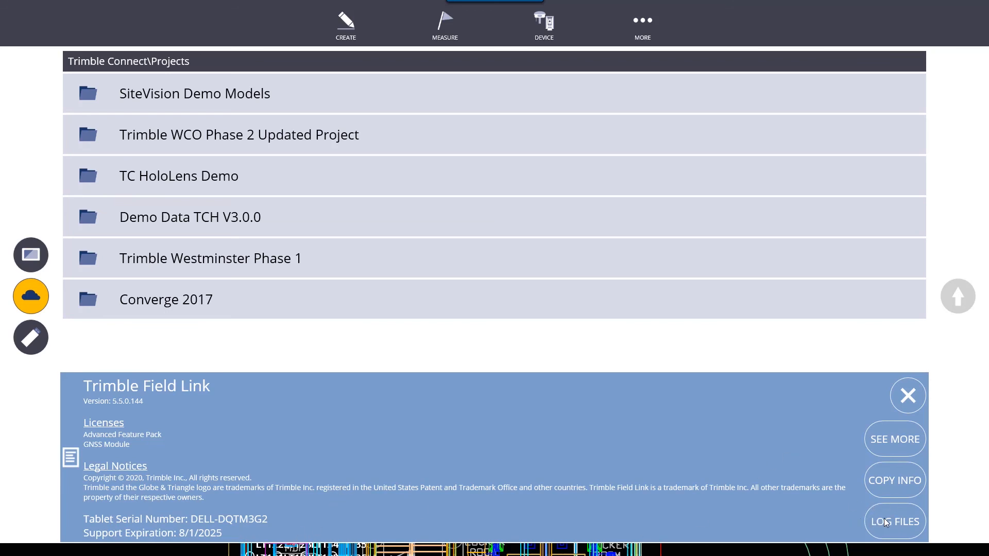
pyautogui.moveTo(836, 492)
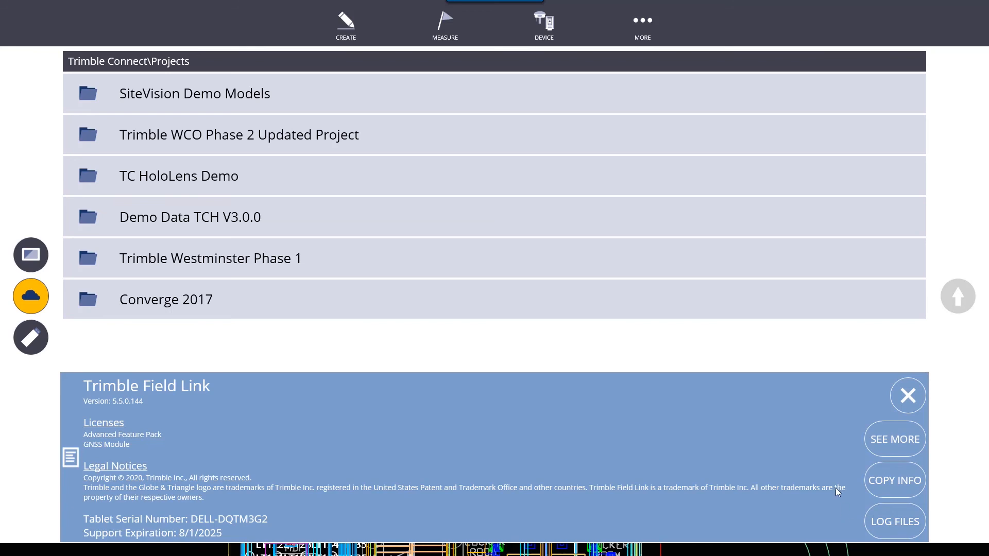
pyautogui.moveTo(781, 454)
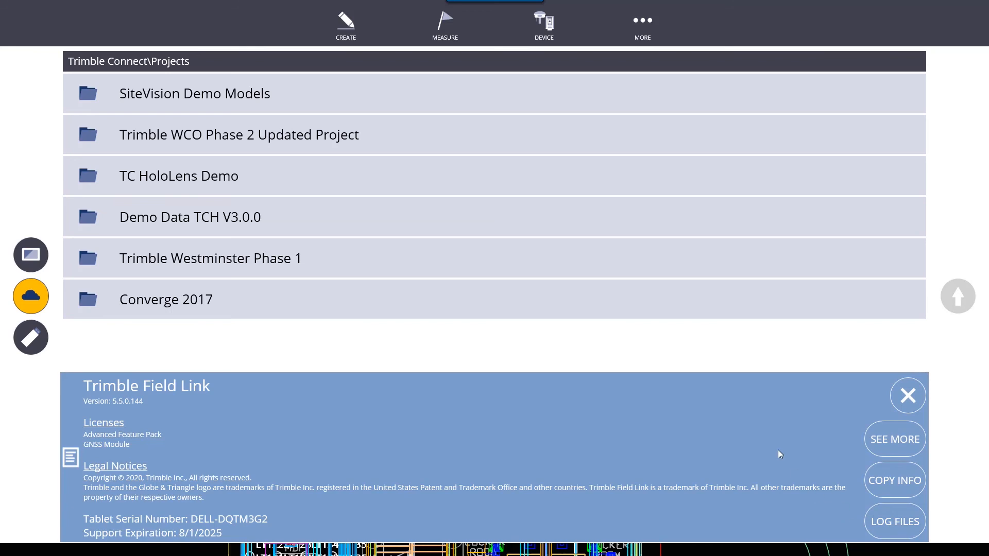
pyautogui.moveTo(581, 341)
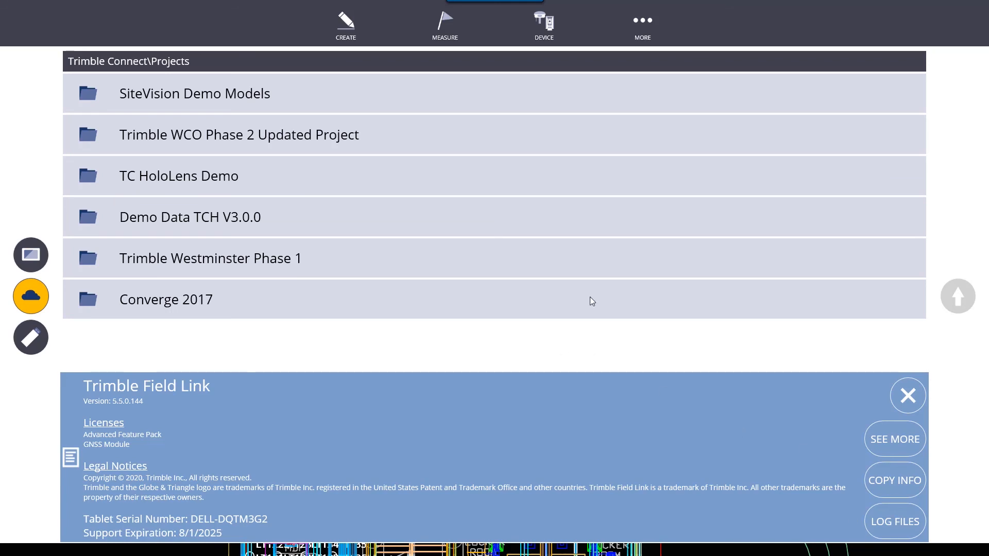
pyautogui.moveTo(597, 220)
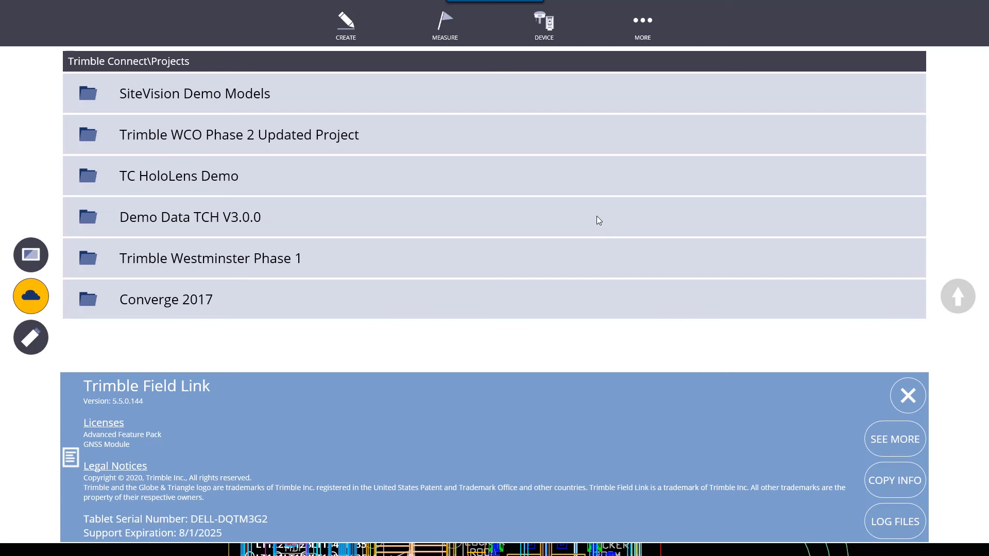
# - Reopen the More menu listing Map, Jobs, Reports, Trimble Connect, About, Minimize and Exit
pyautogui.click(642, 25)
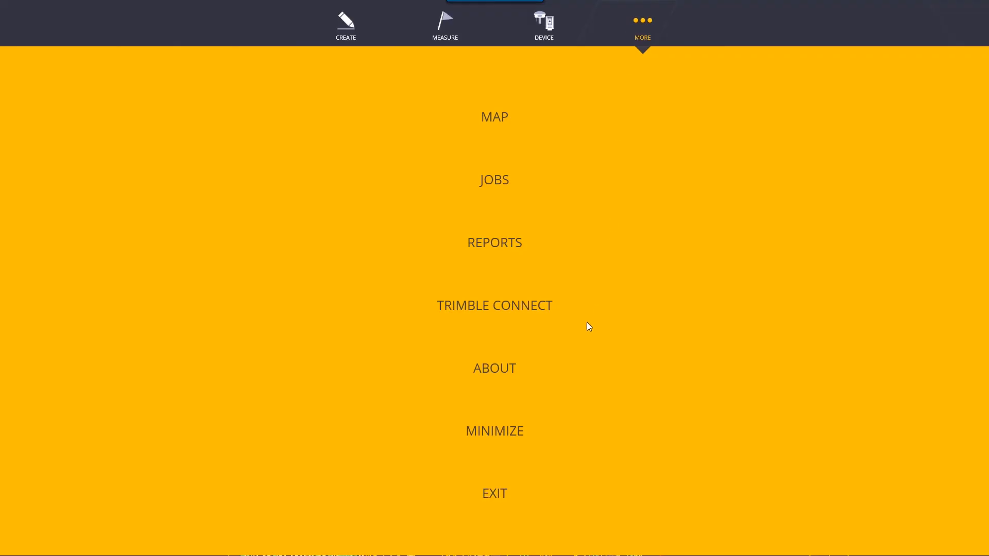
pyautogui.moveTo(484, 478)
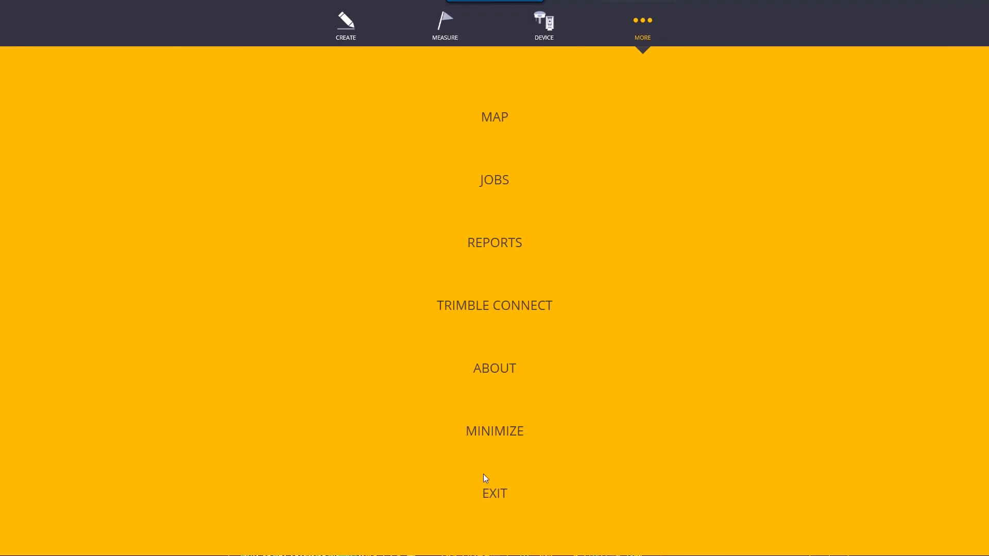
pyautogui.moveTo(501, 436)
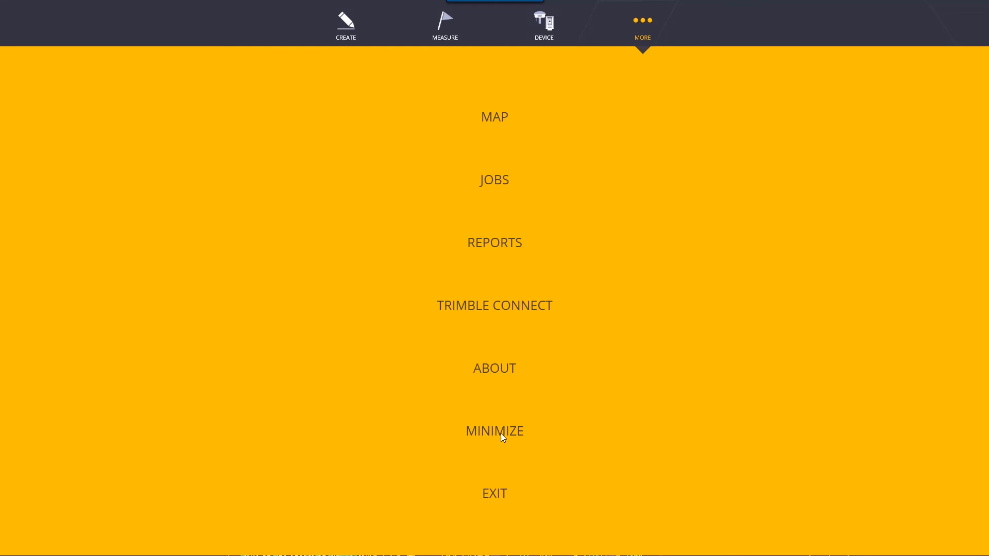